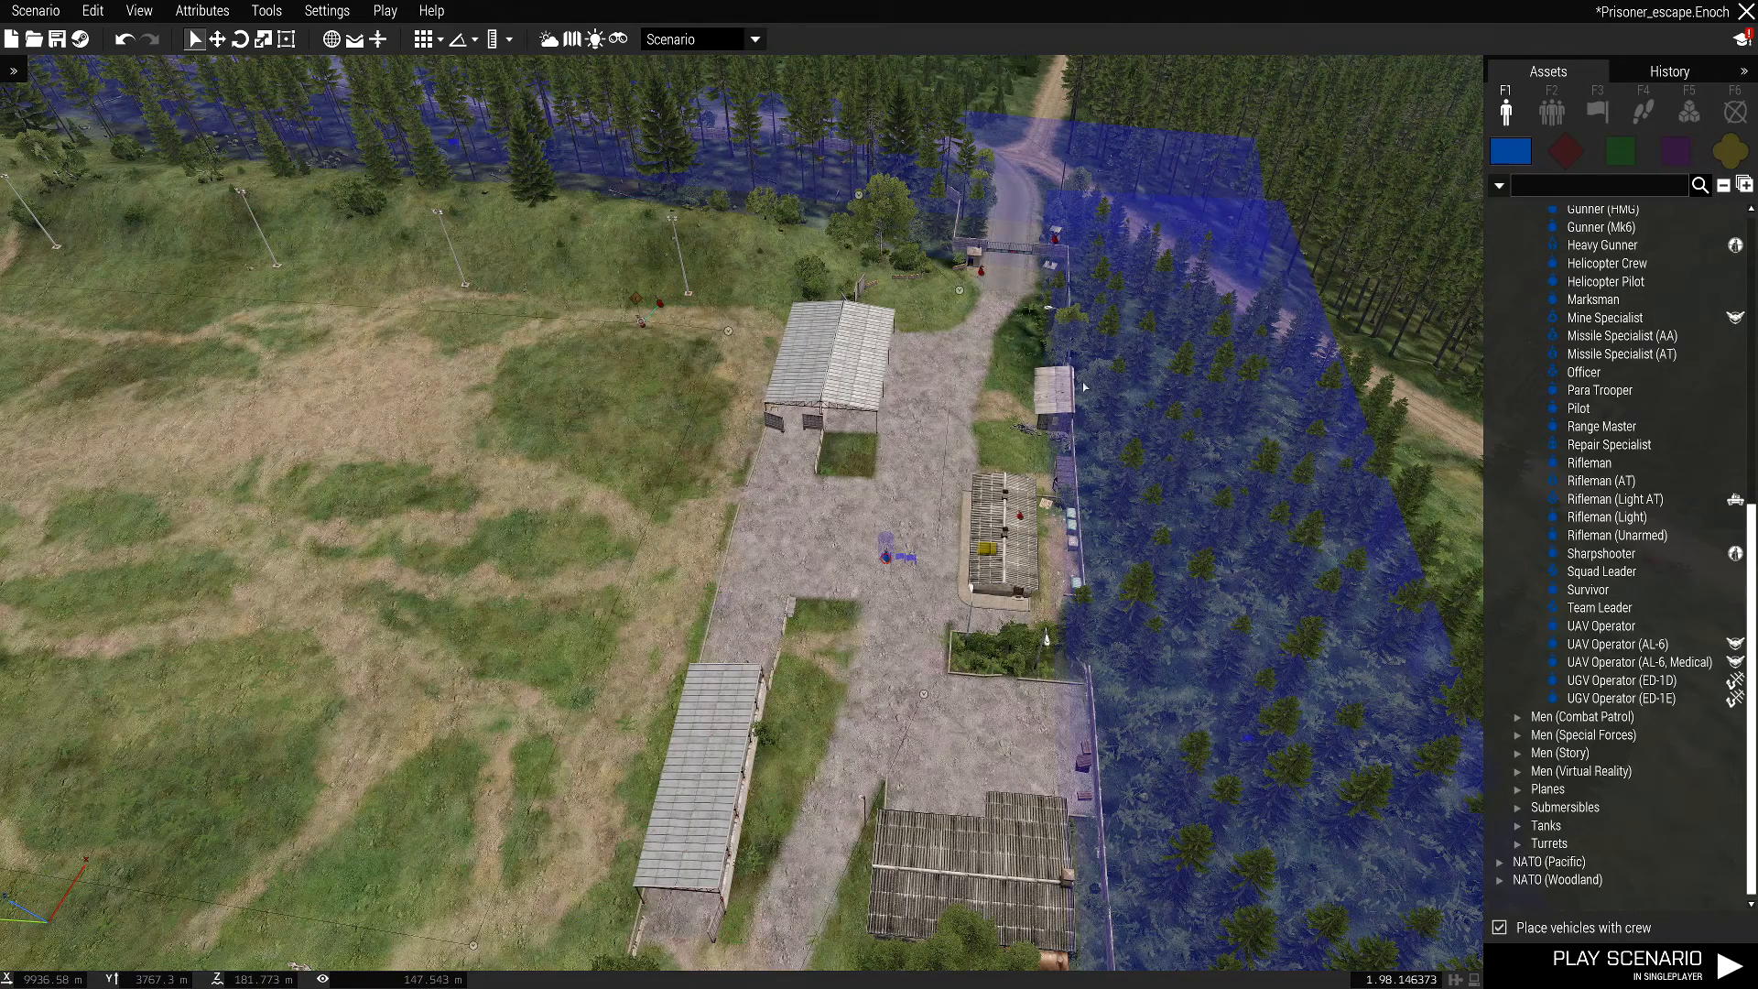
pyautogui.moveTo(1042, 421)
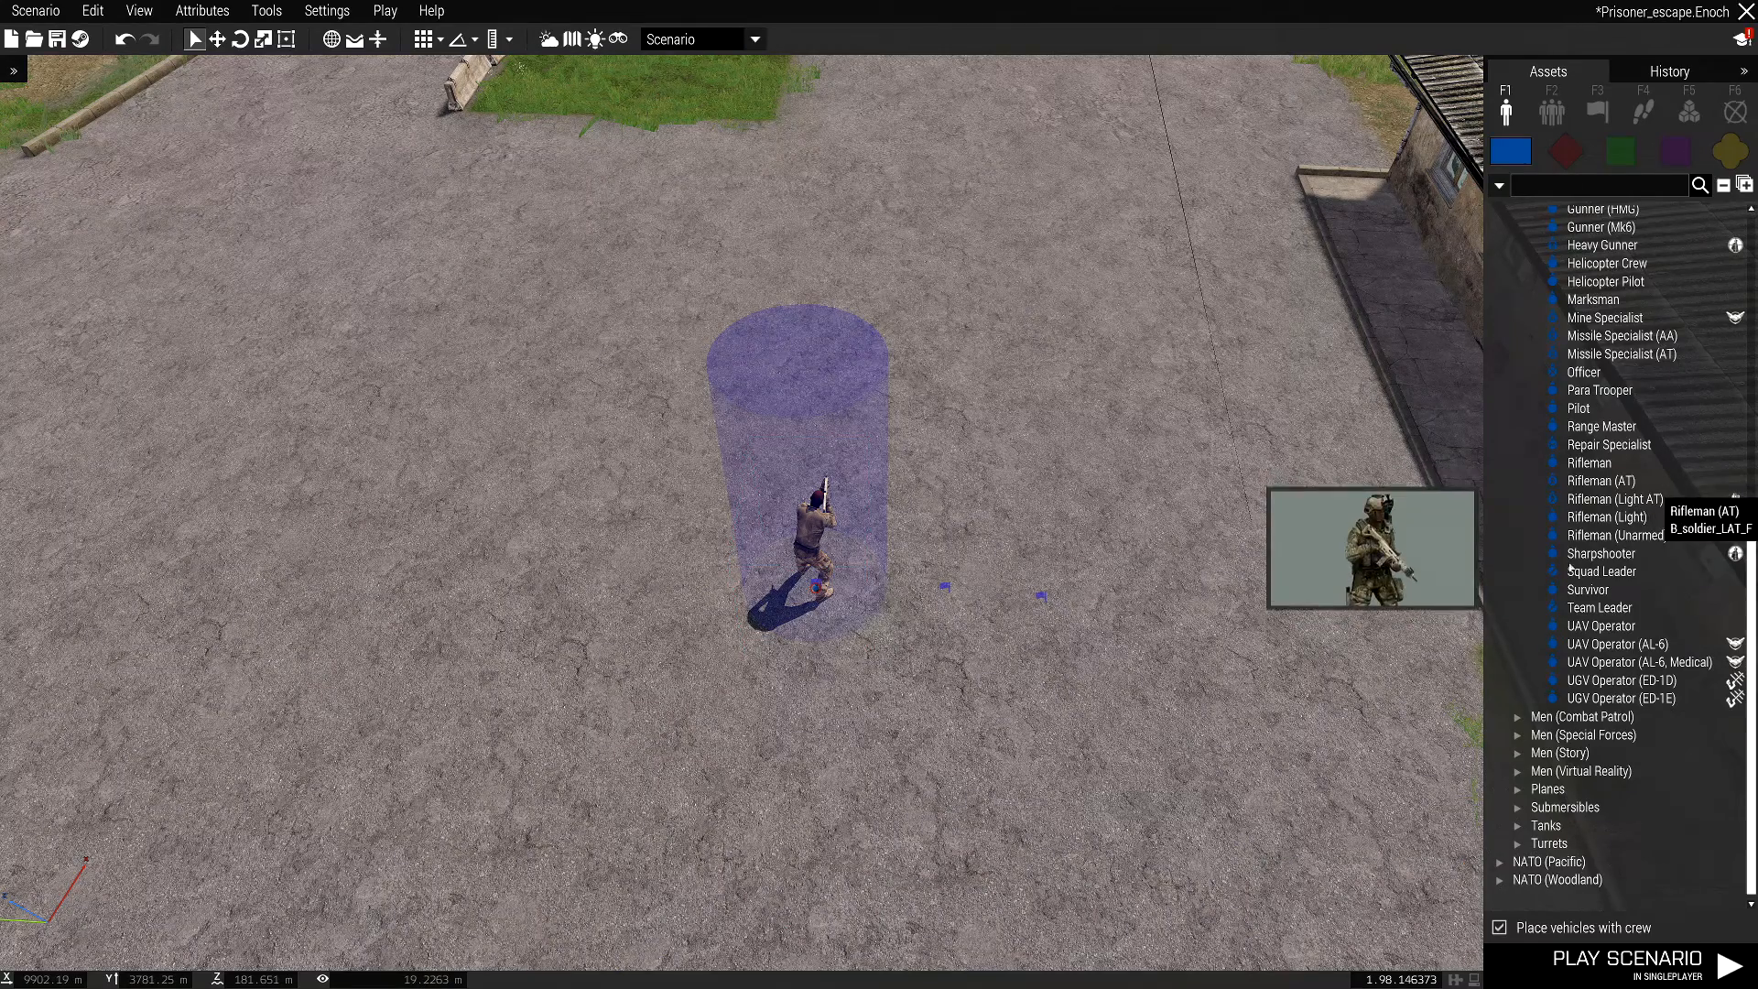
pyautogui.moveTo(1586, 589)
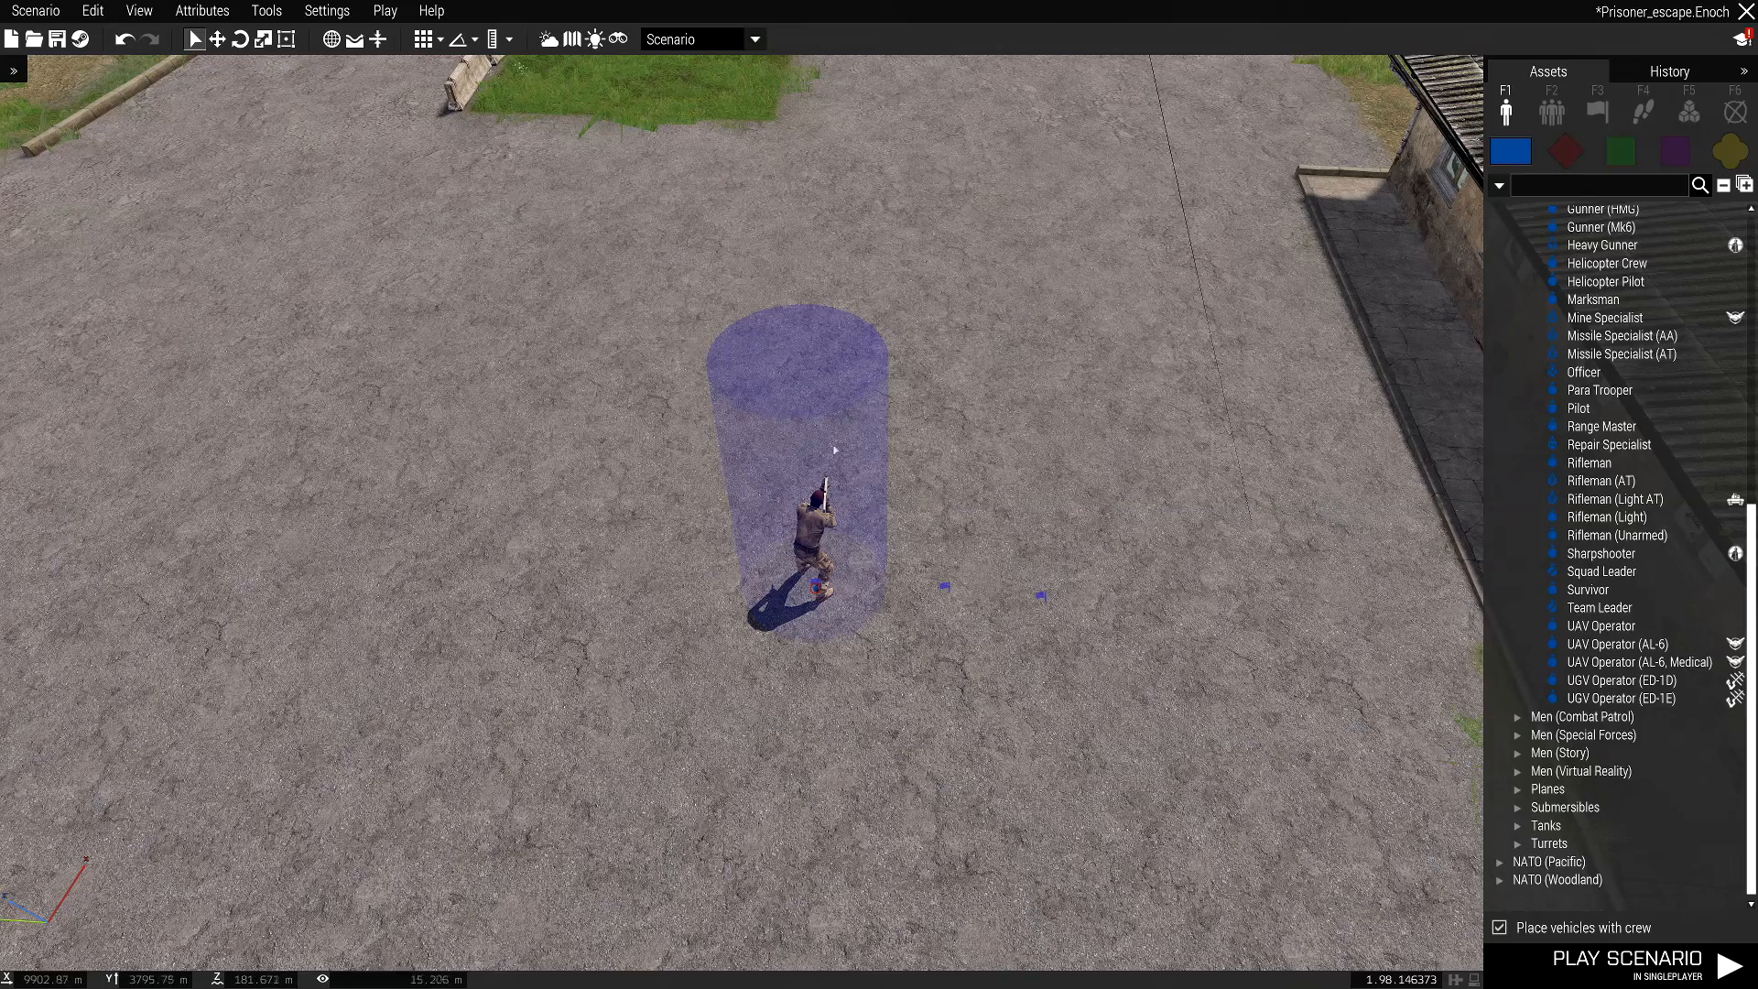
pyautogui.moveTo(905, 438)
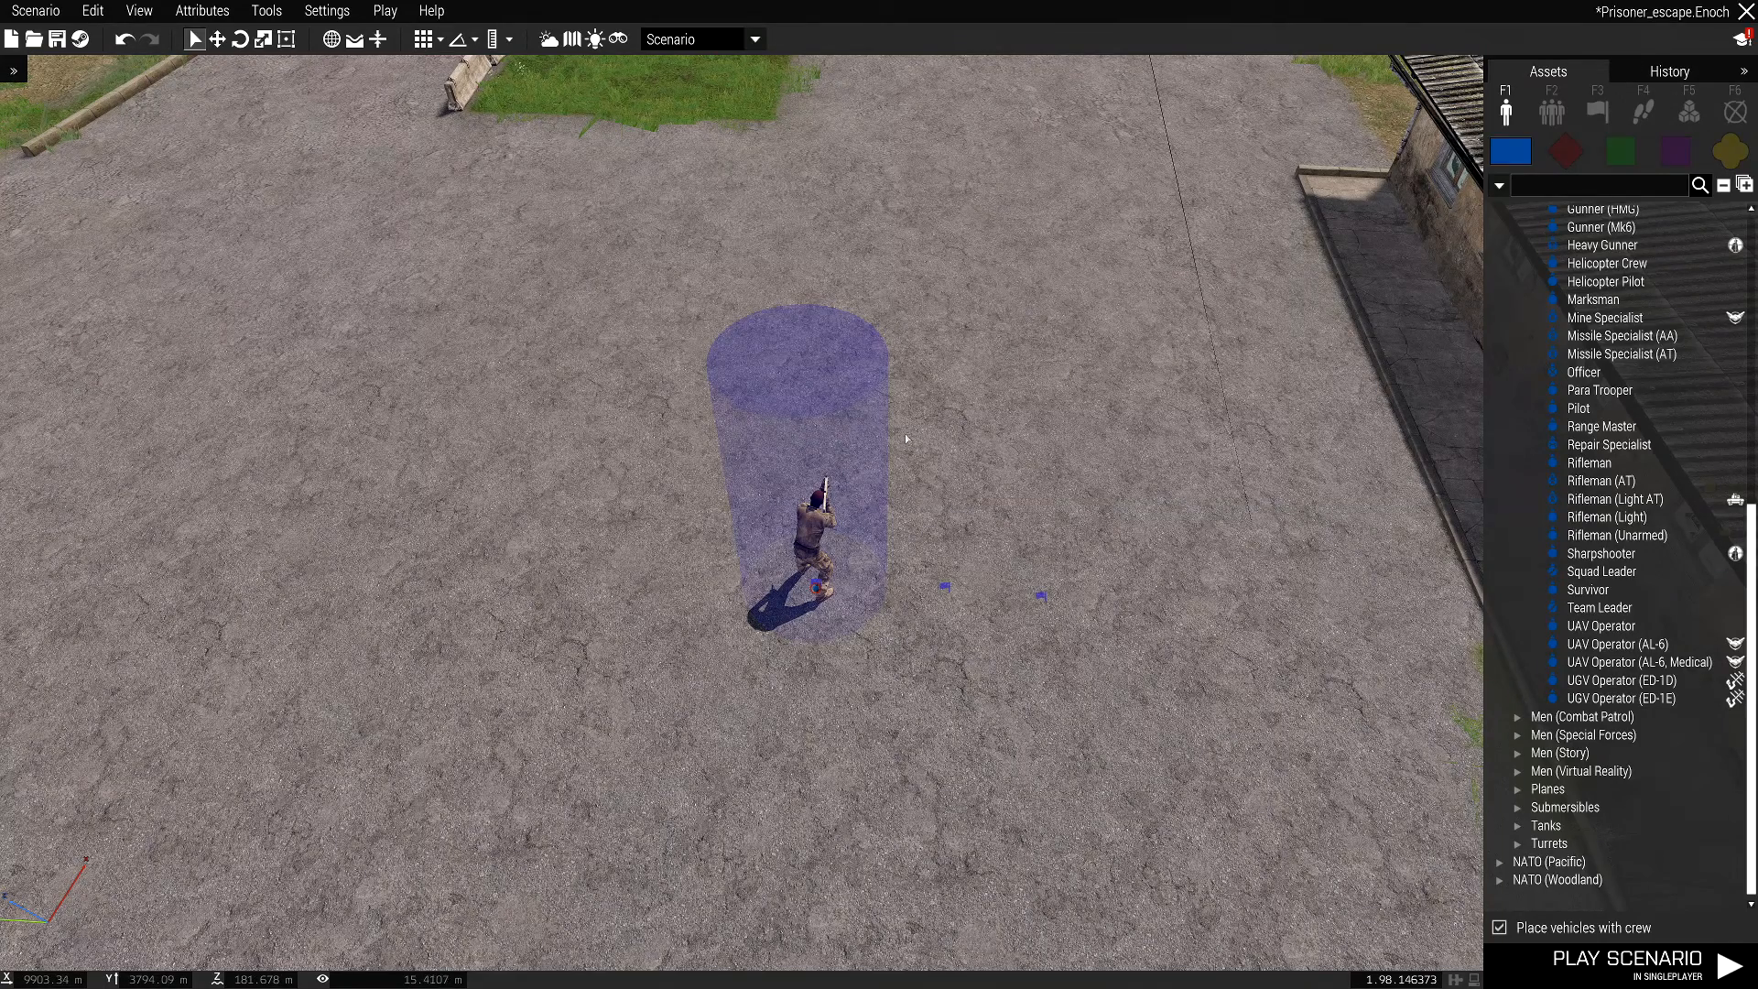
pyautogui.moveTo(925, 435)
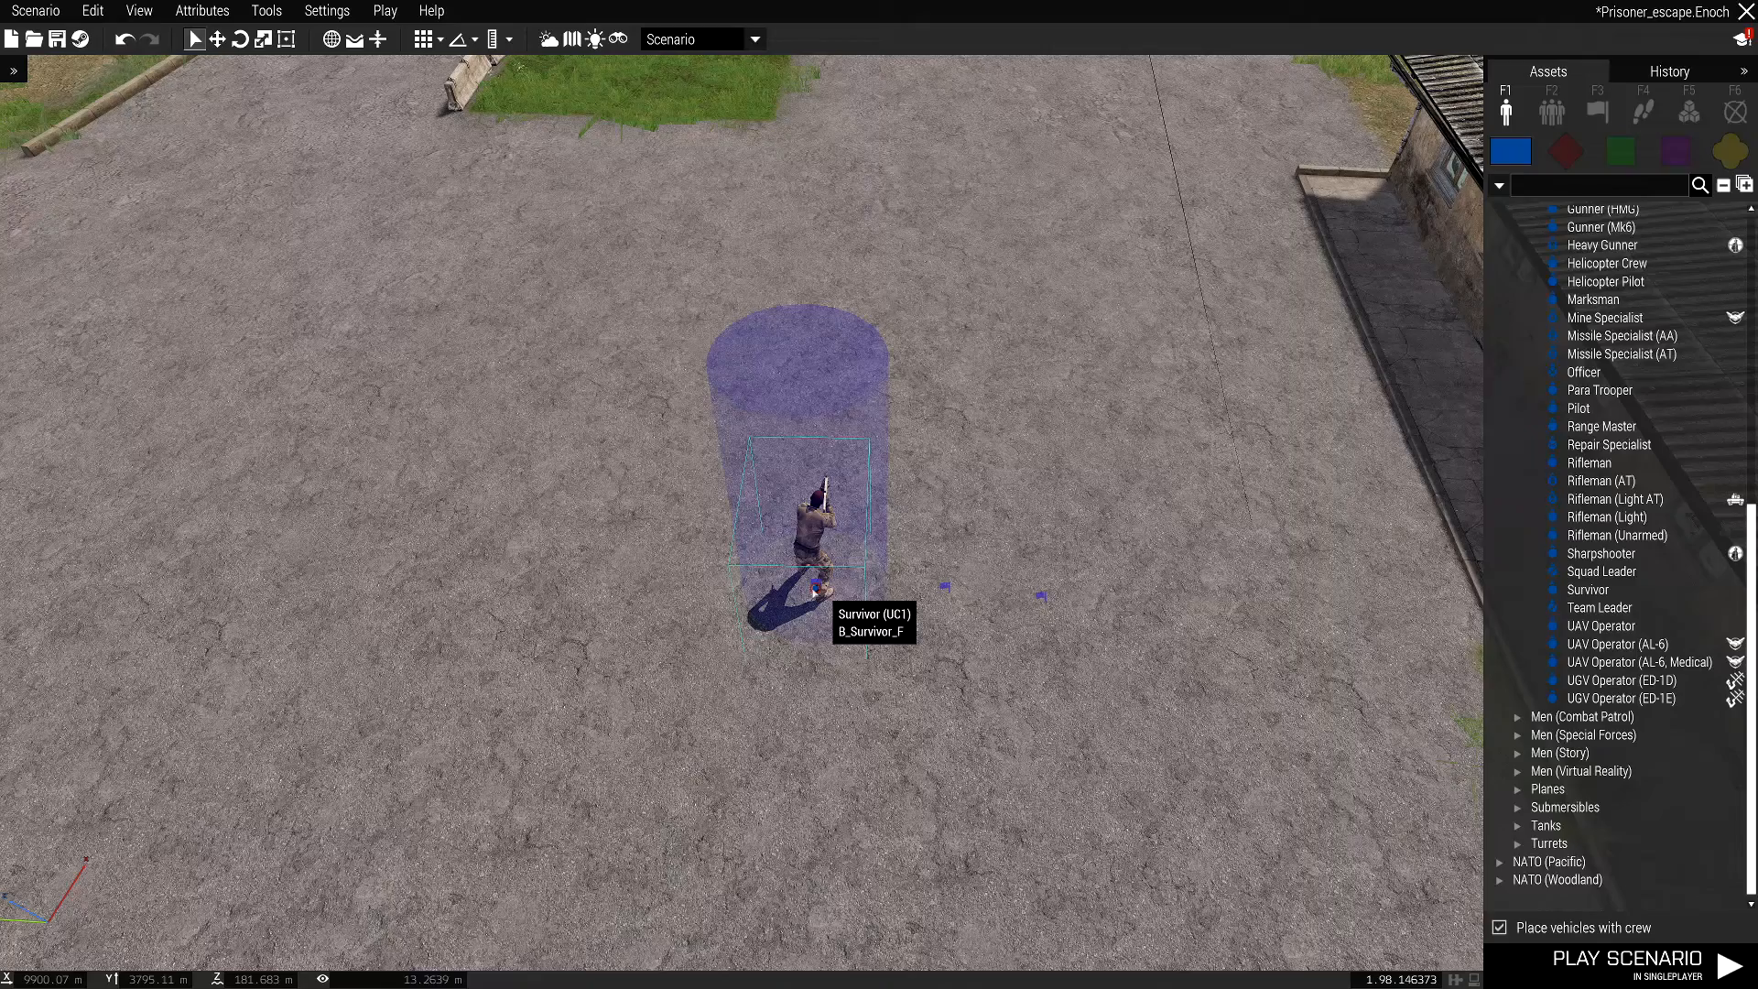
# - Open the prisoner's loadout editor and pick the MX SW 6.5 mm rifle
pyautogui.rightClick(815, 527)
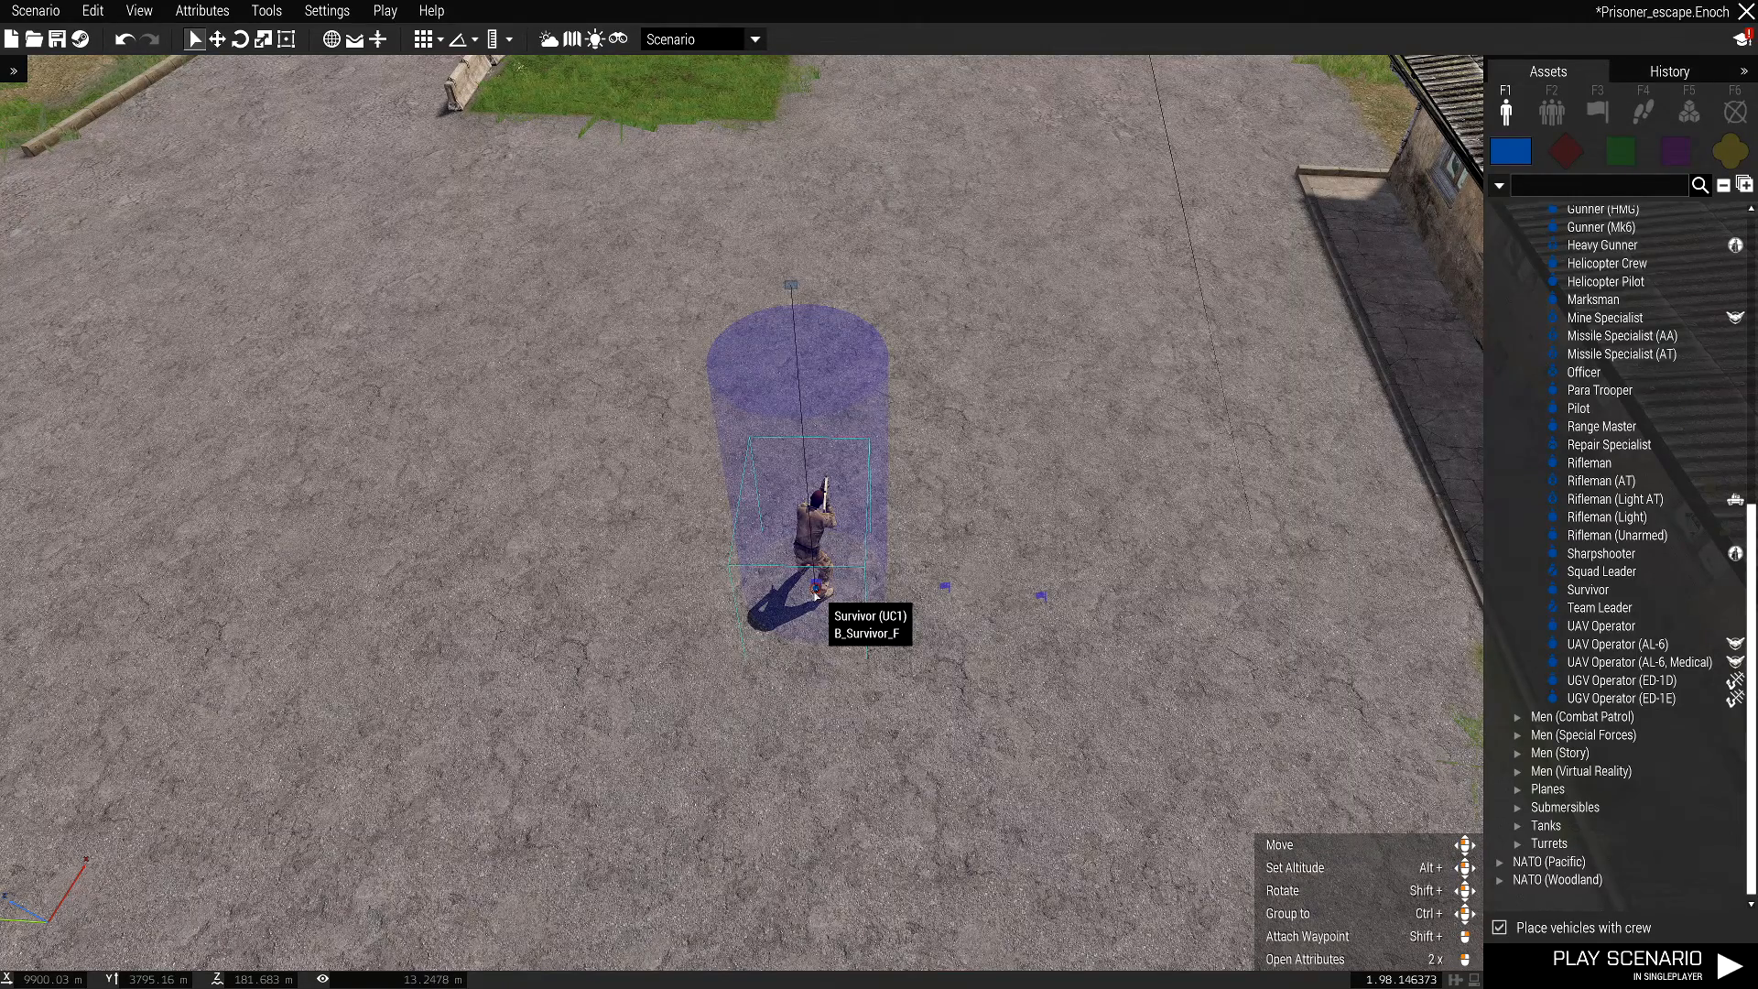
pyautogui.rightClick(808, 528)
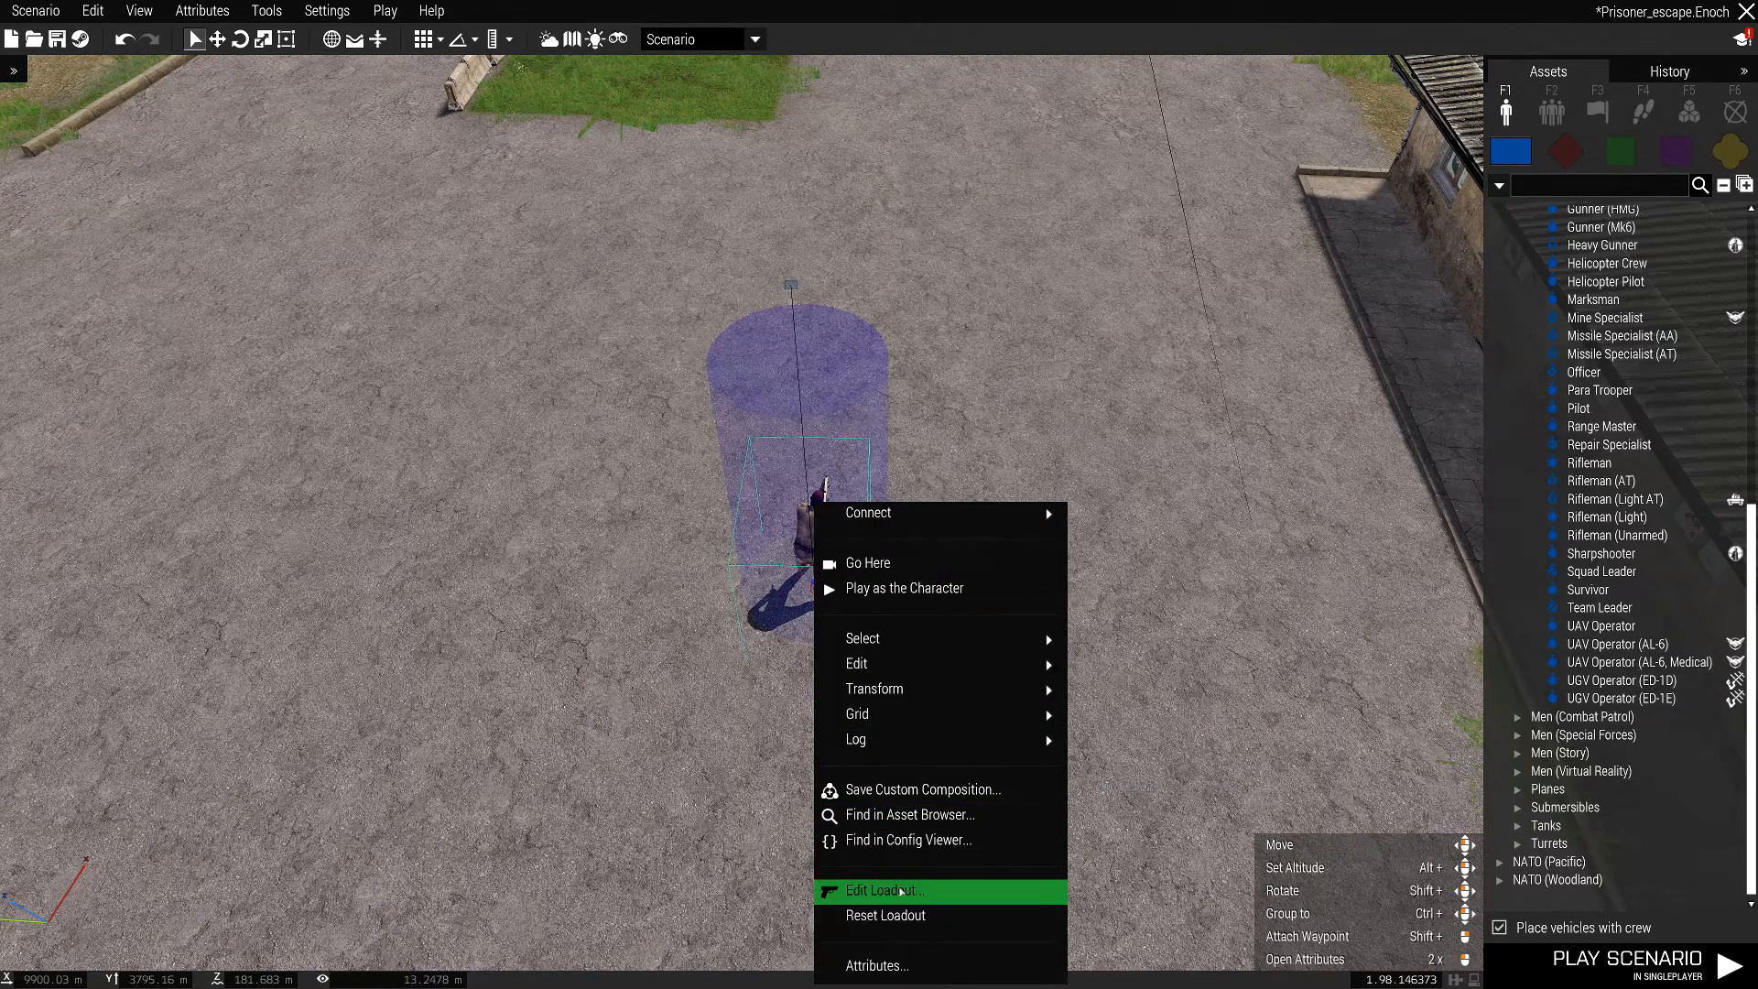
pyautogui.click(884, 889)
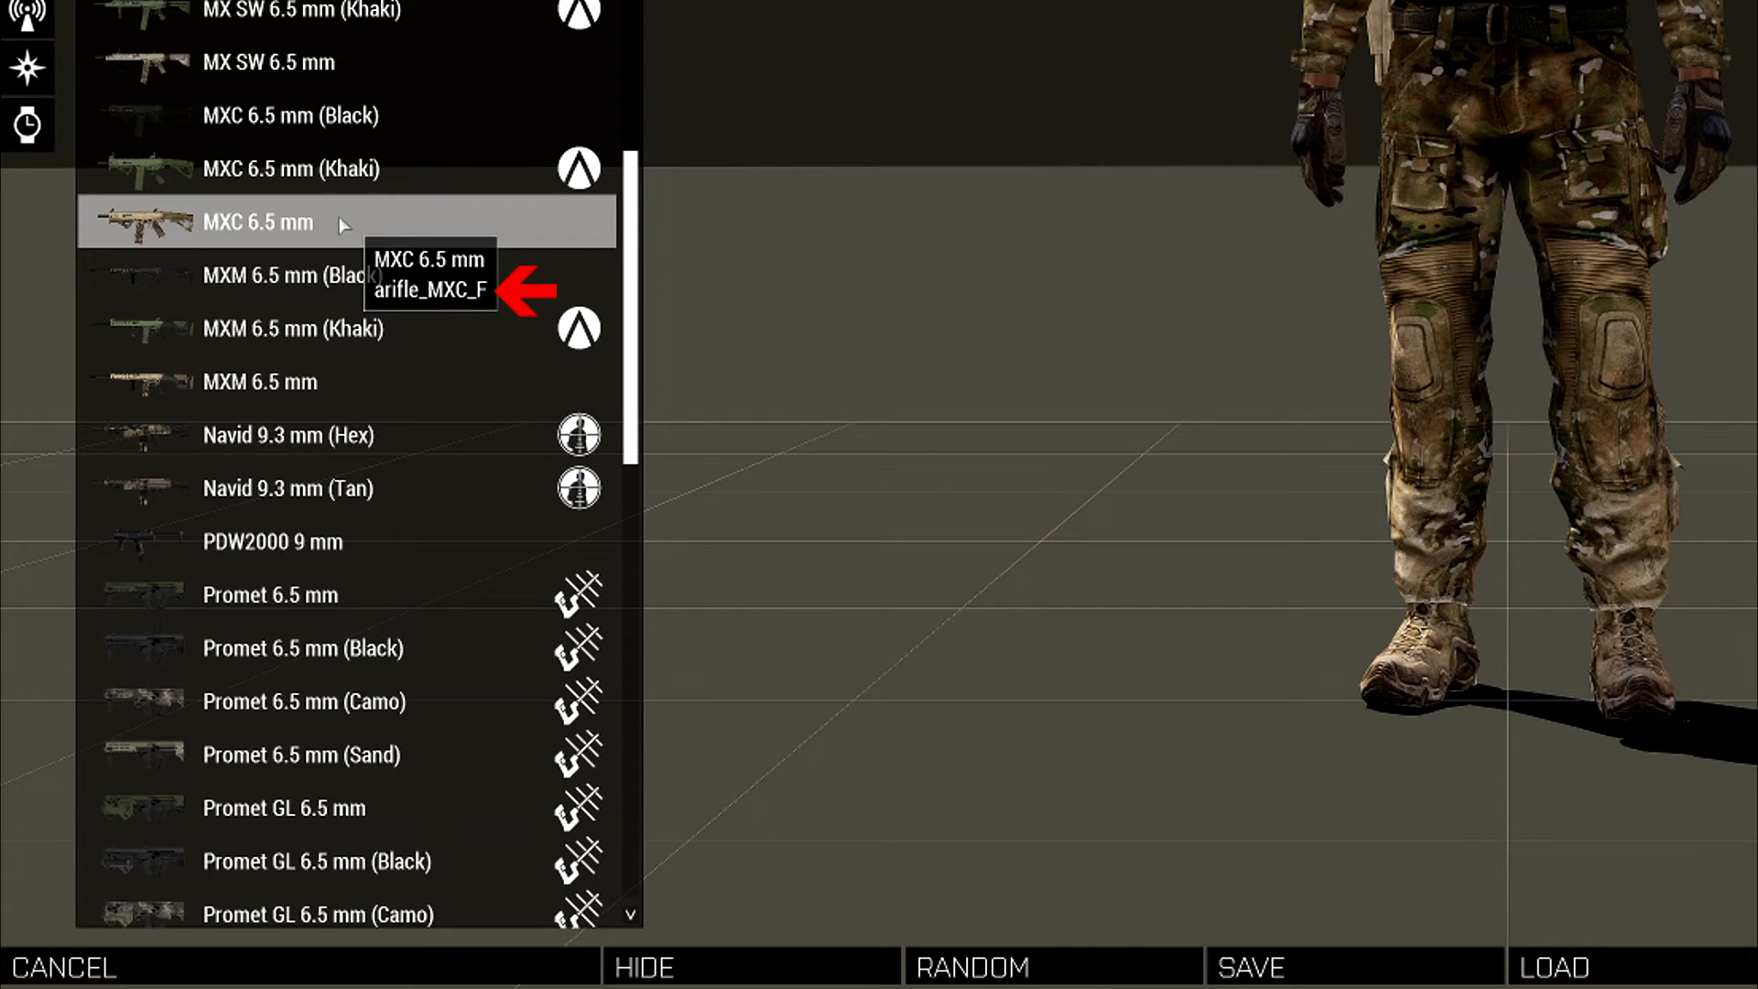
pyautogui.moveTo(269, 62)
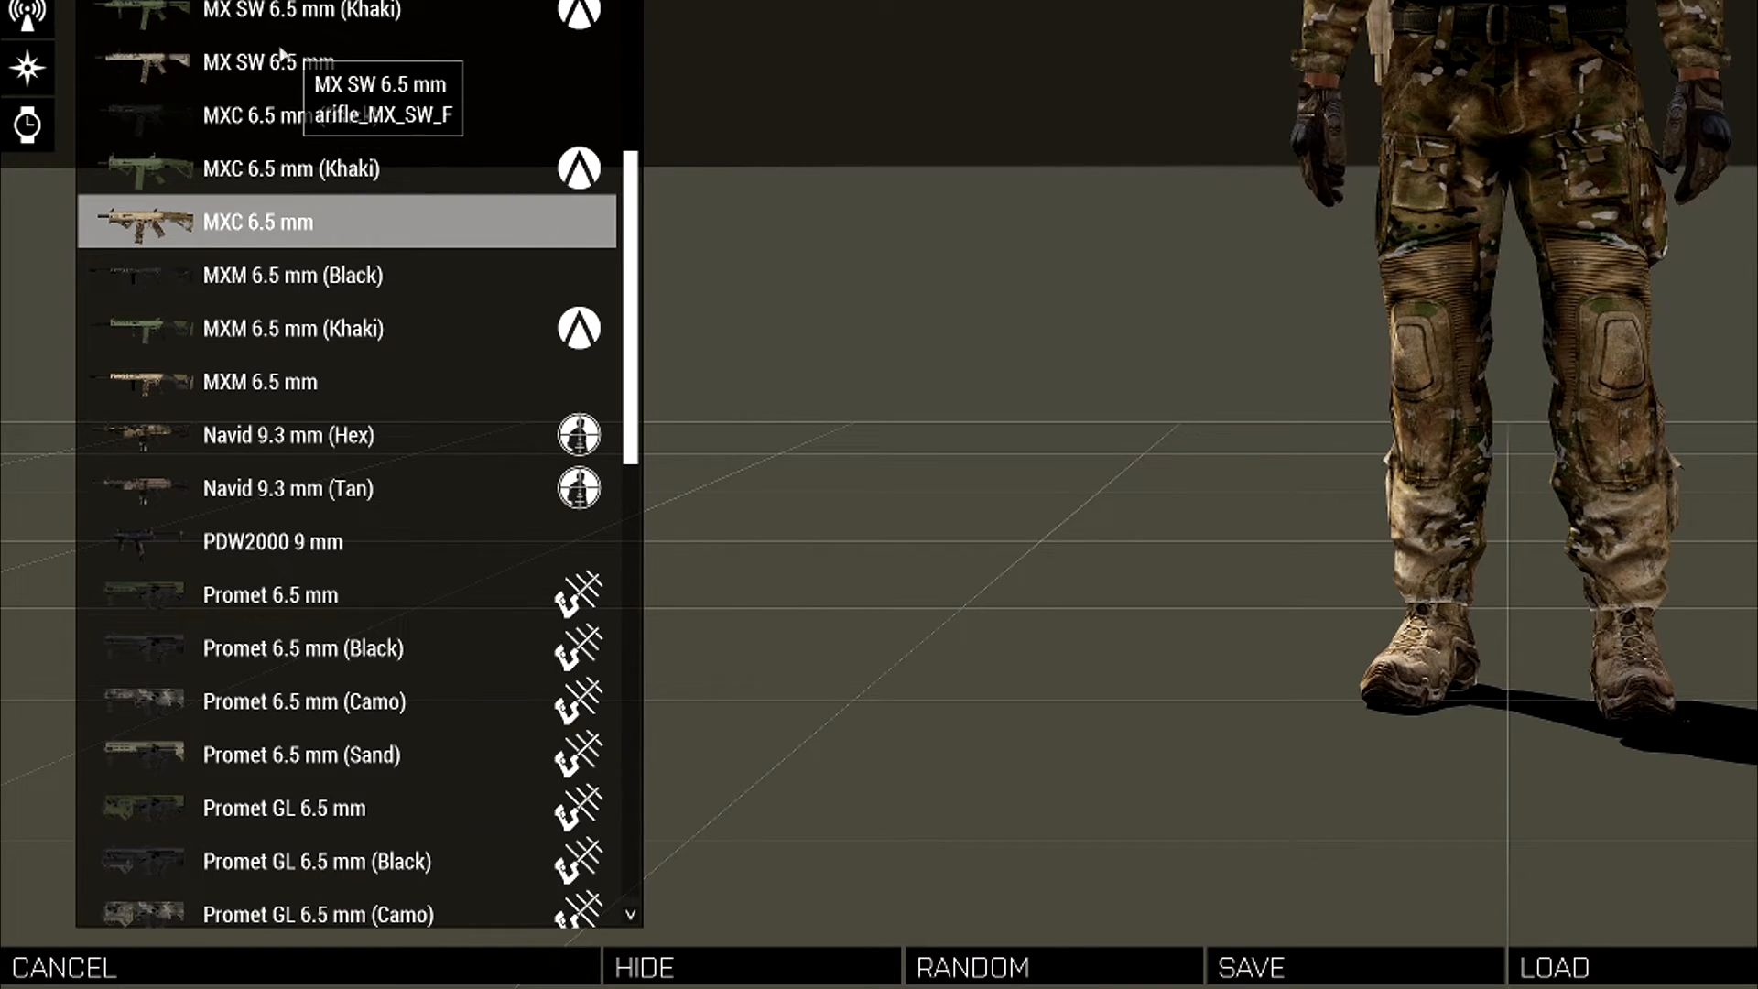
pyautogui.click(267, 62)
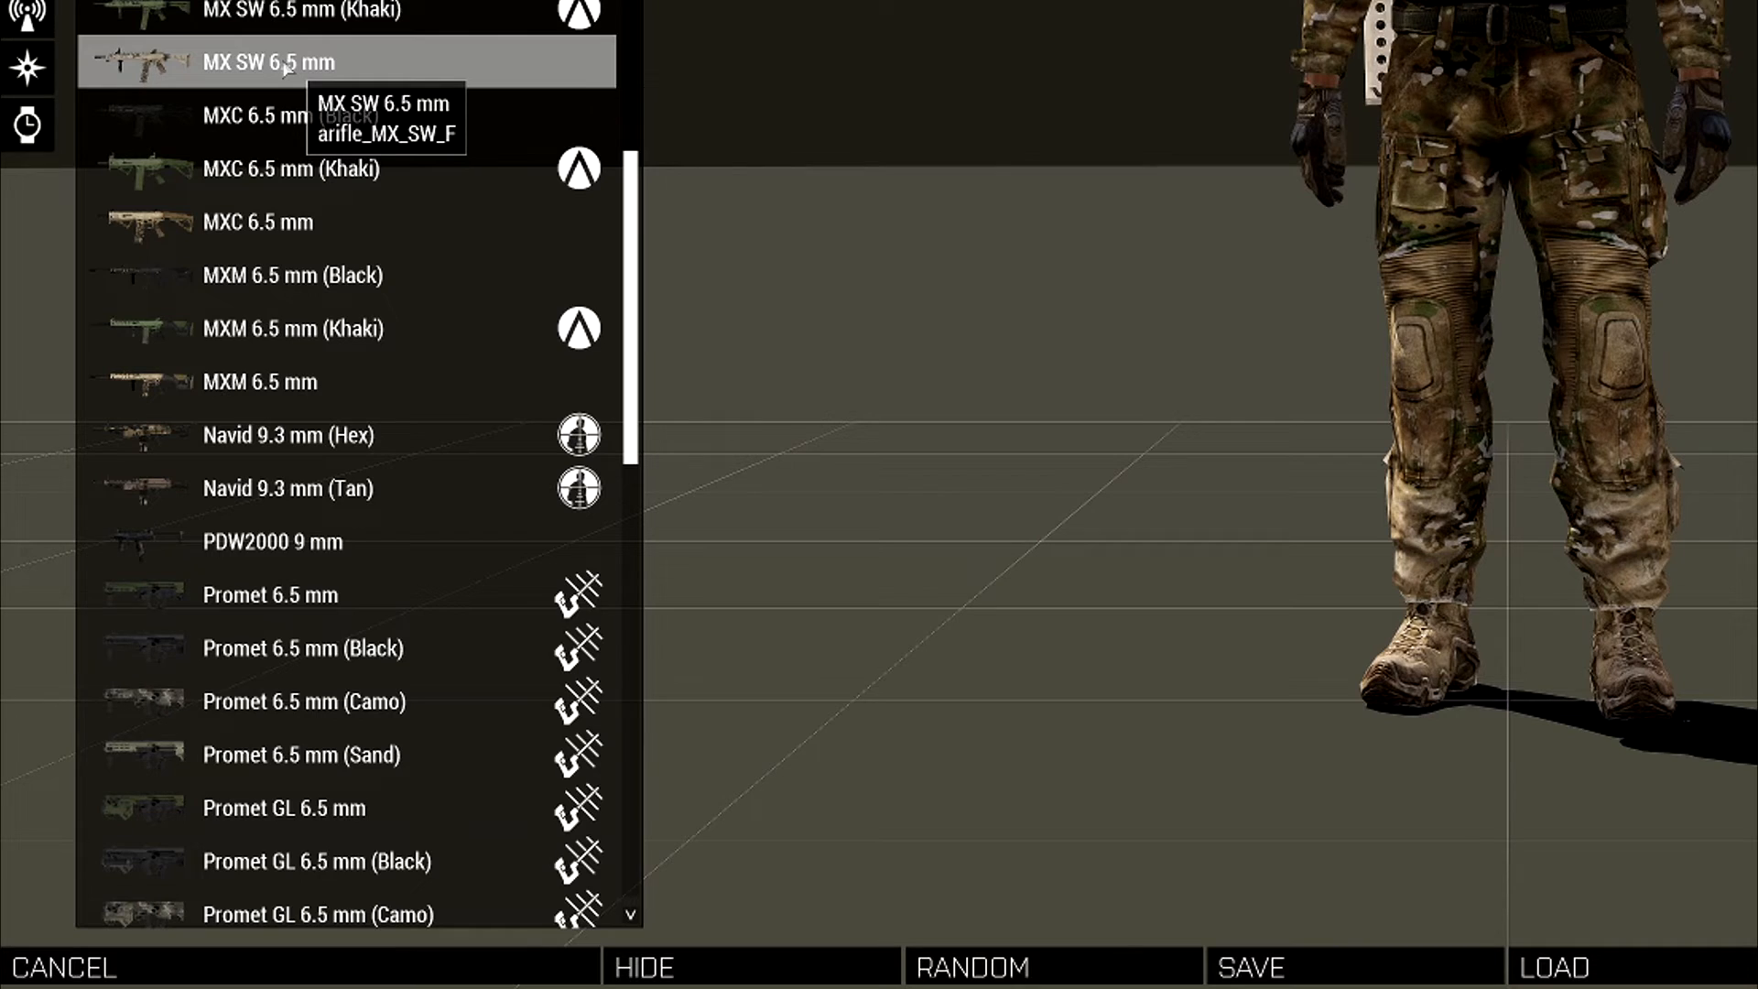
pyautogui.moveTo(305, 250)
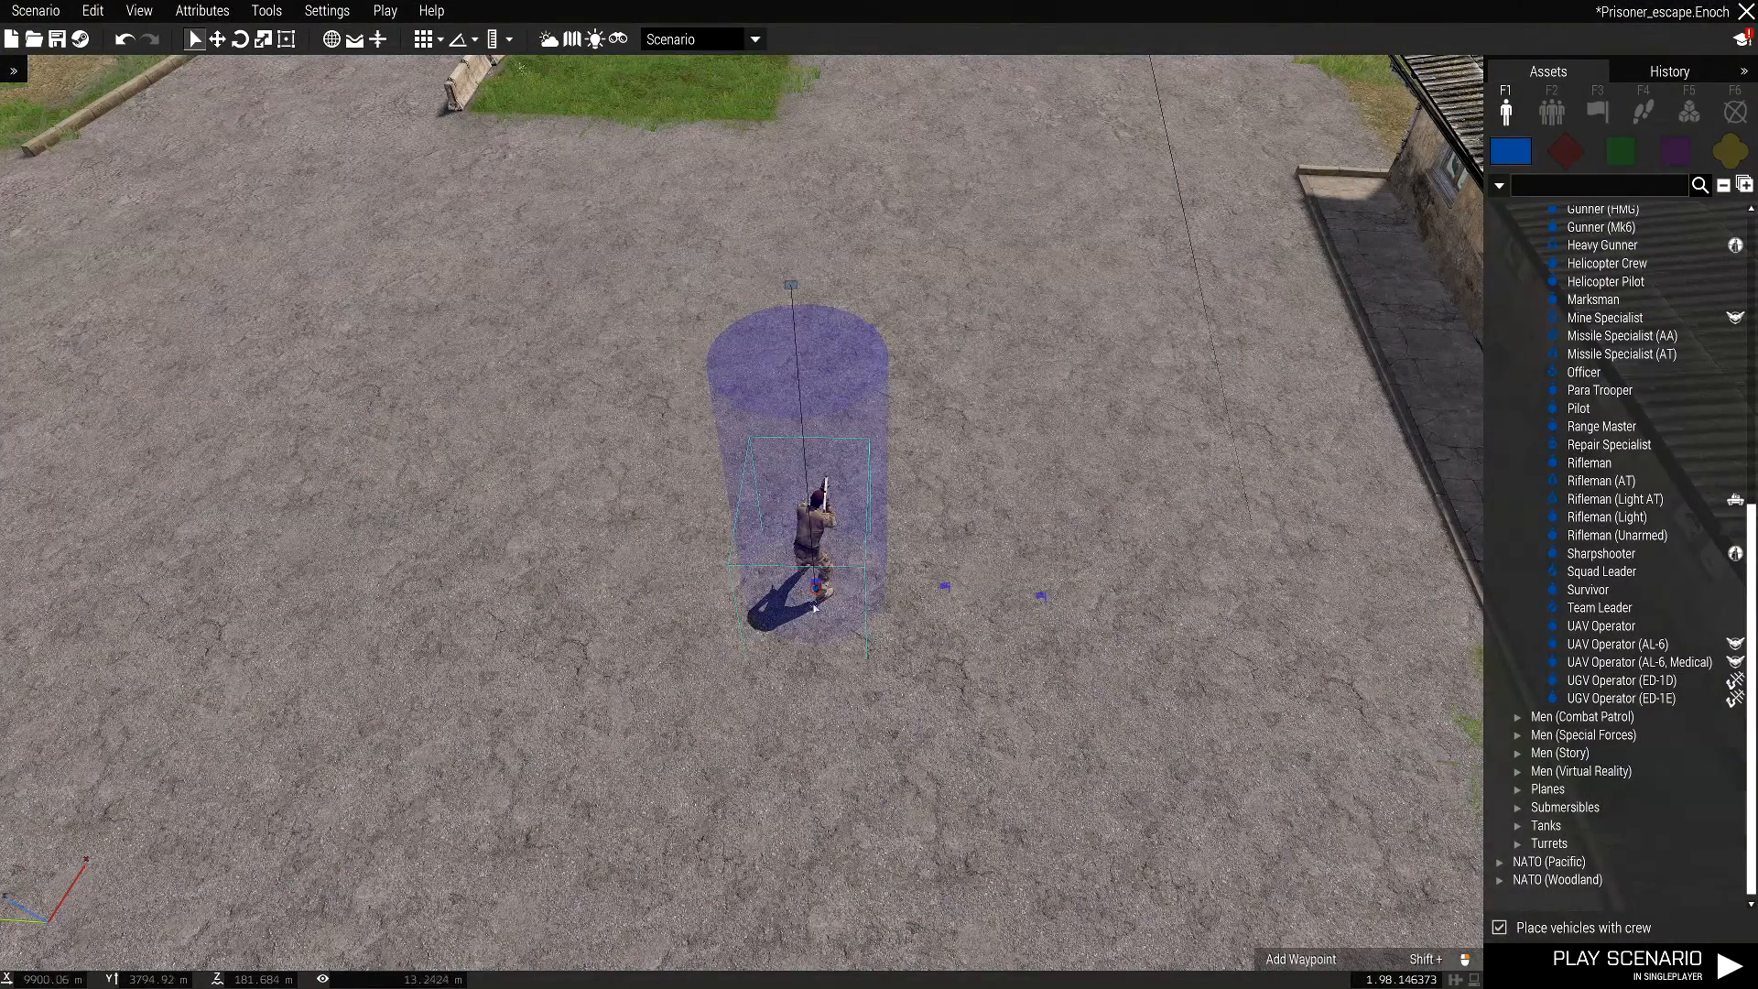
# - Open the dropgun trigger's attributes and select the arifle_MXC_F class name in its activation code
pyautogui.rightClick(813, 600)
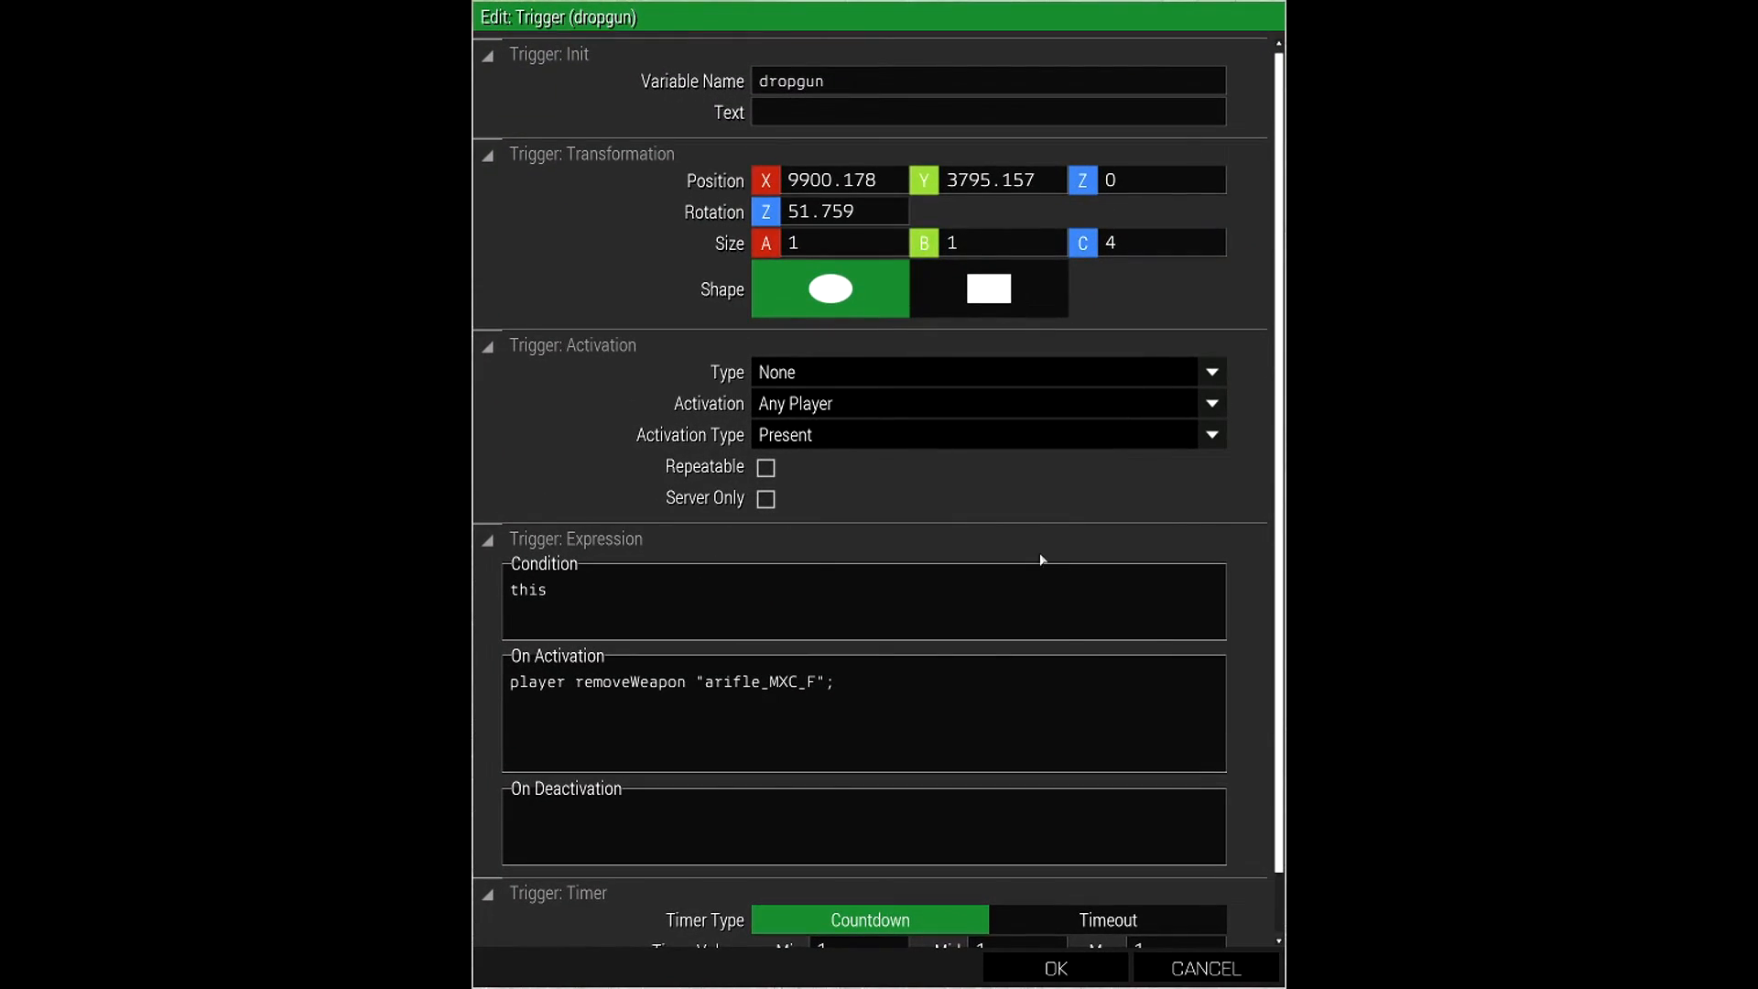
pyautogui.moveTo(865, 112)
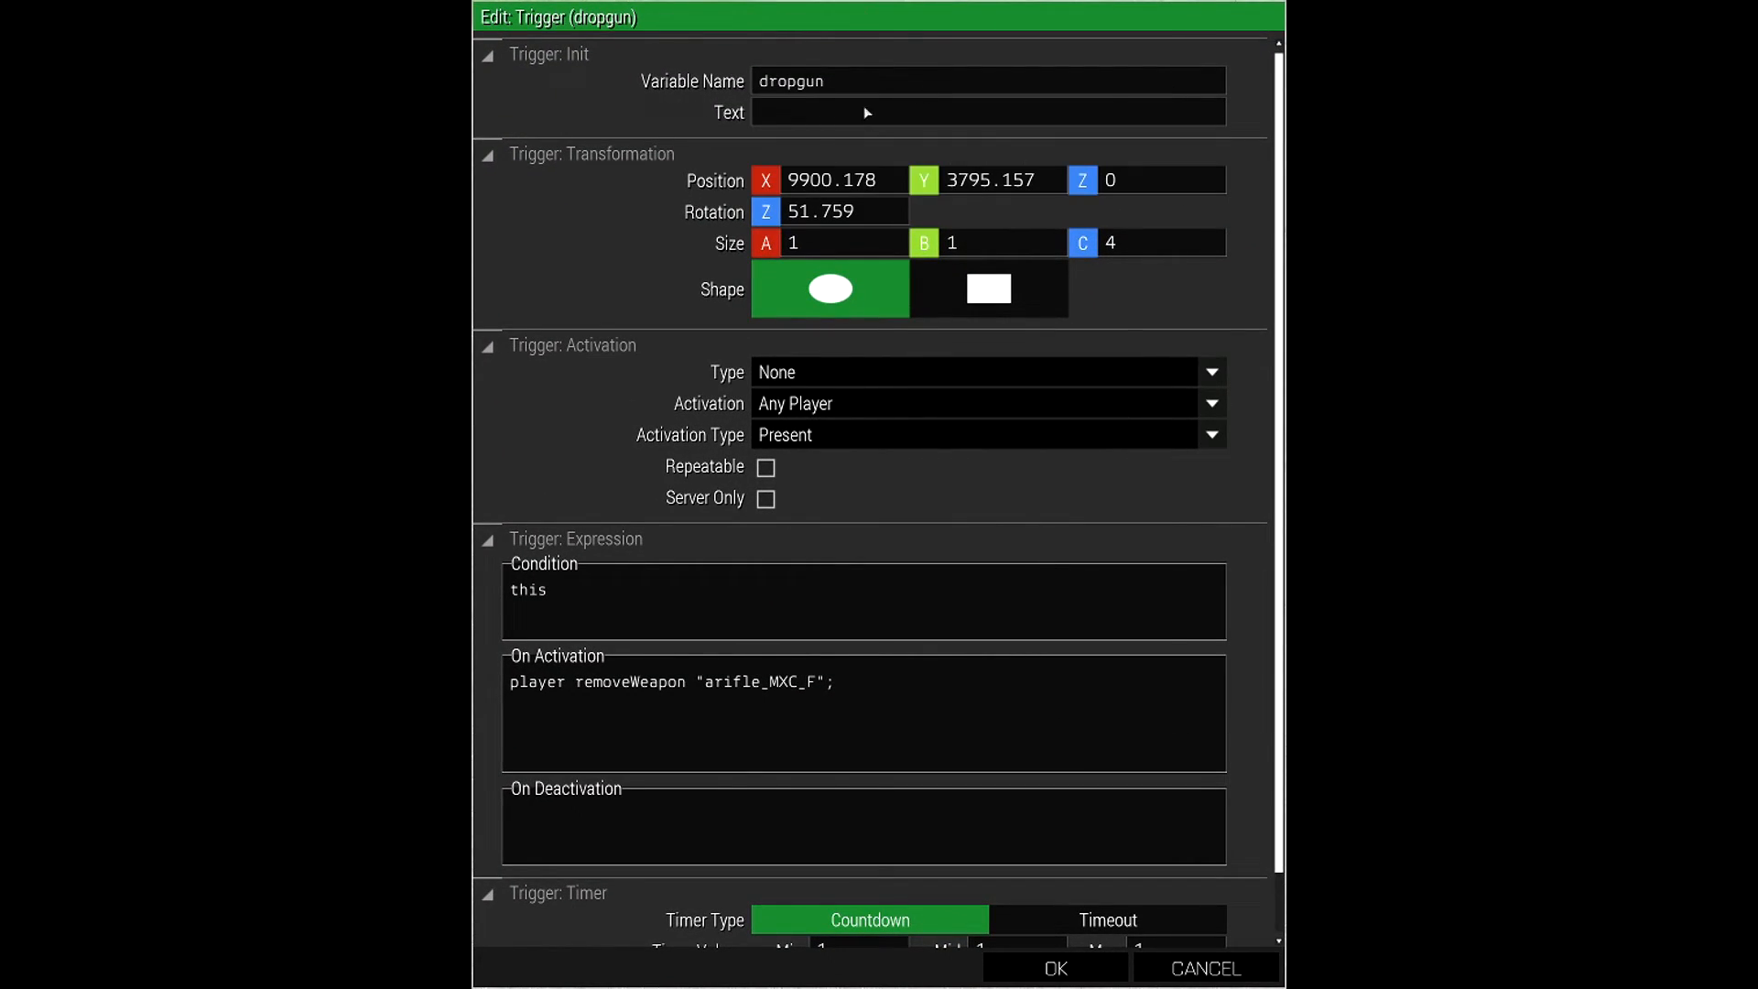
pyautogui.moveTo(1038, 591)
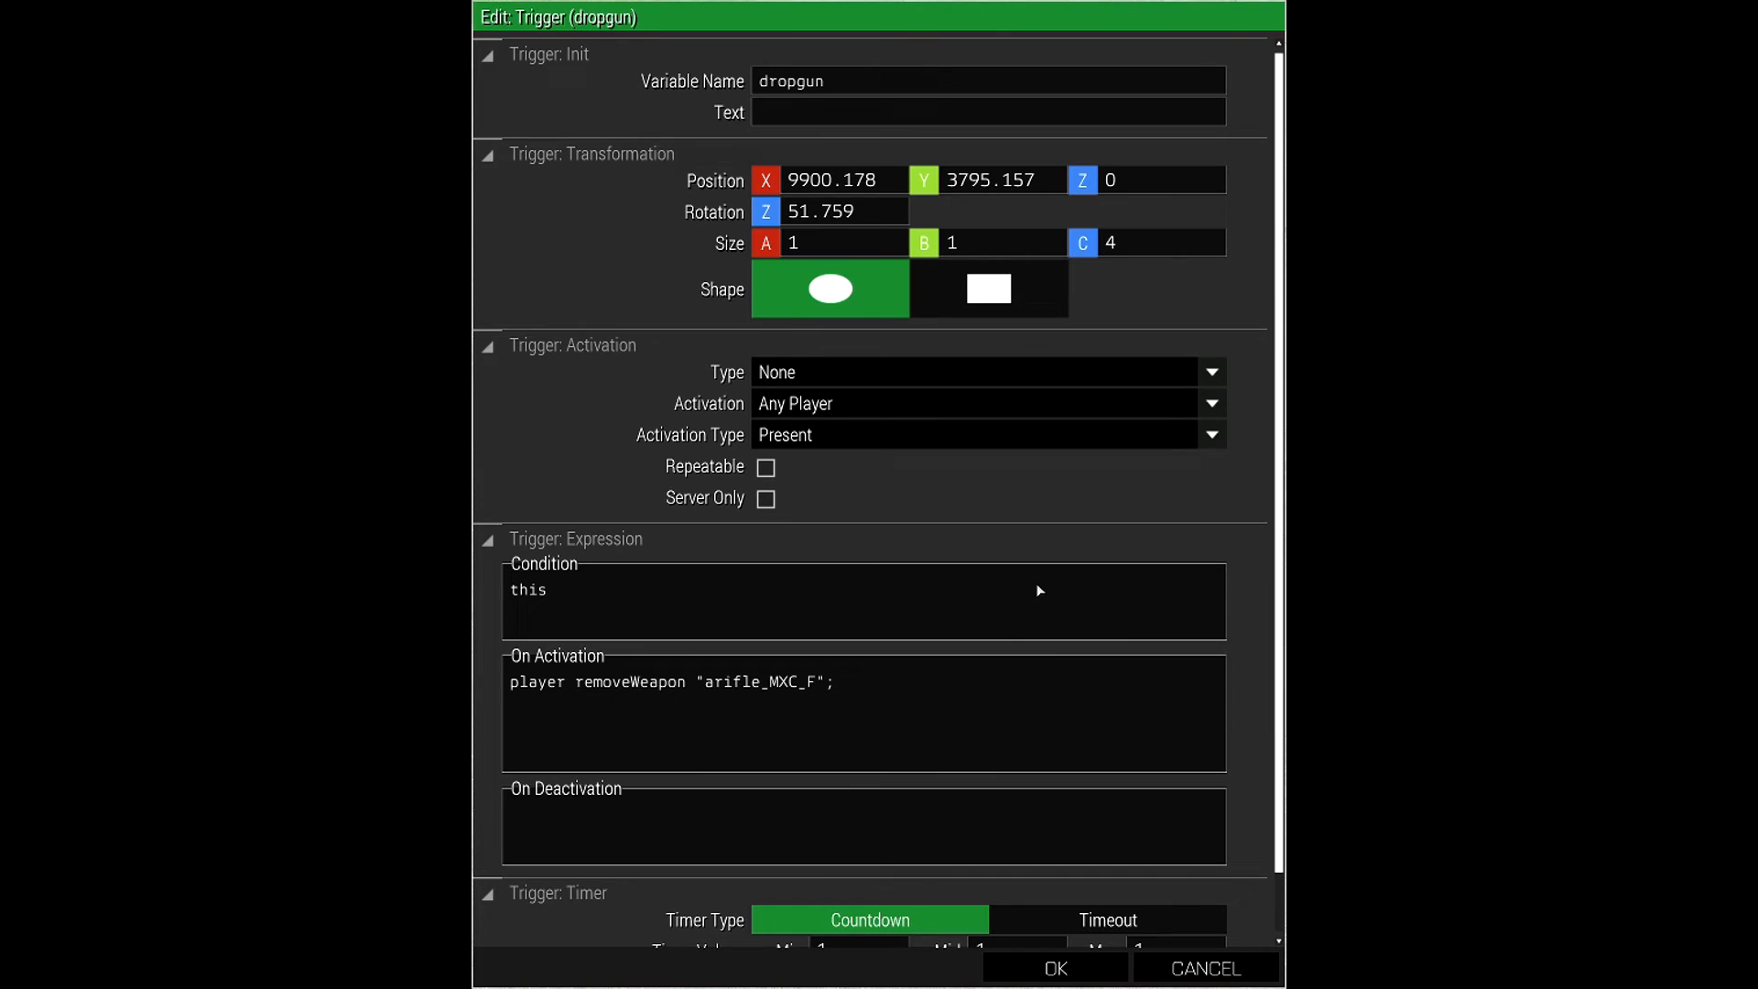
pyautogui.moveTo(971, 674)
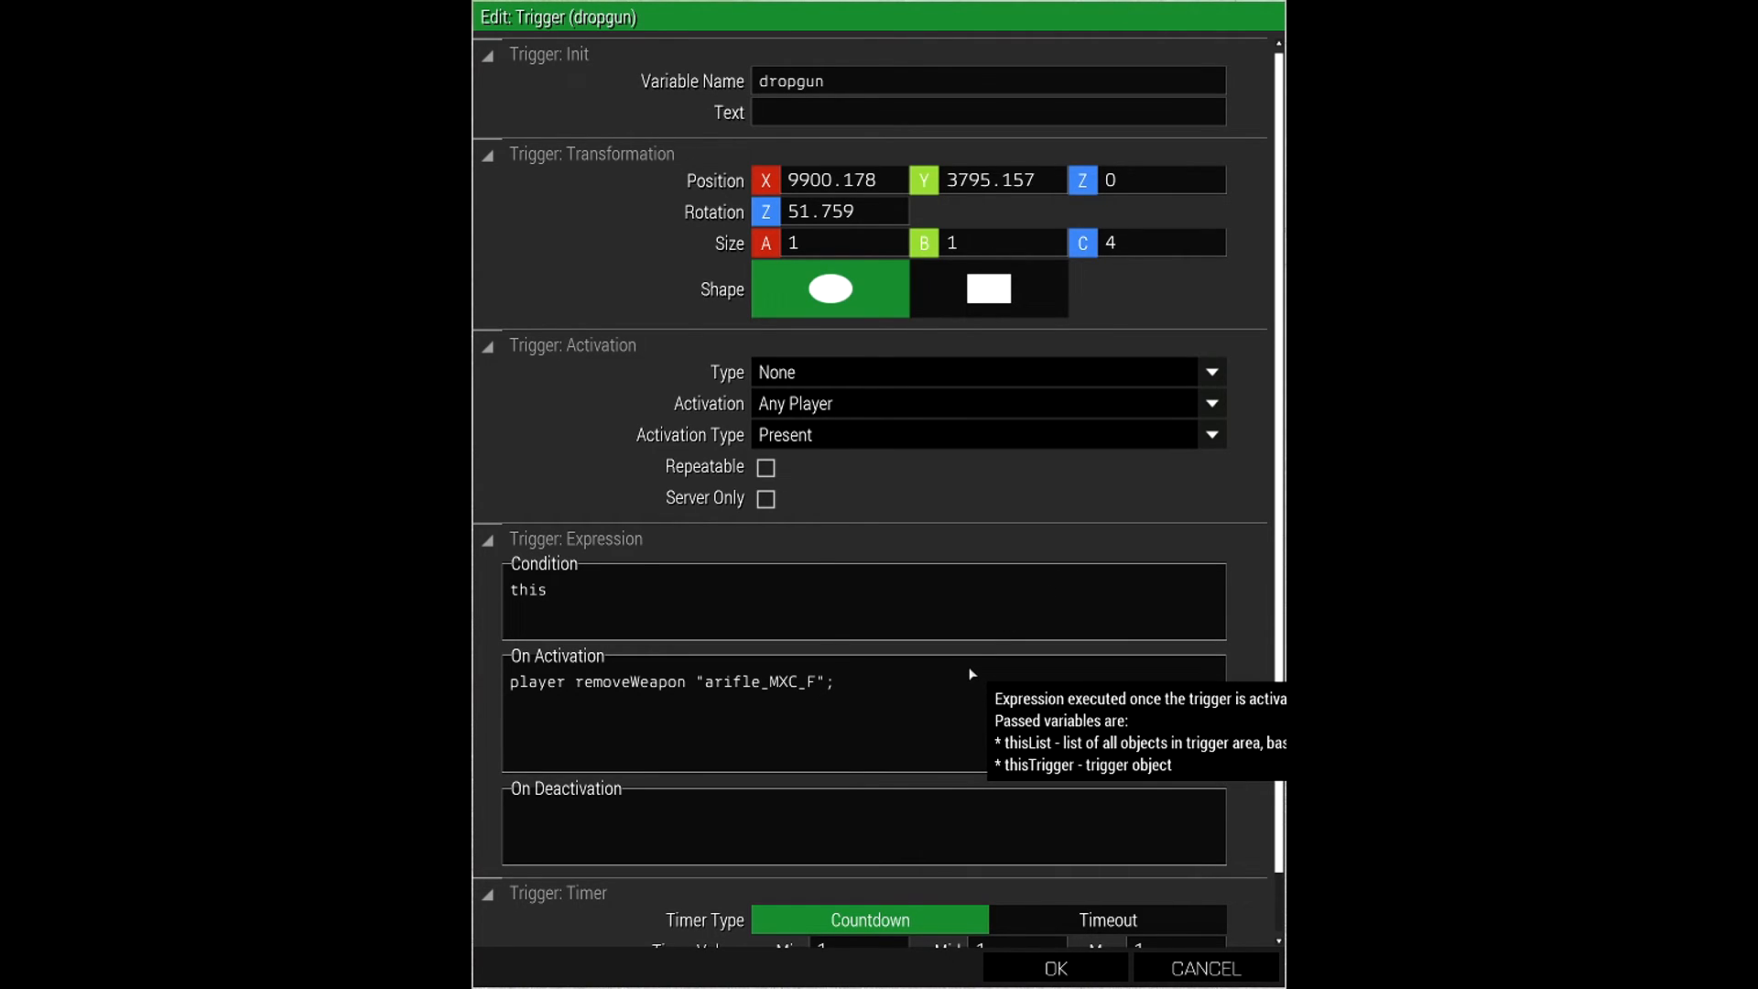
pyautogui.moveTo(864, 706)
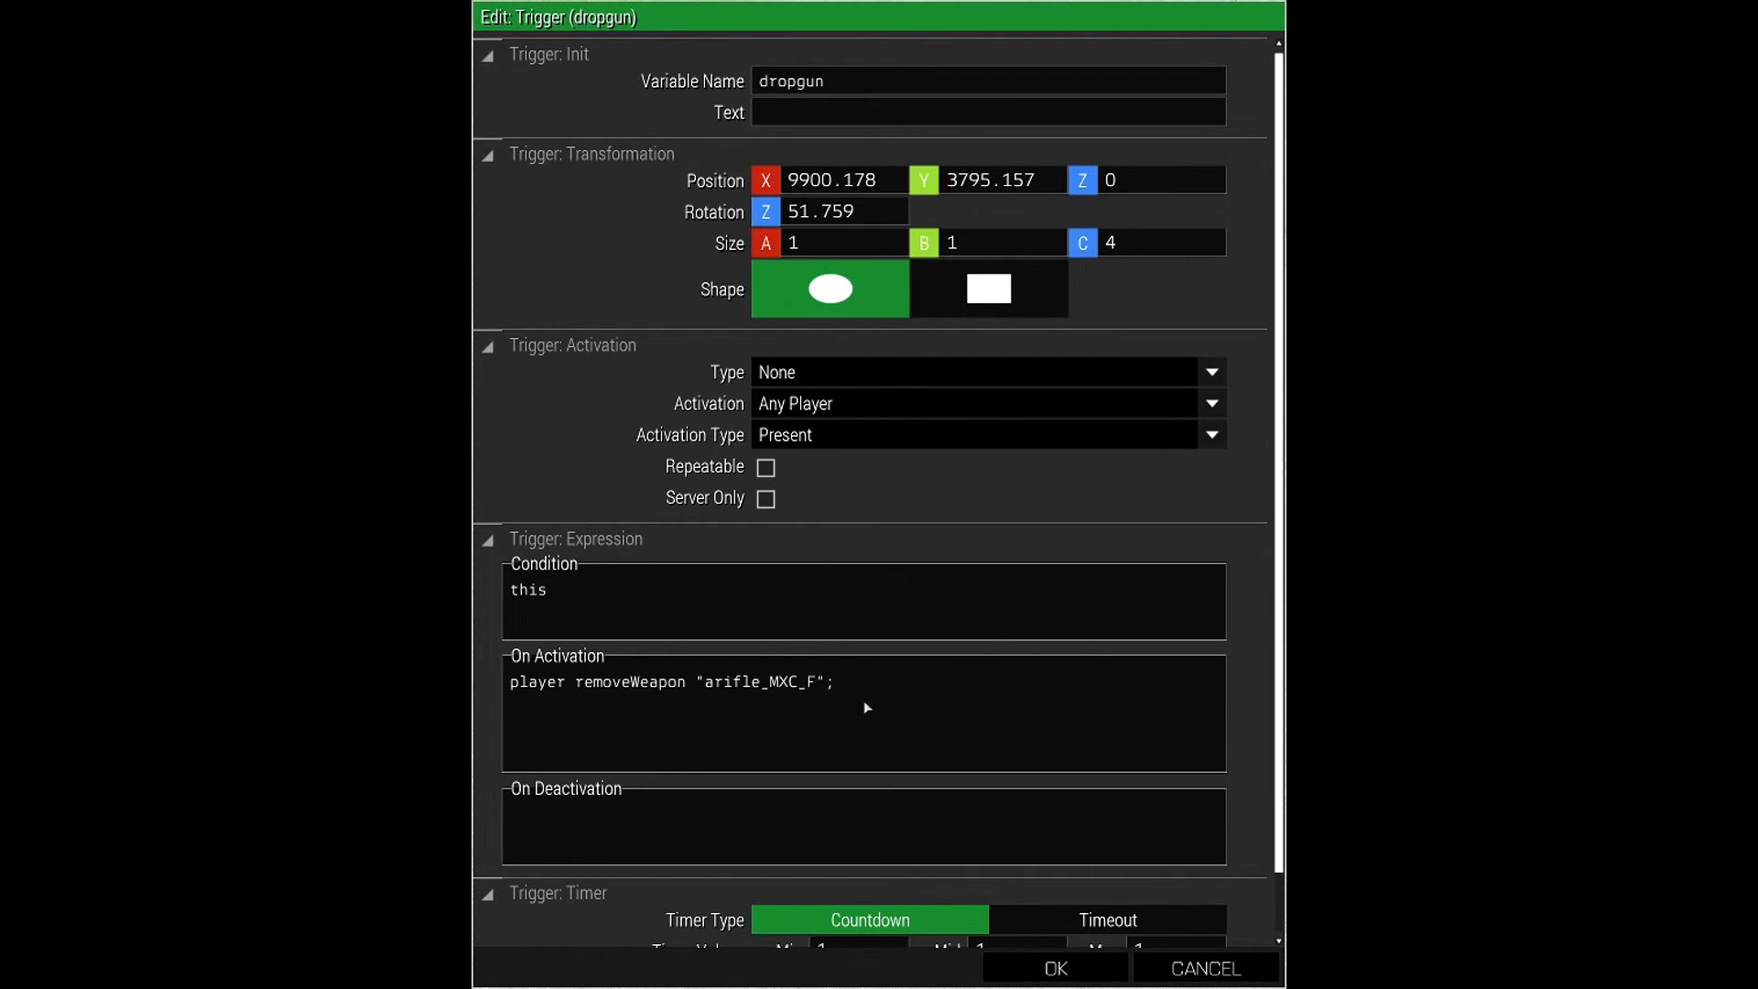
pyautogui.scroll(-3)
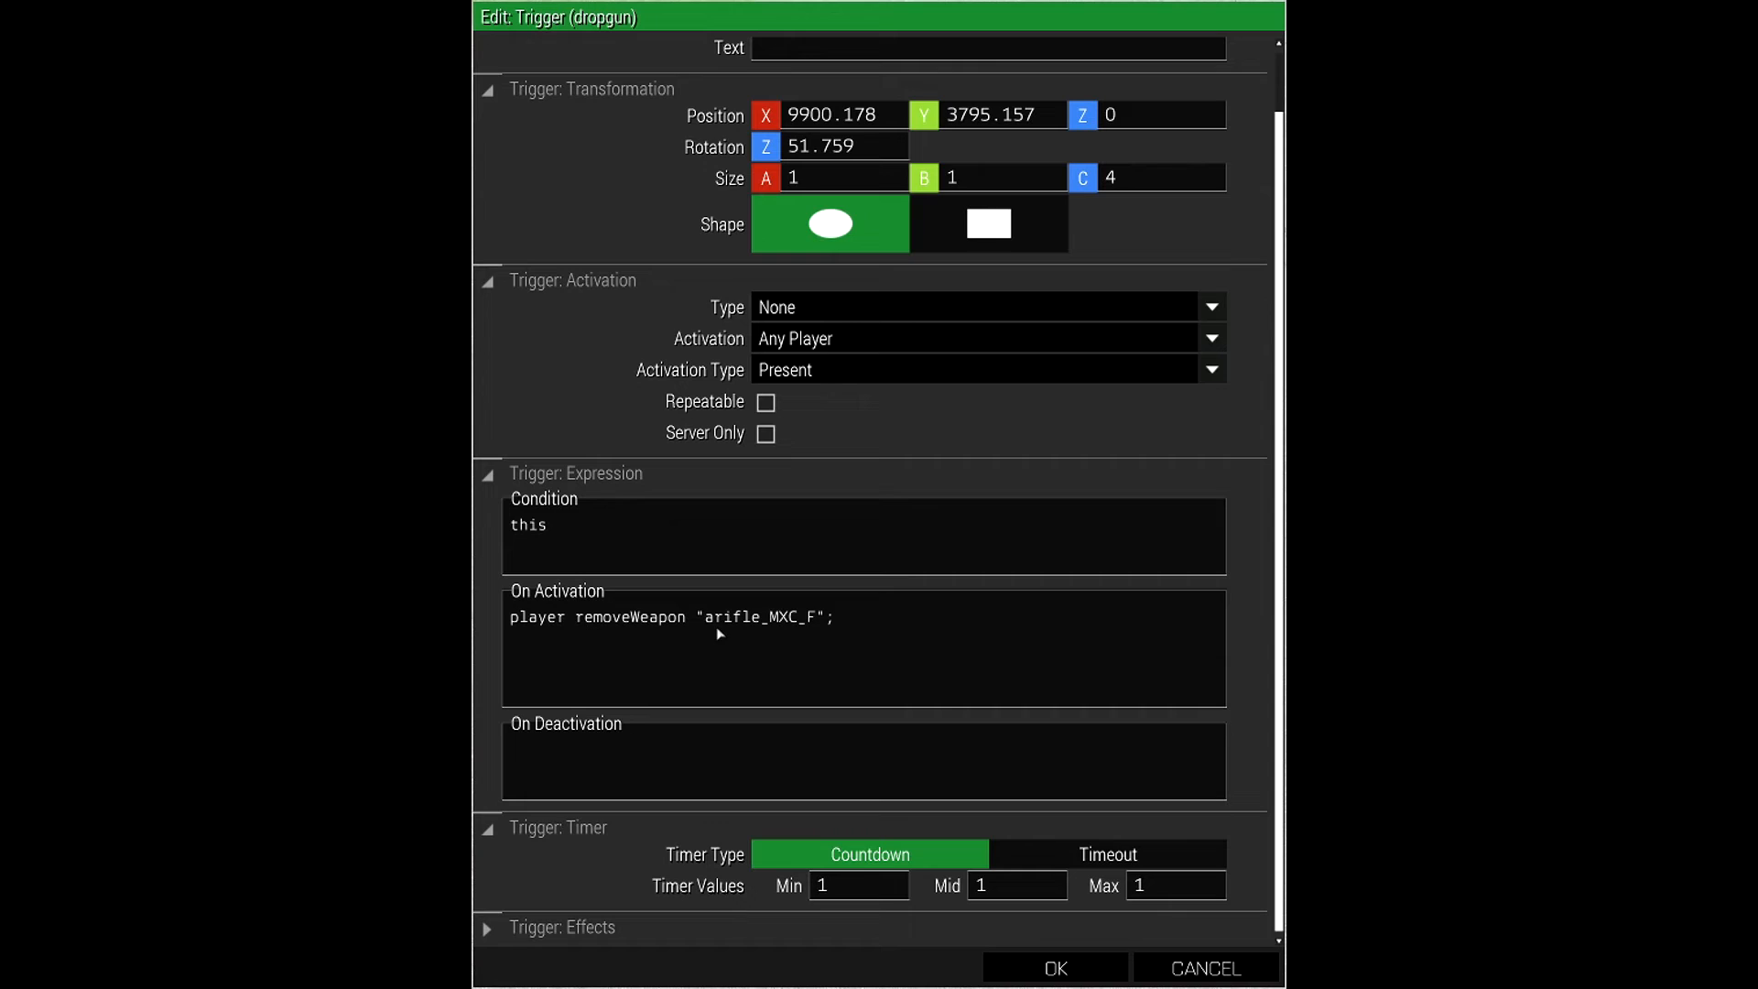
pyautogui.doubleClick(758, 616)
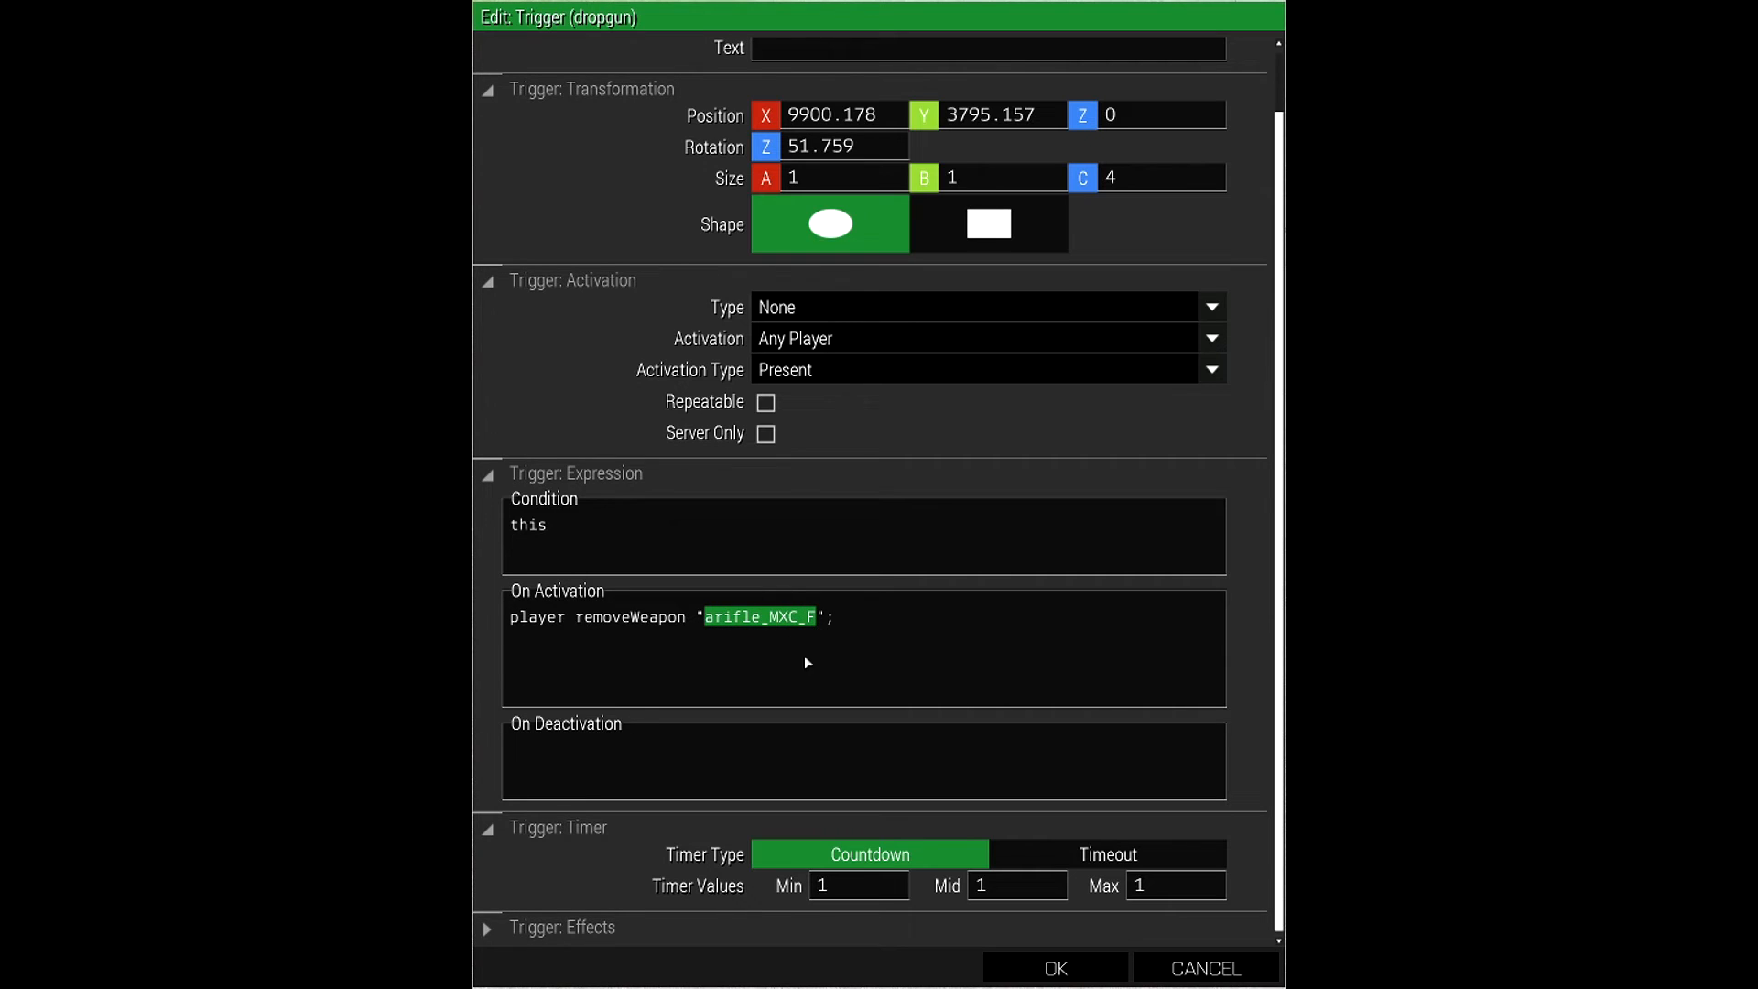
pyautogui.moveTo(732, 634)
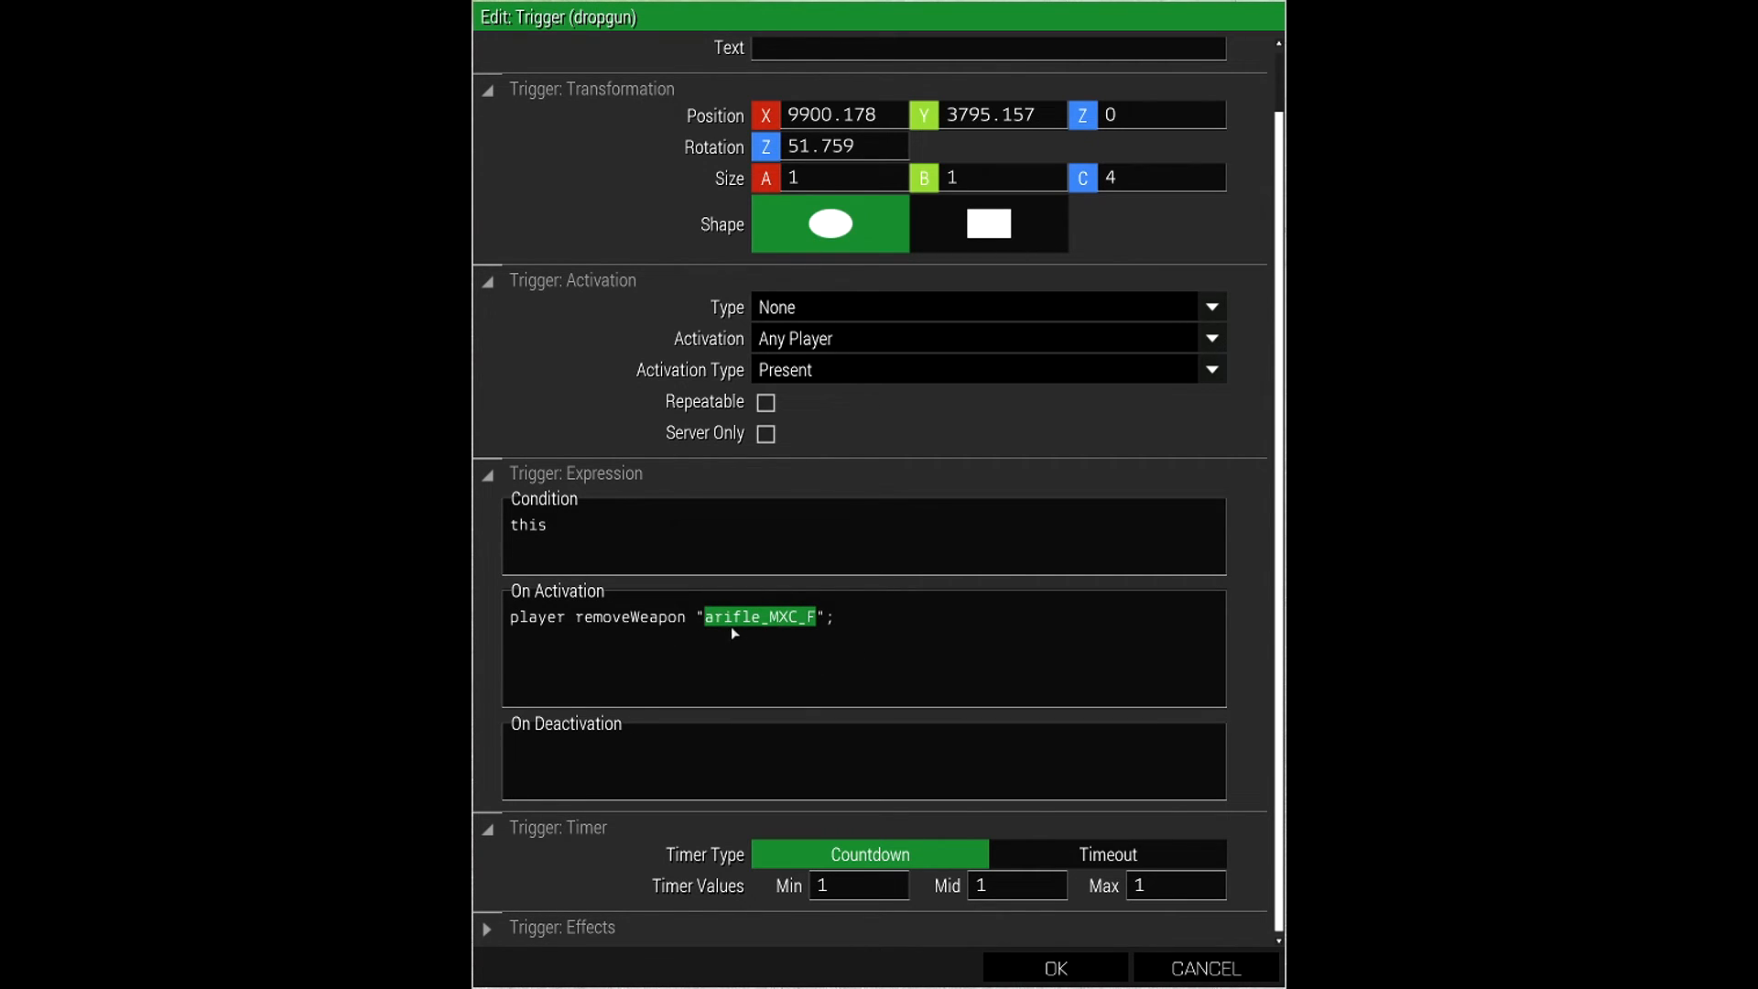
pyautogui.moveTo(784, 628)
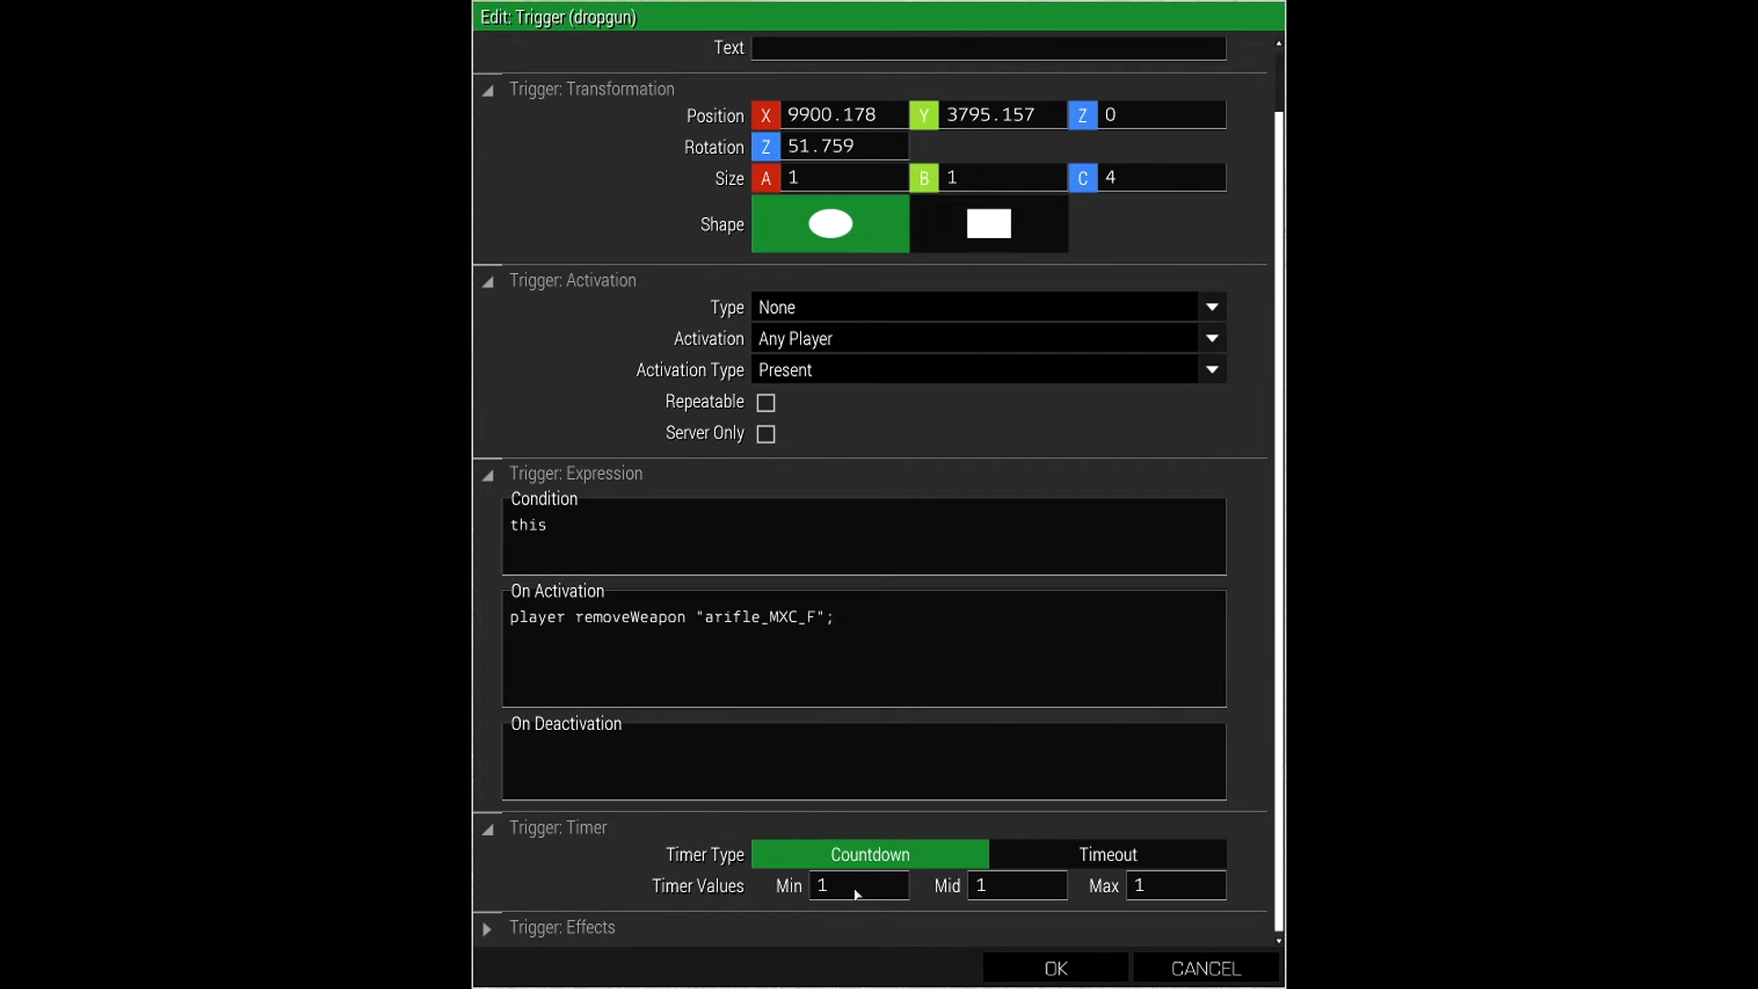
pyautogui.moveTo(903, 868)
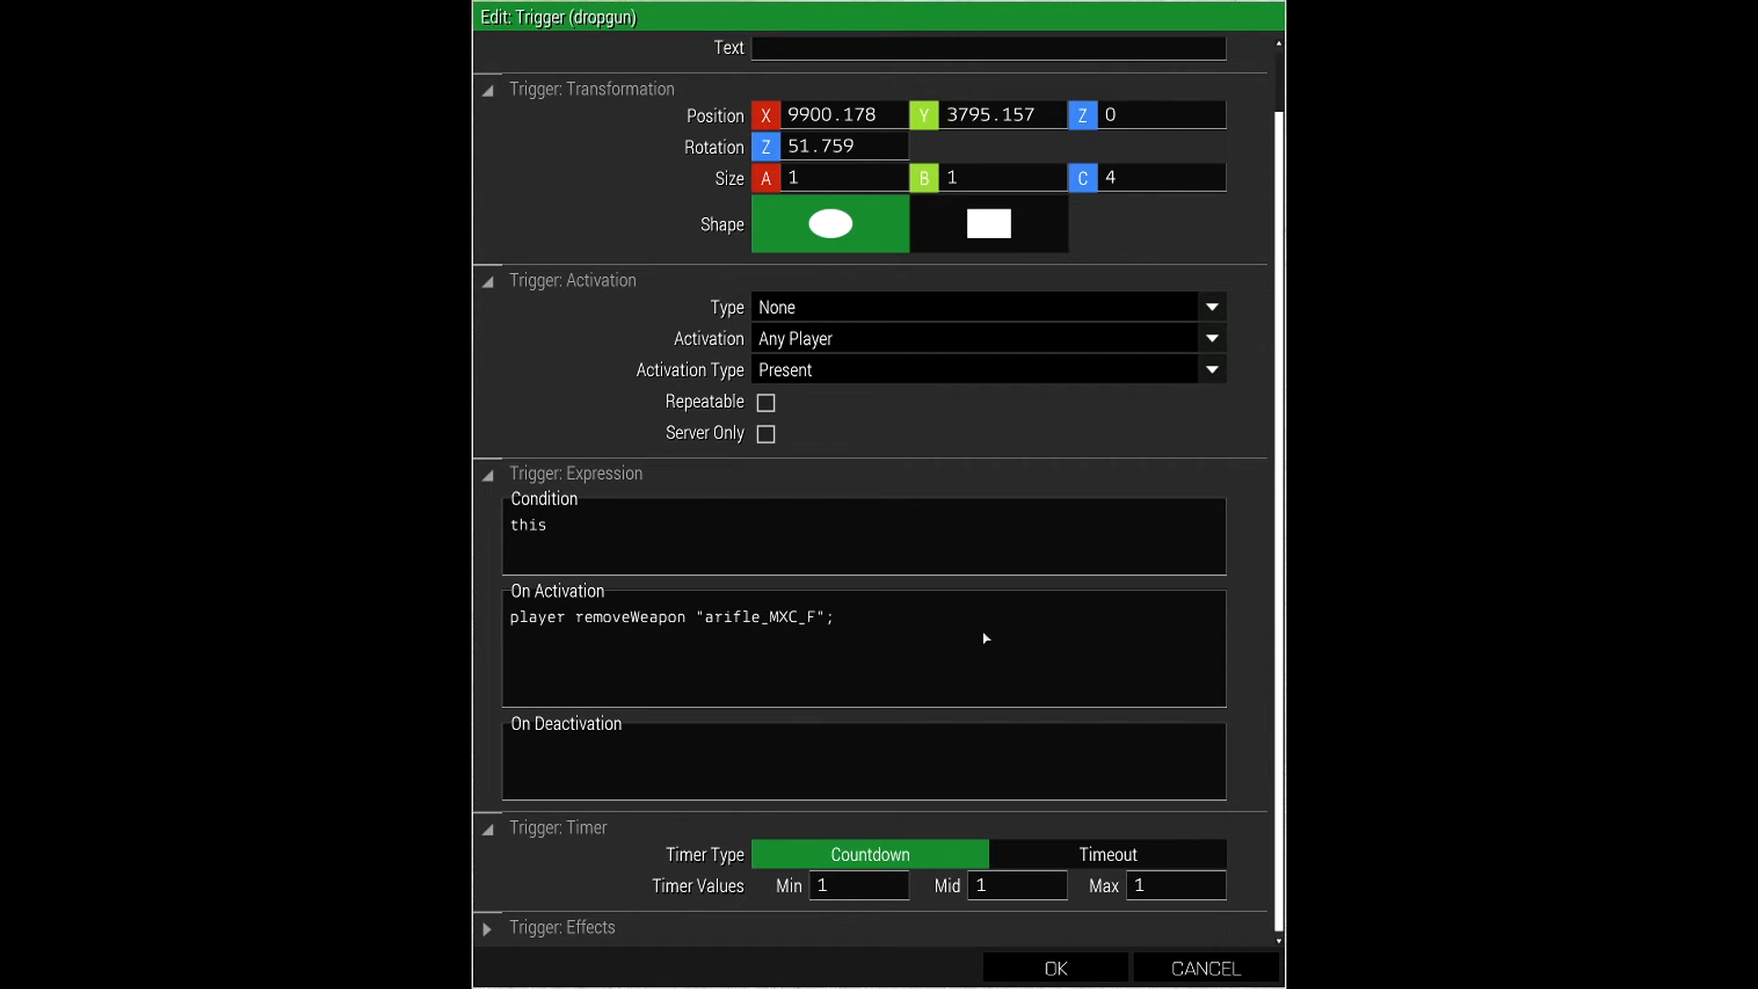
pyautogui.moveTo(928, 899)
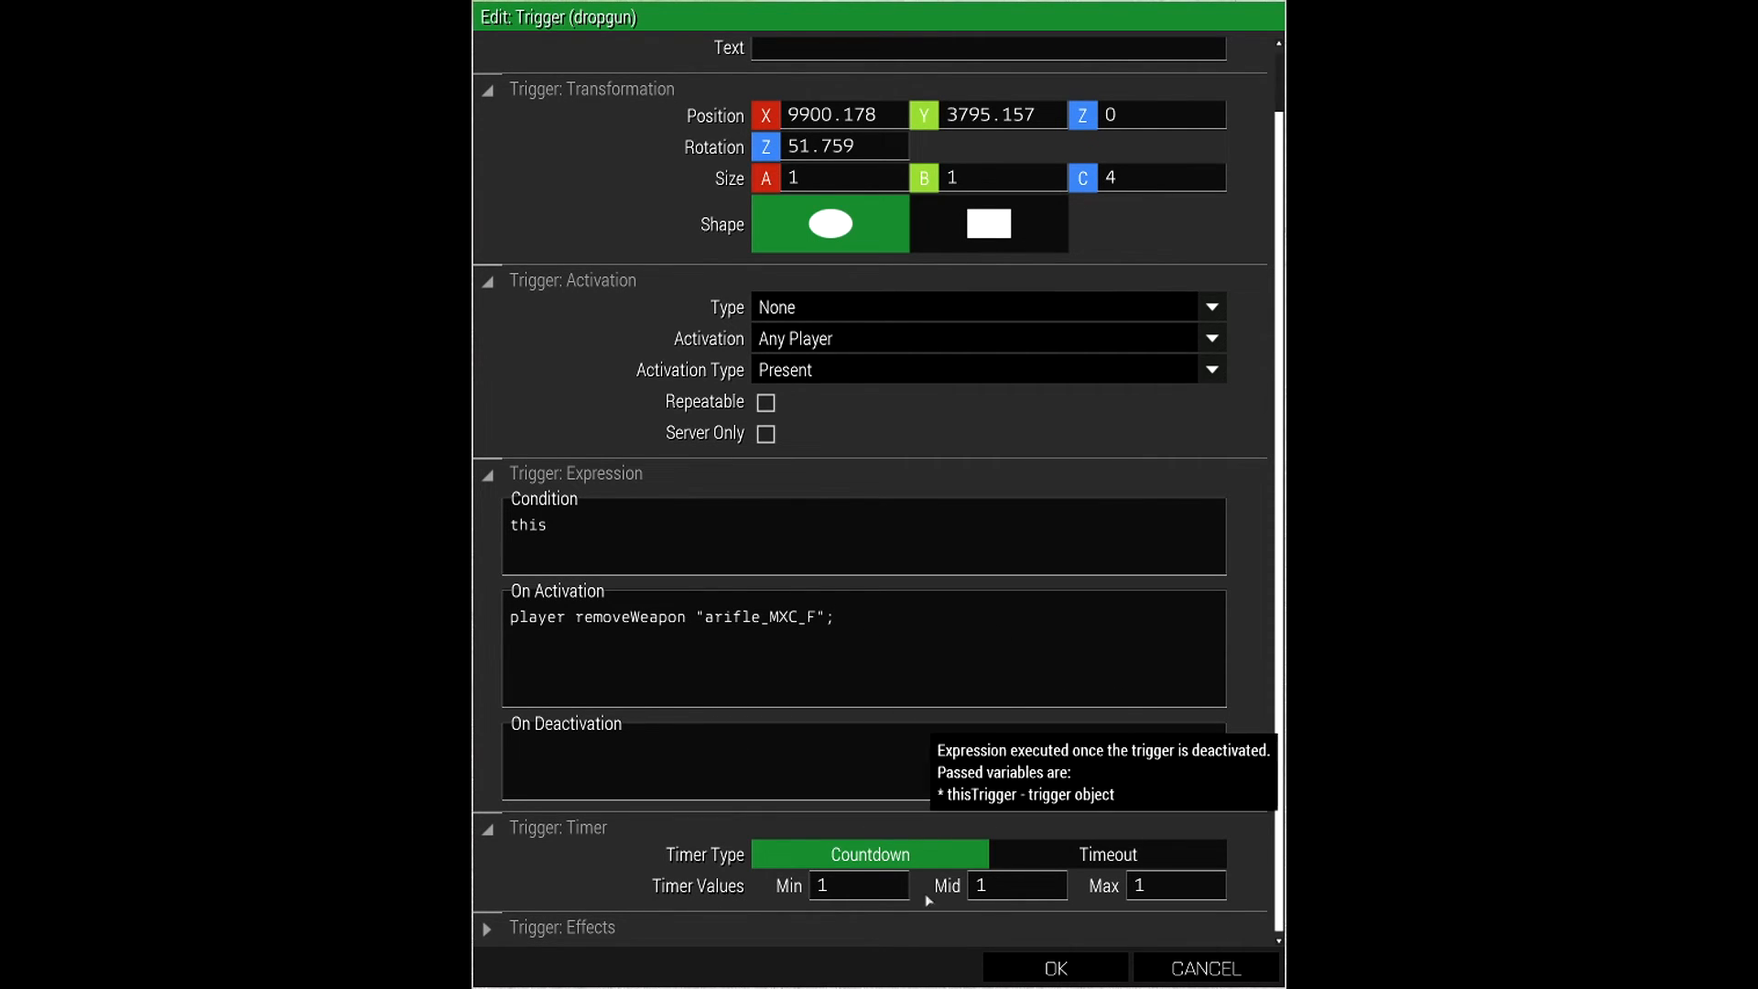
pyautogui.moveTo(1040, 669)
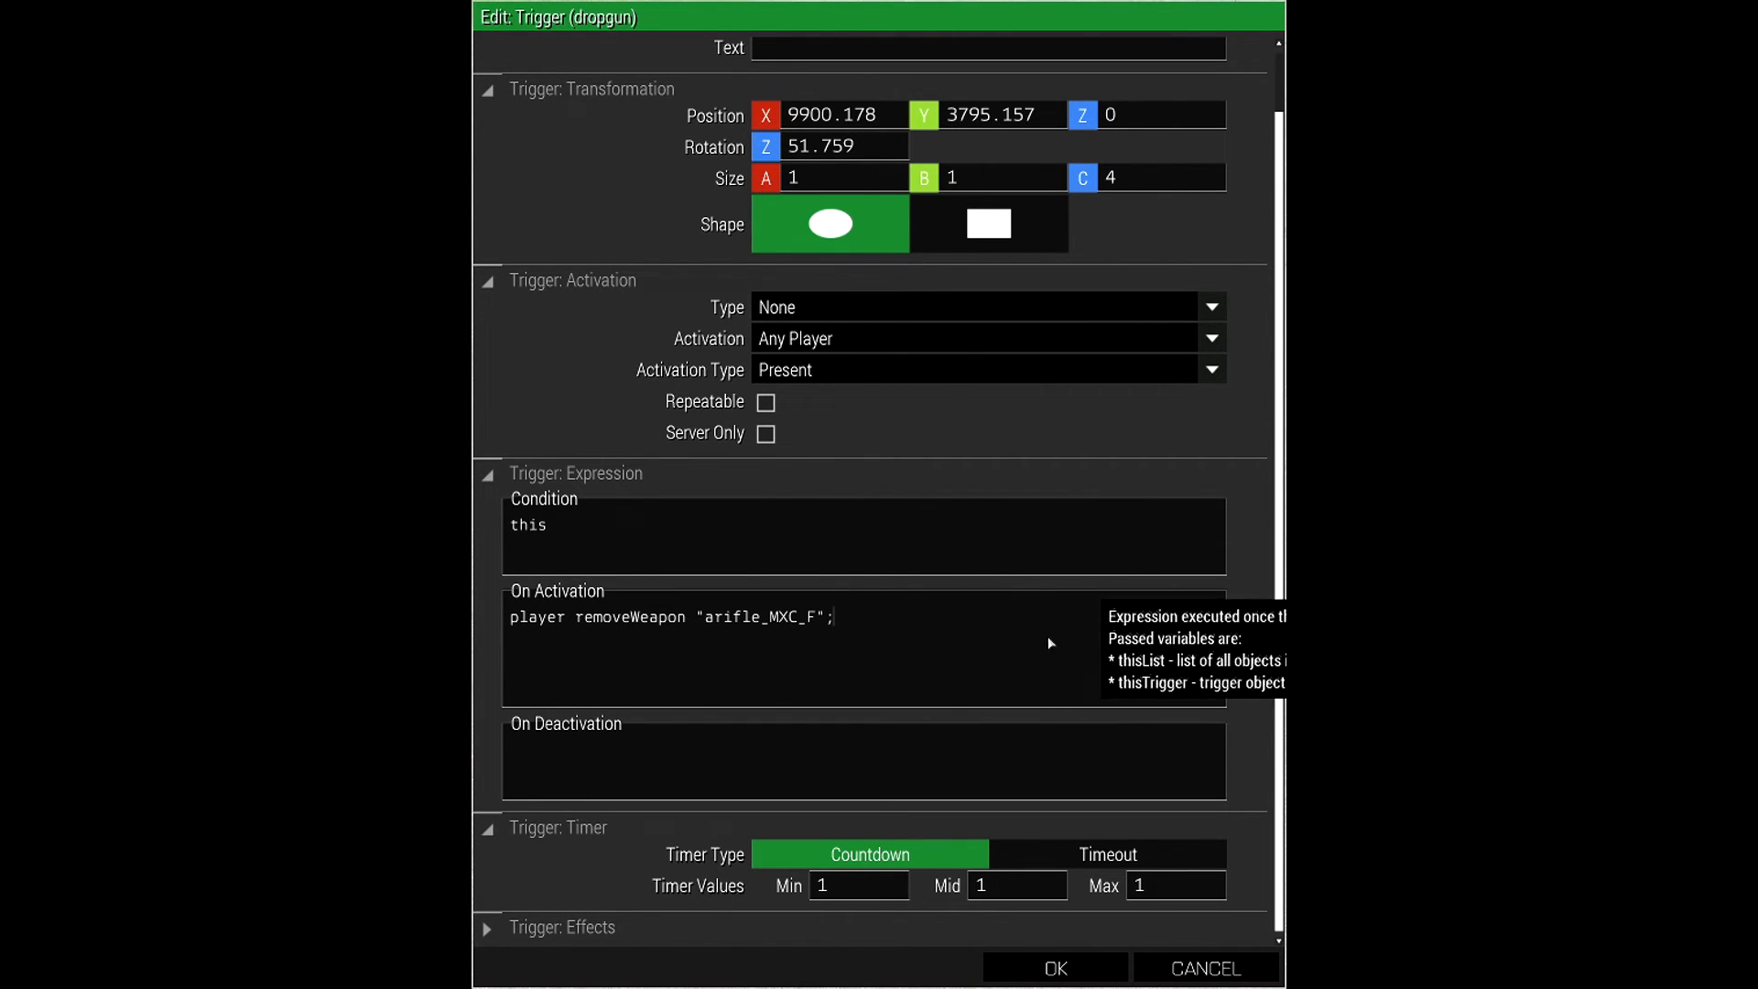
pyautogui.moveTo(786, 641)
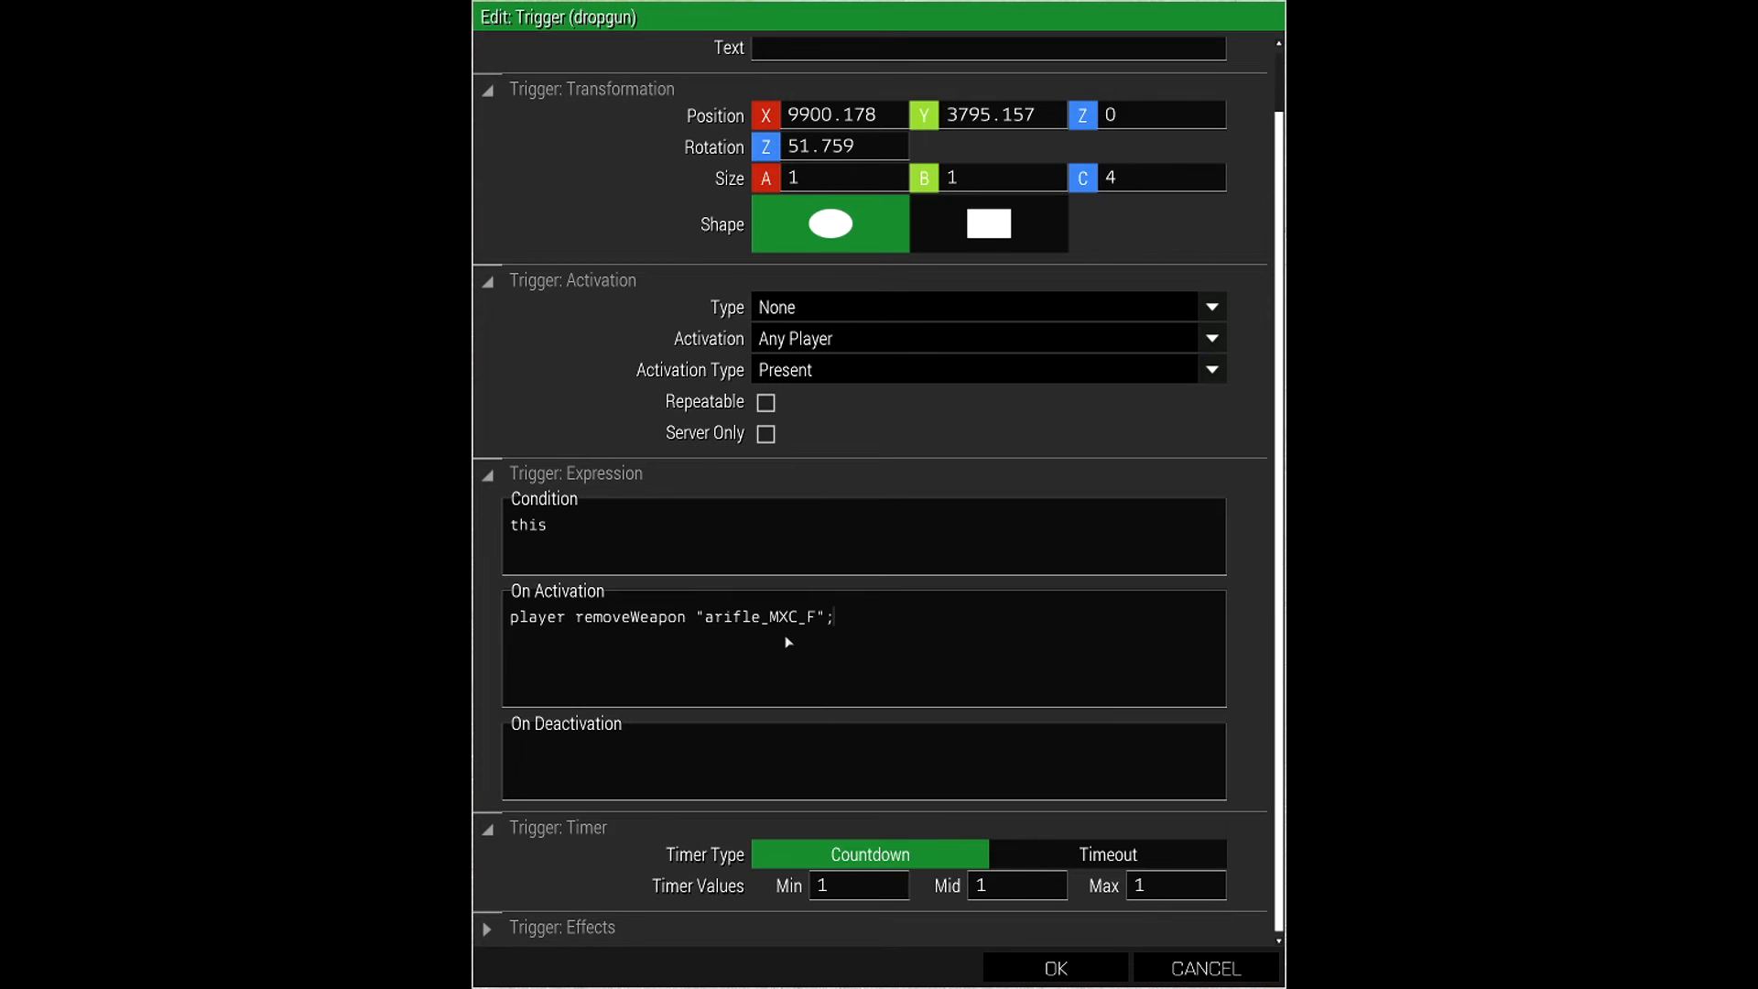
pyautogui.moveTo(926, 703)
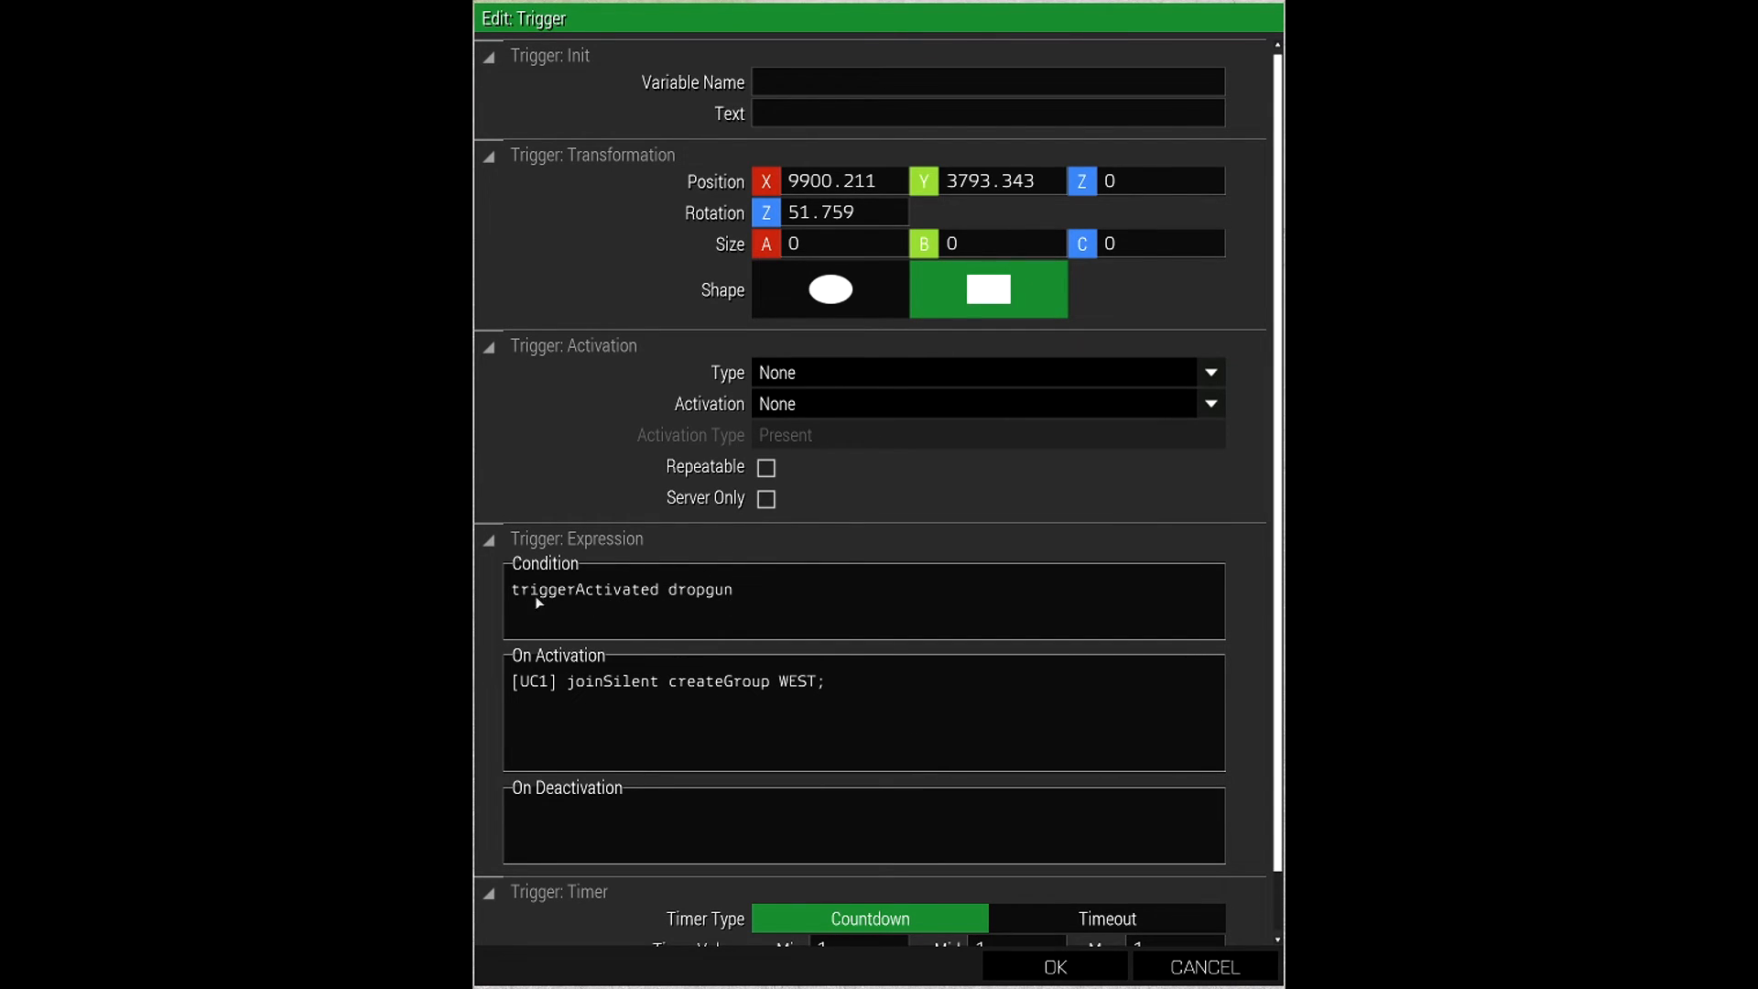
# - Scroll through the UC1 join-West-group trigger's settings and cancel without saving
pyautogui.scroll(-3)
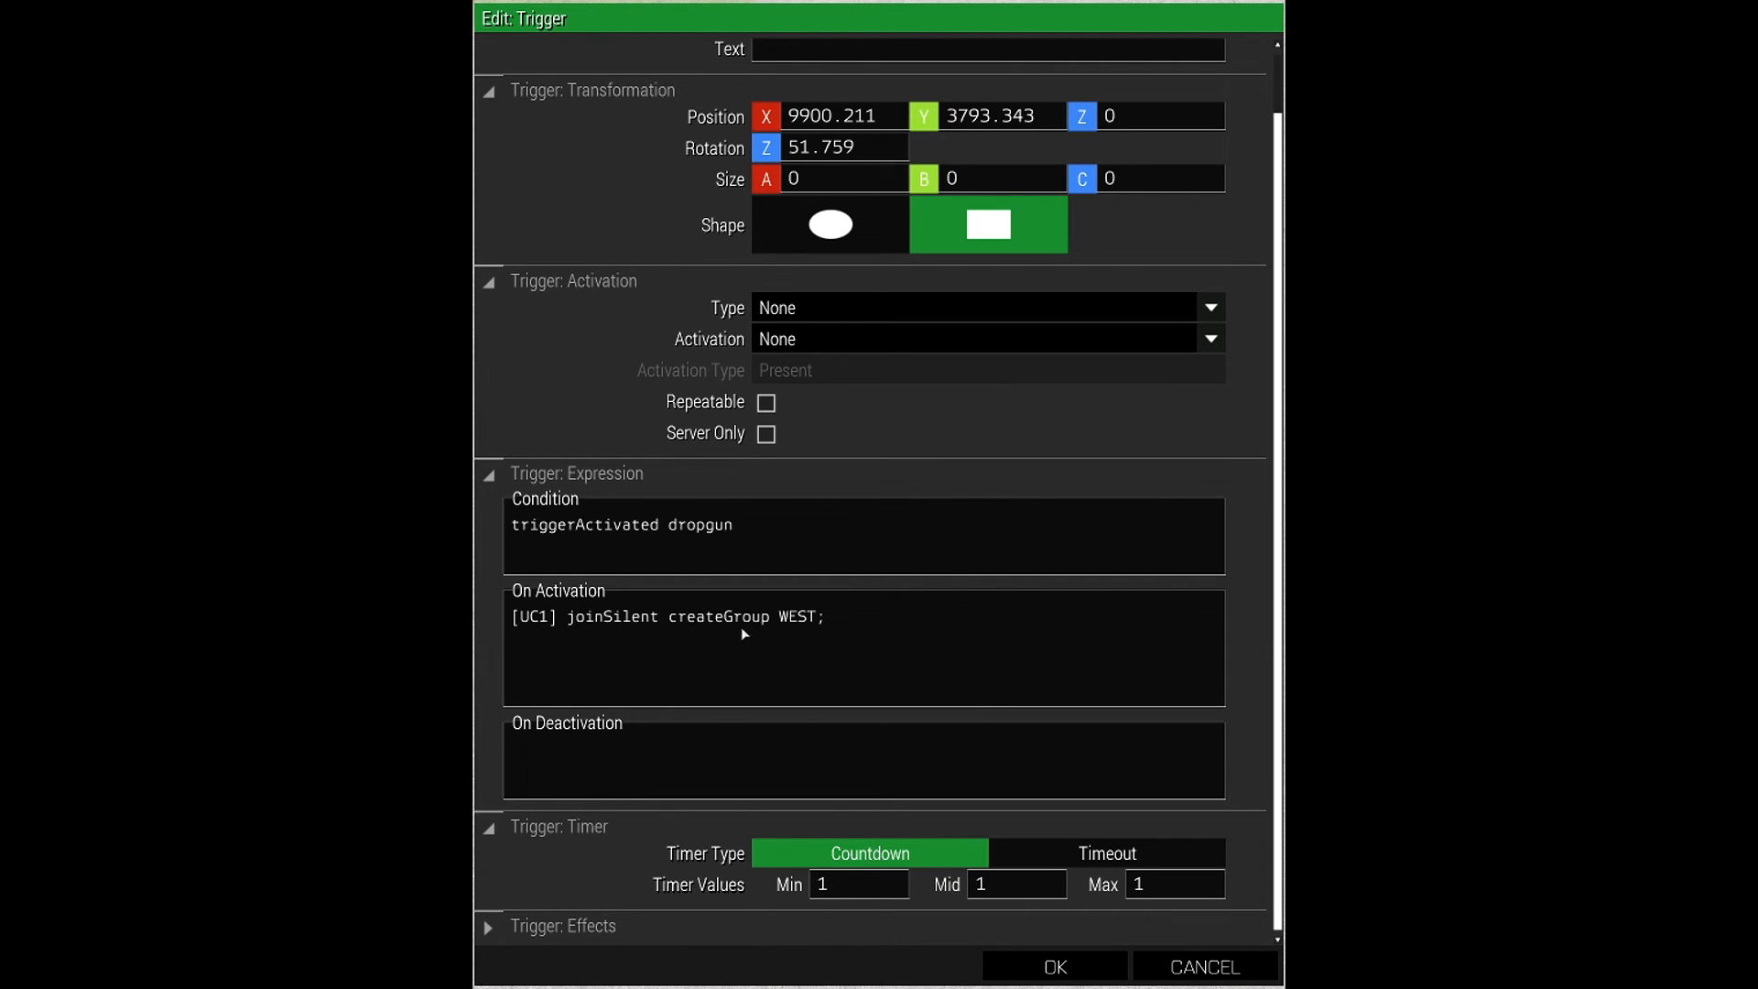
pyautogui.moveTo(816, 637)
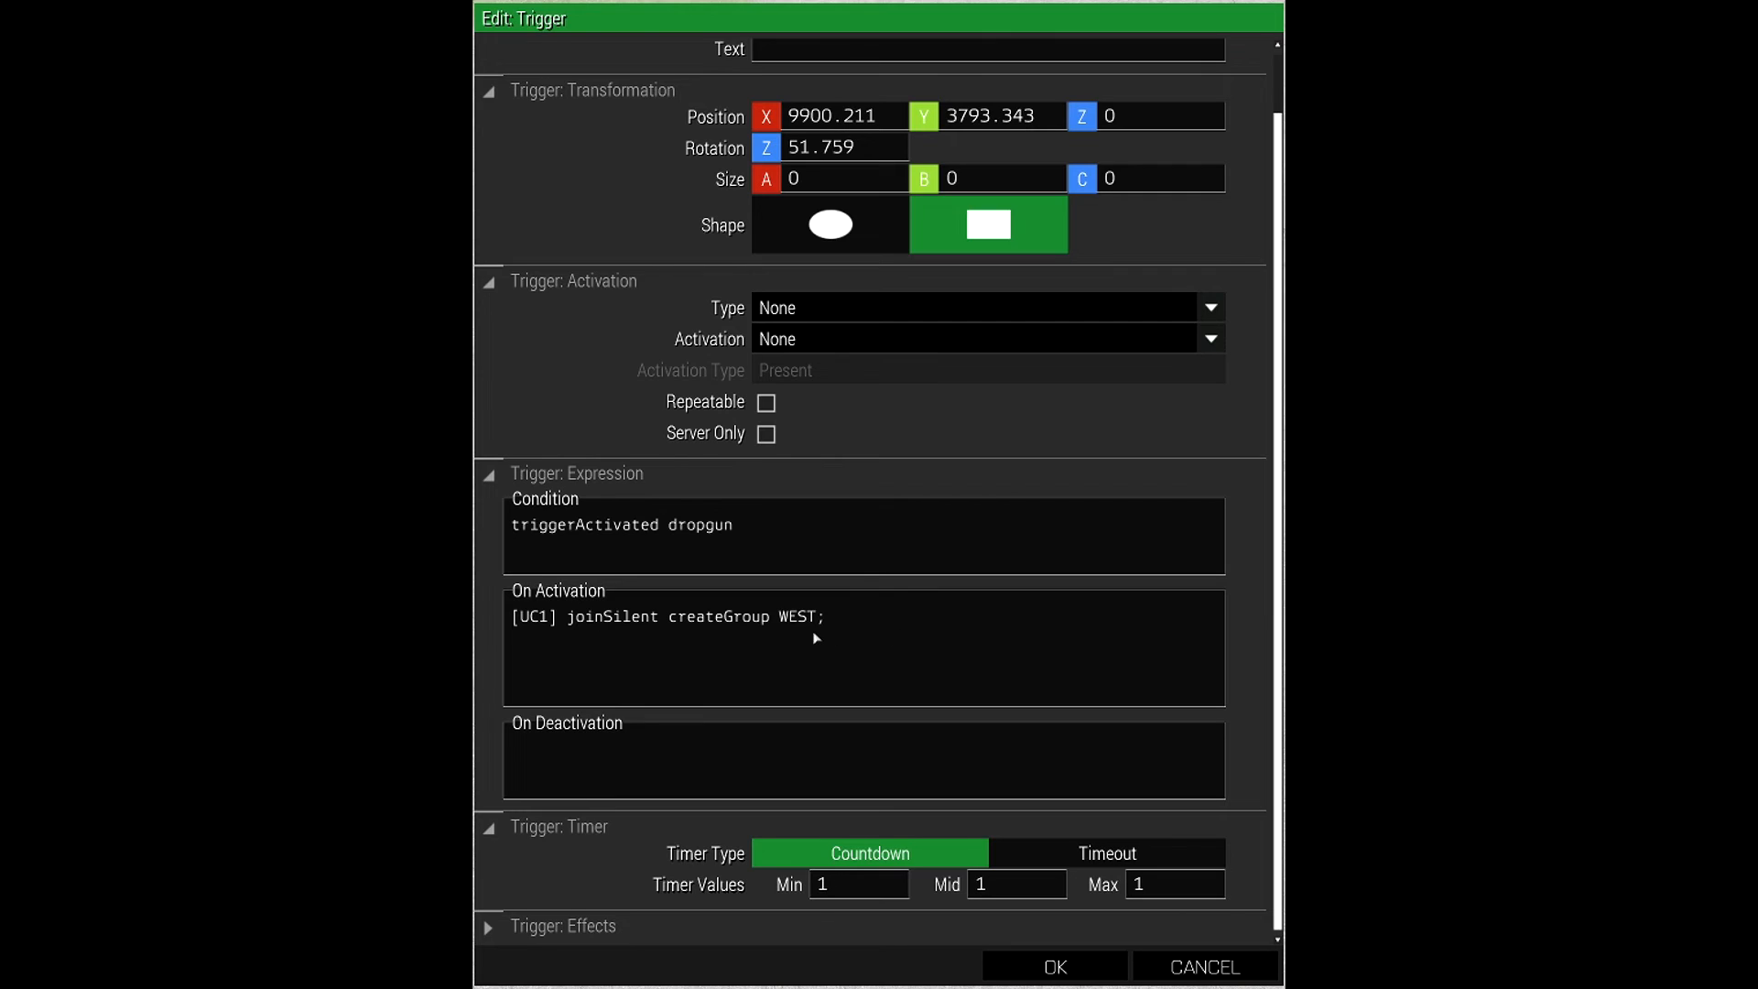
pyautogui.moveTo(896, 627)
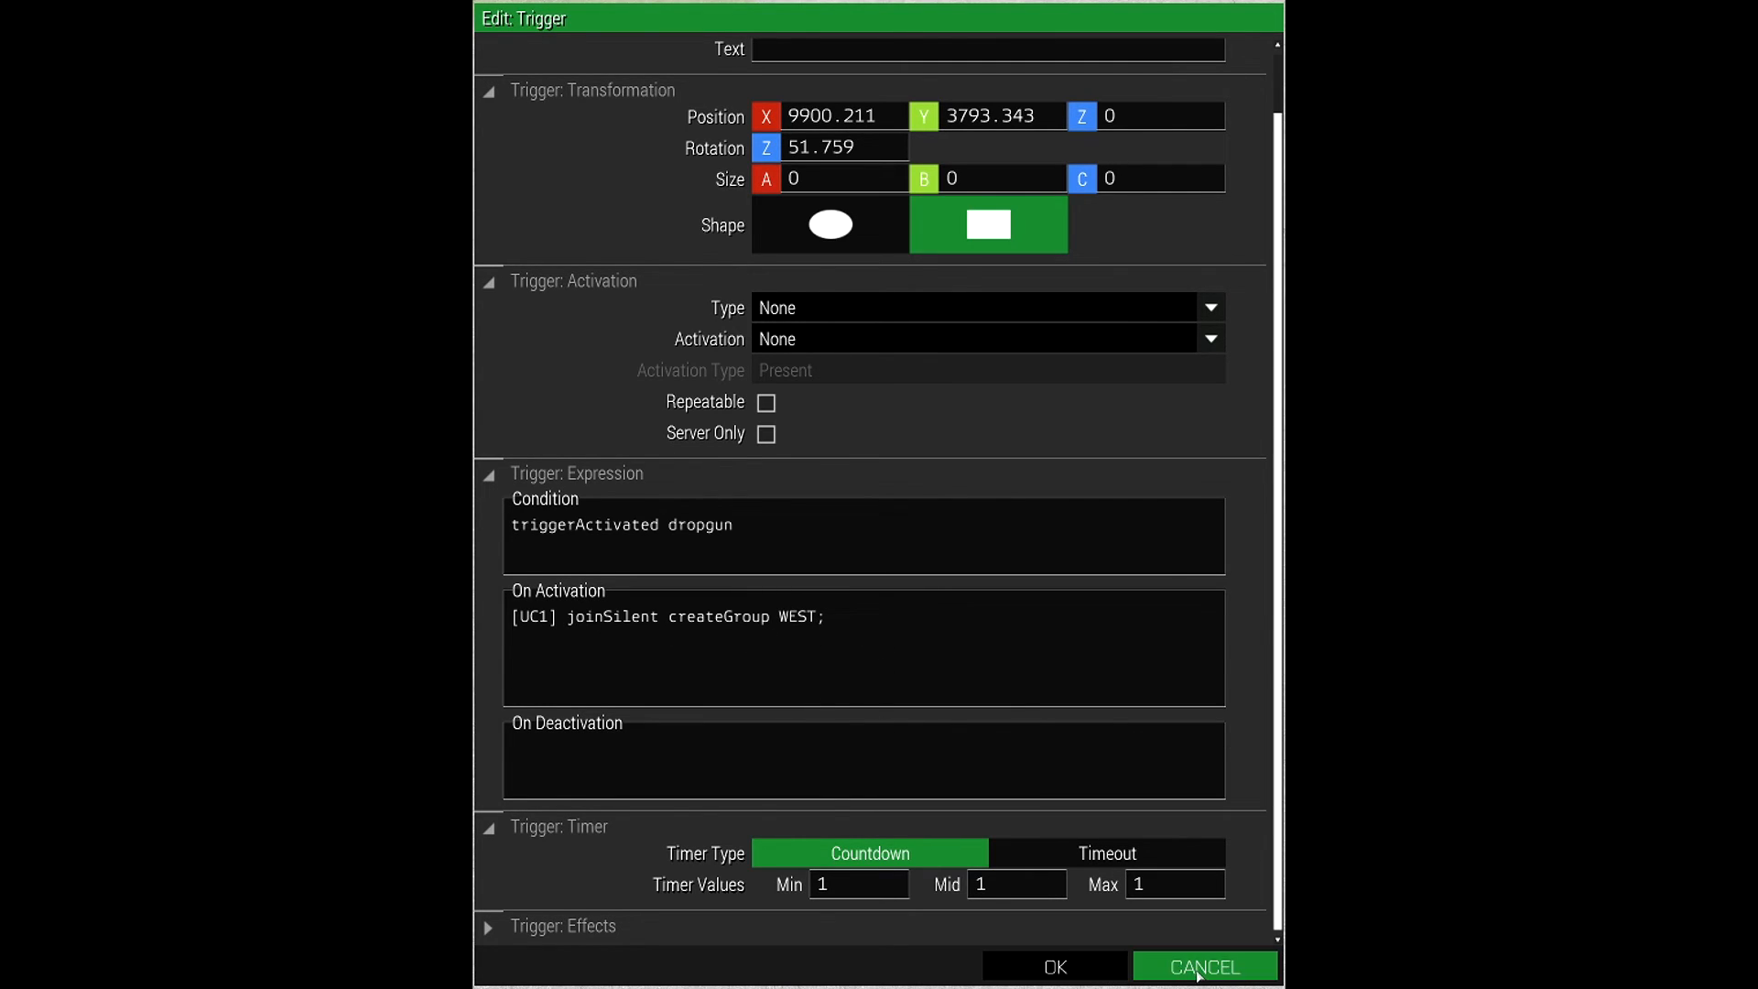
pyautogui.click(1204, 965)
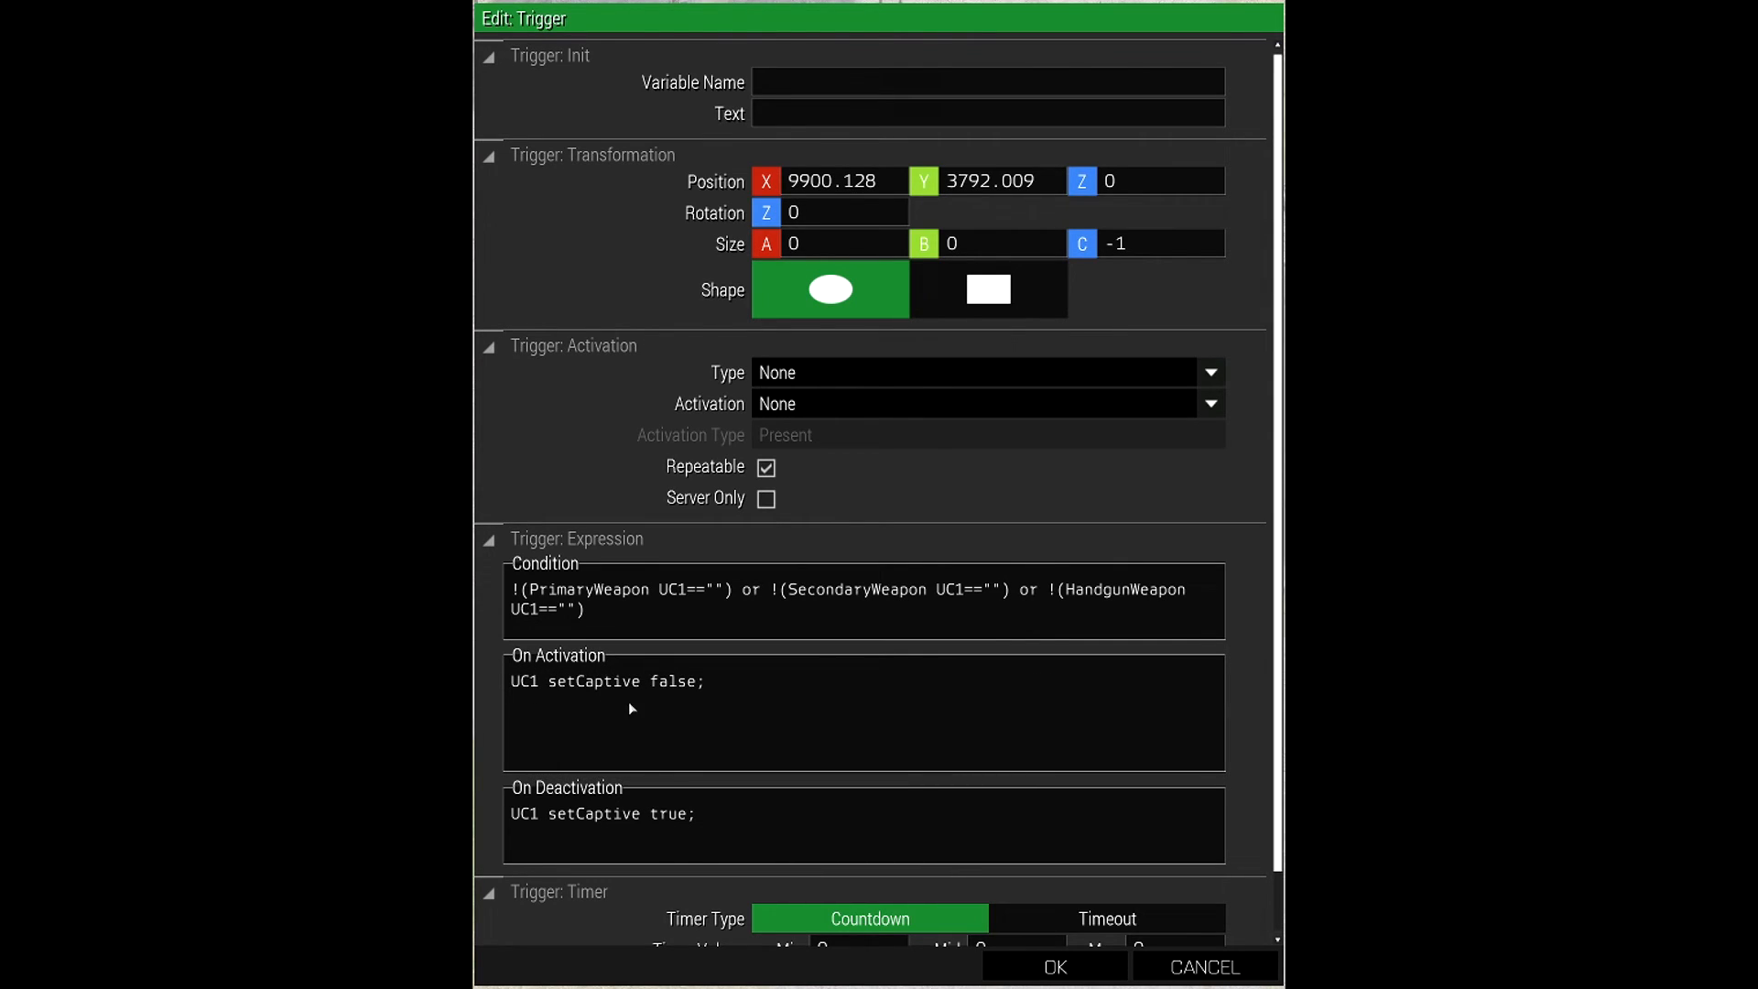
pyautogui.moveTo(628, 784)
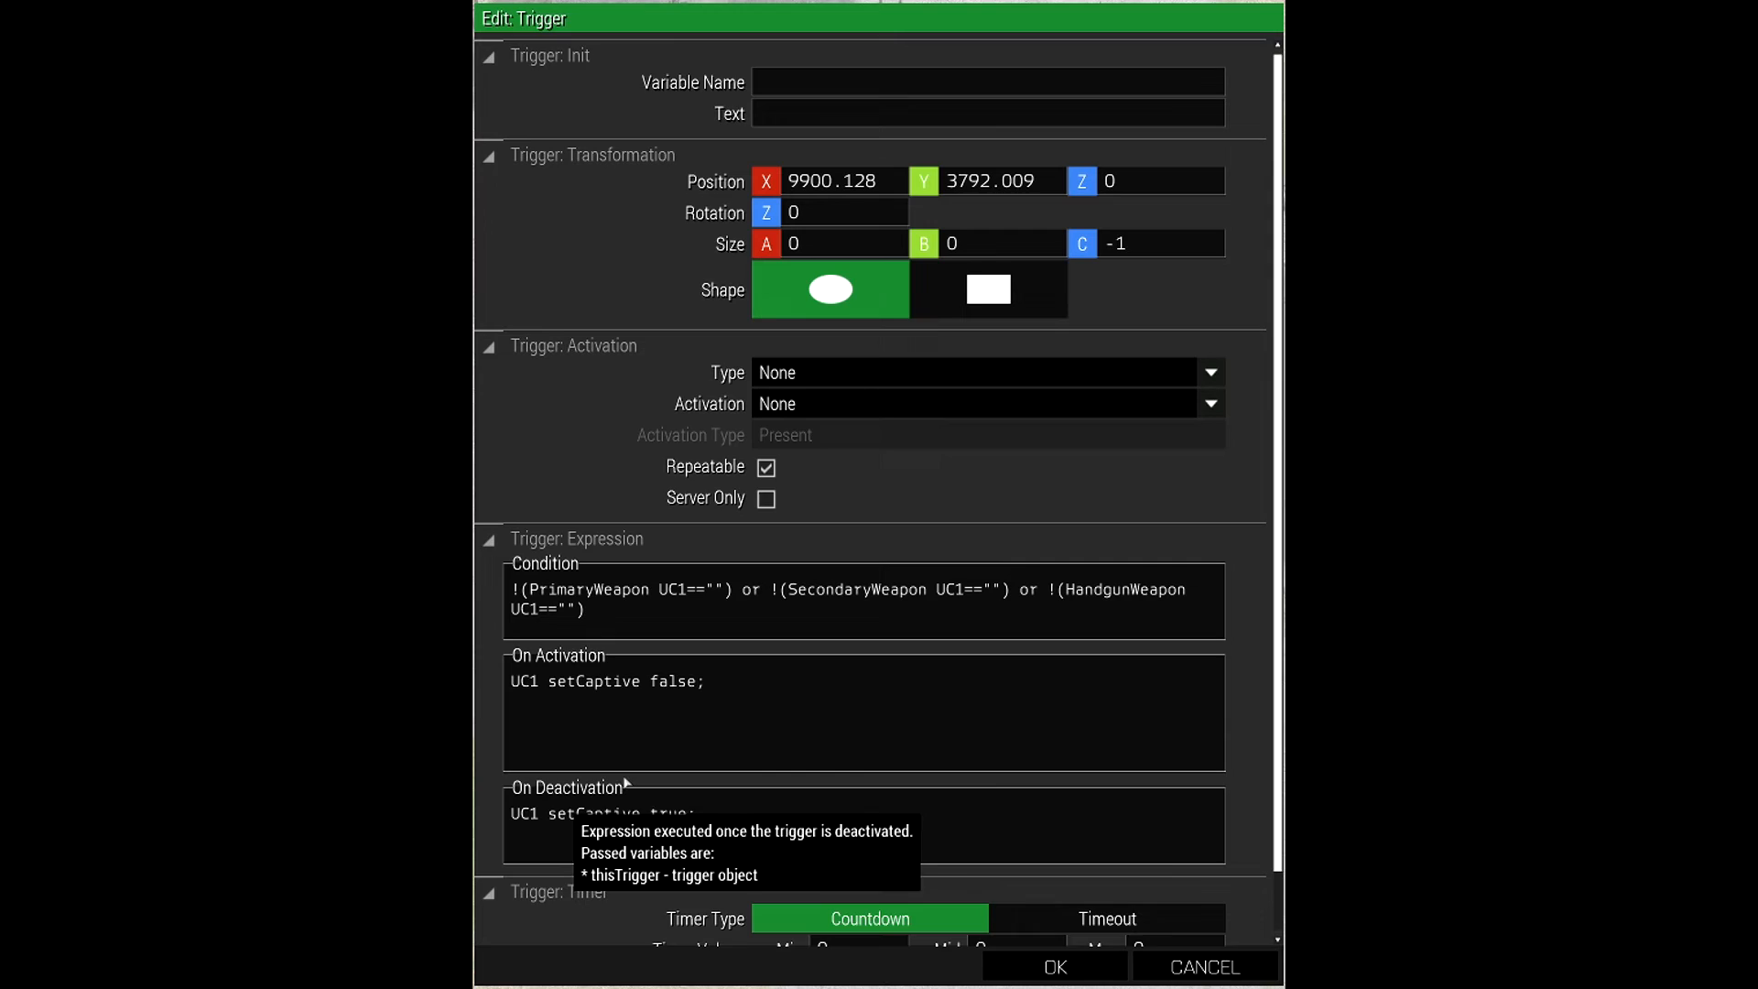
# - Scroll to the armed-UC1 trigger's deactivation code restoring UC1 as captive
pyautogui.scroll(-3)
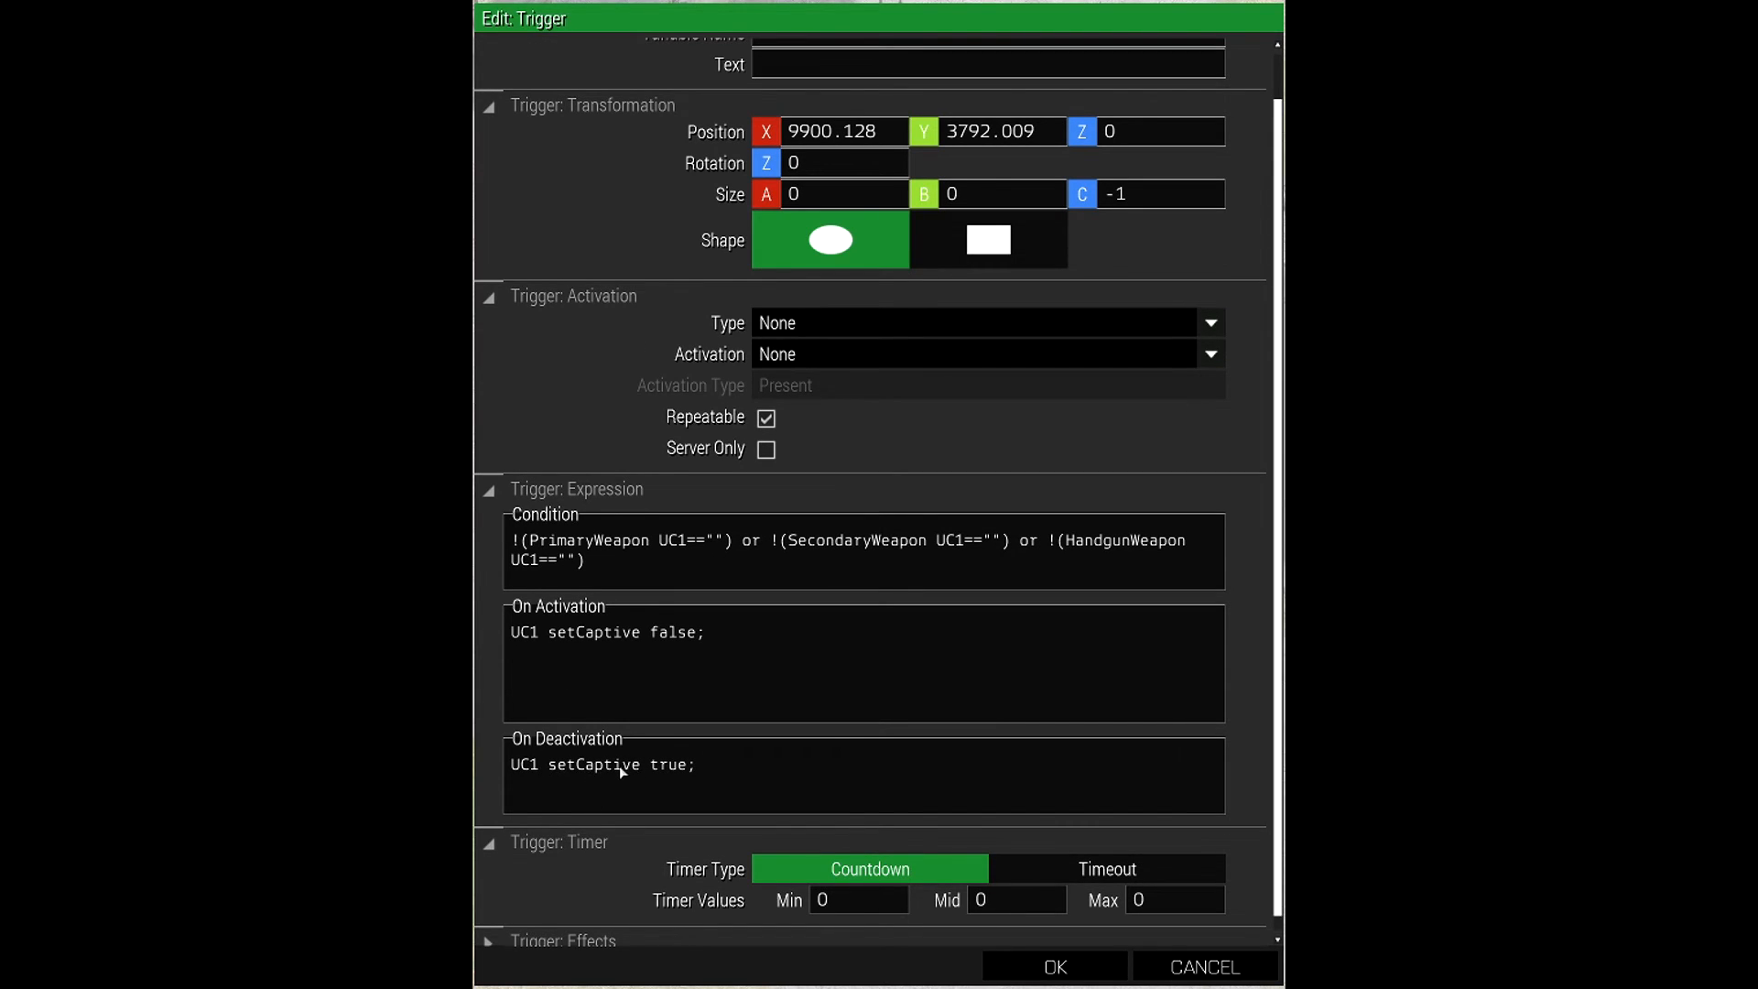
pyautogui.moveTo(719, 758)
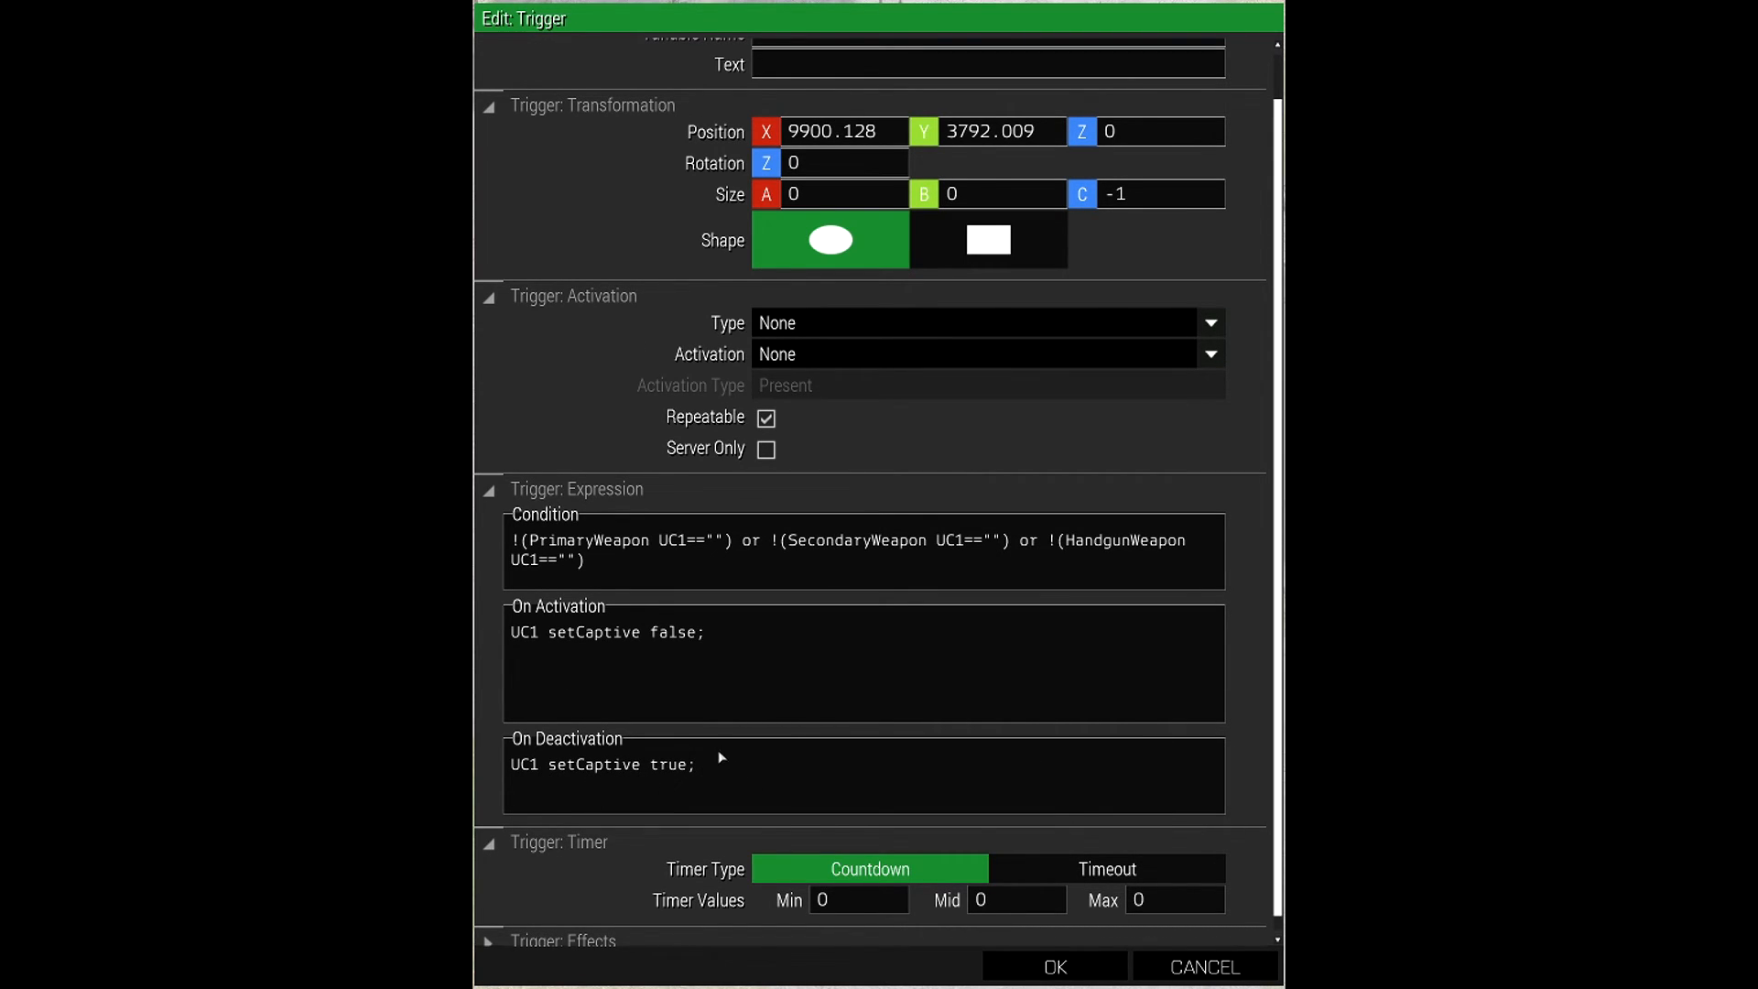
pyautogui.moveTo(636, 785)
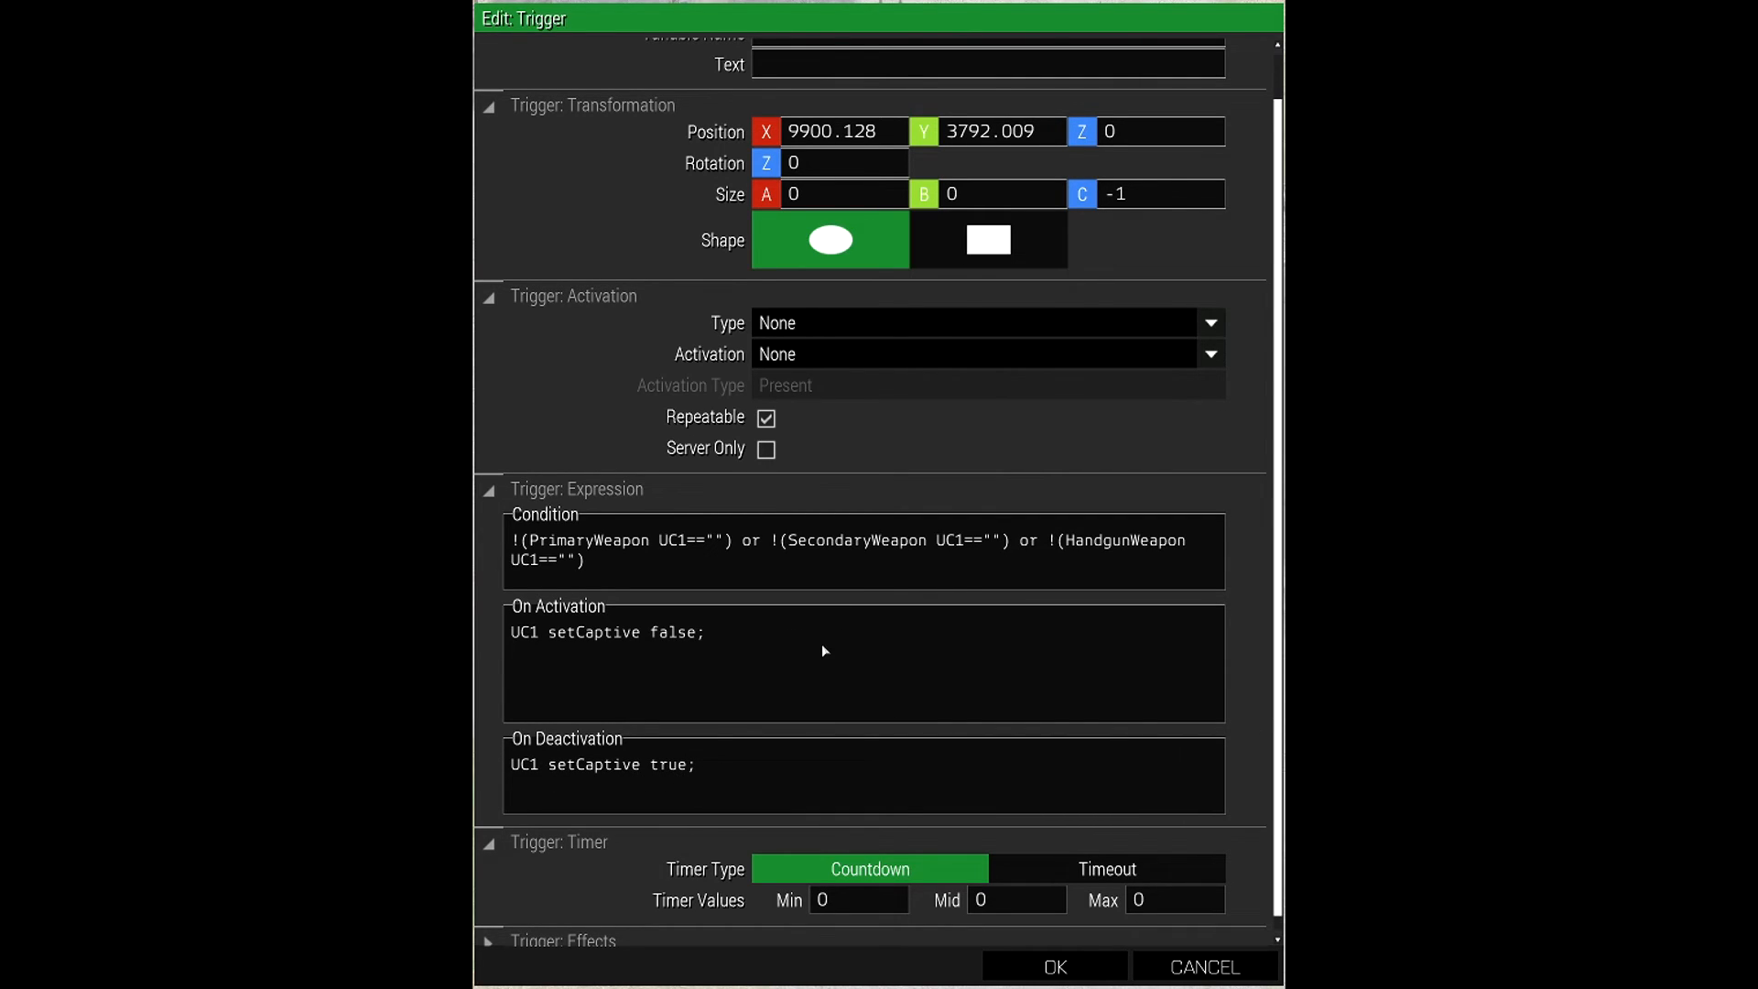
pyautogui.moveTo(596, 572)
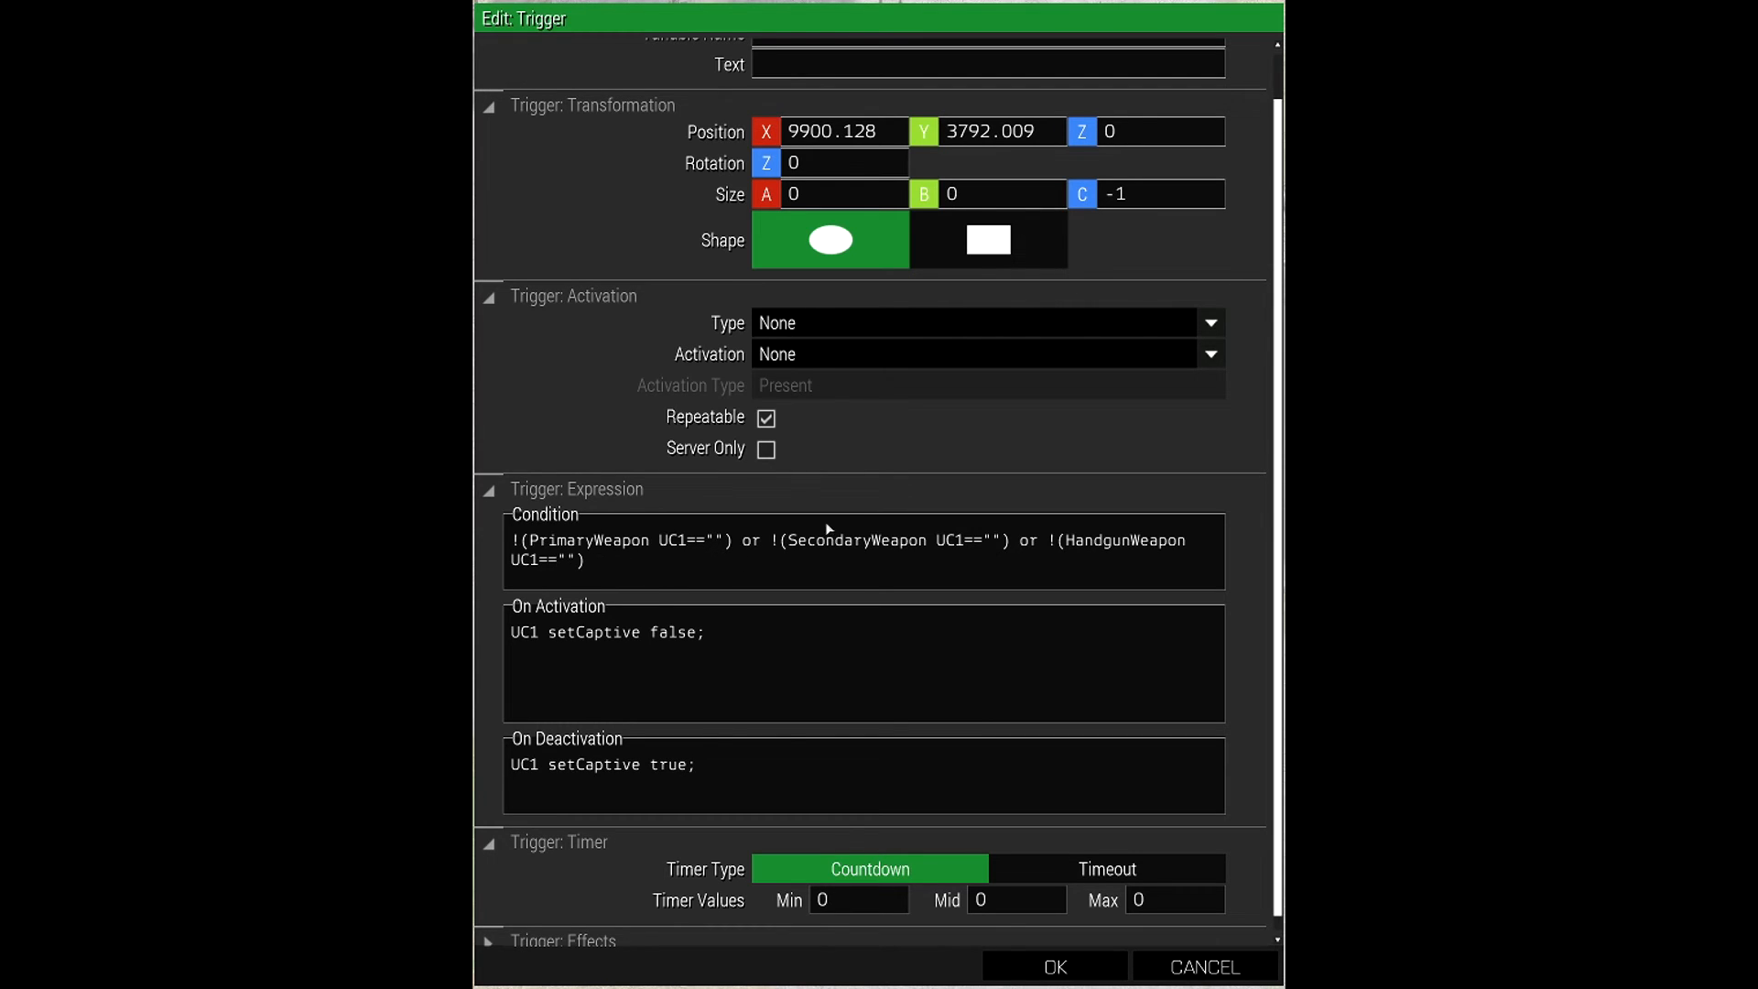
pyautogui.moveTo(850, 543)
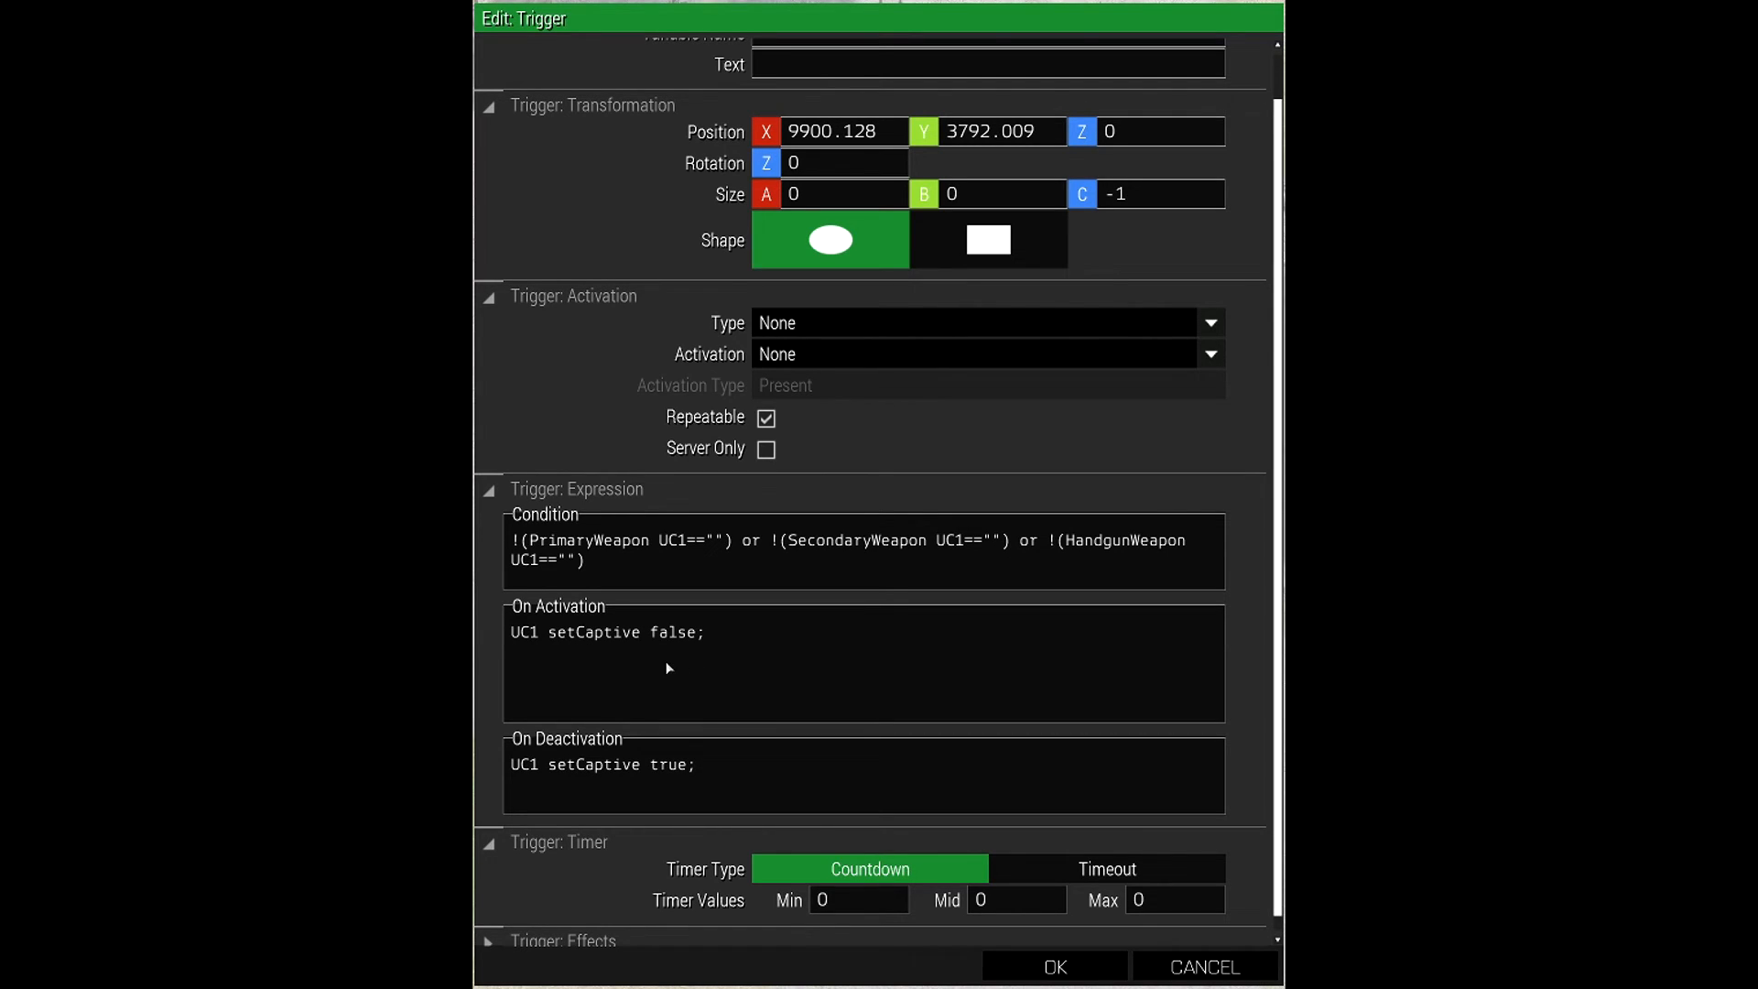
pyautogui.moveTo(630, 664)
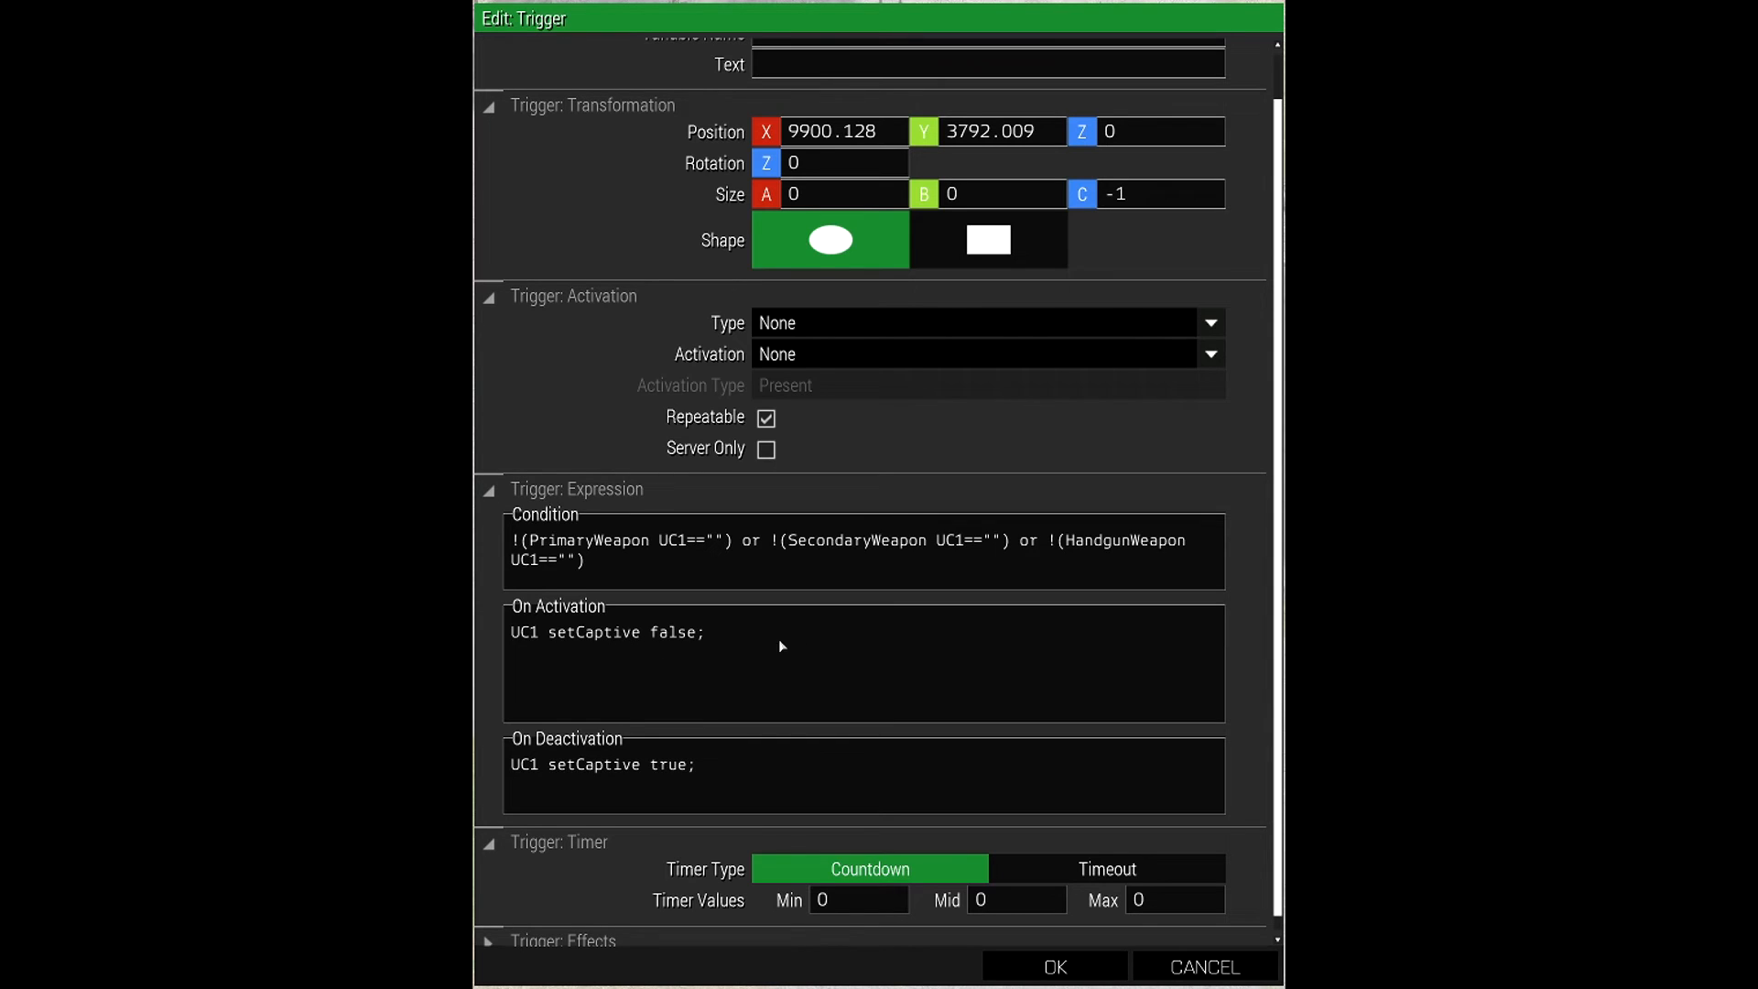
pyautogui.moveTo(593, 791)
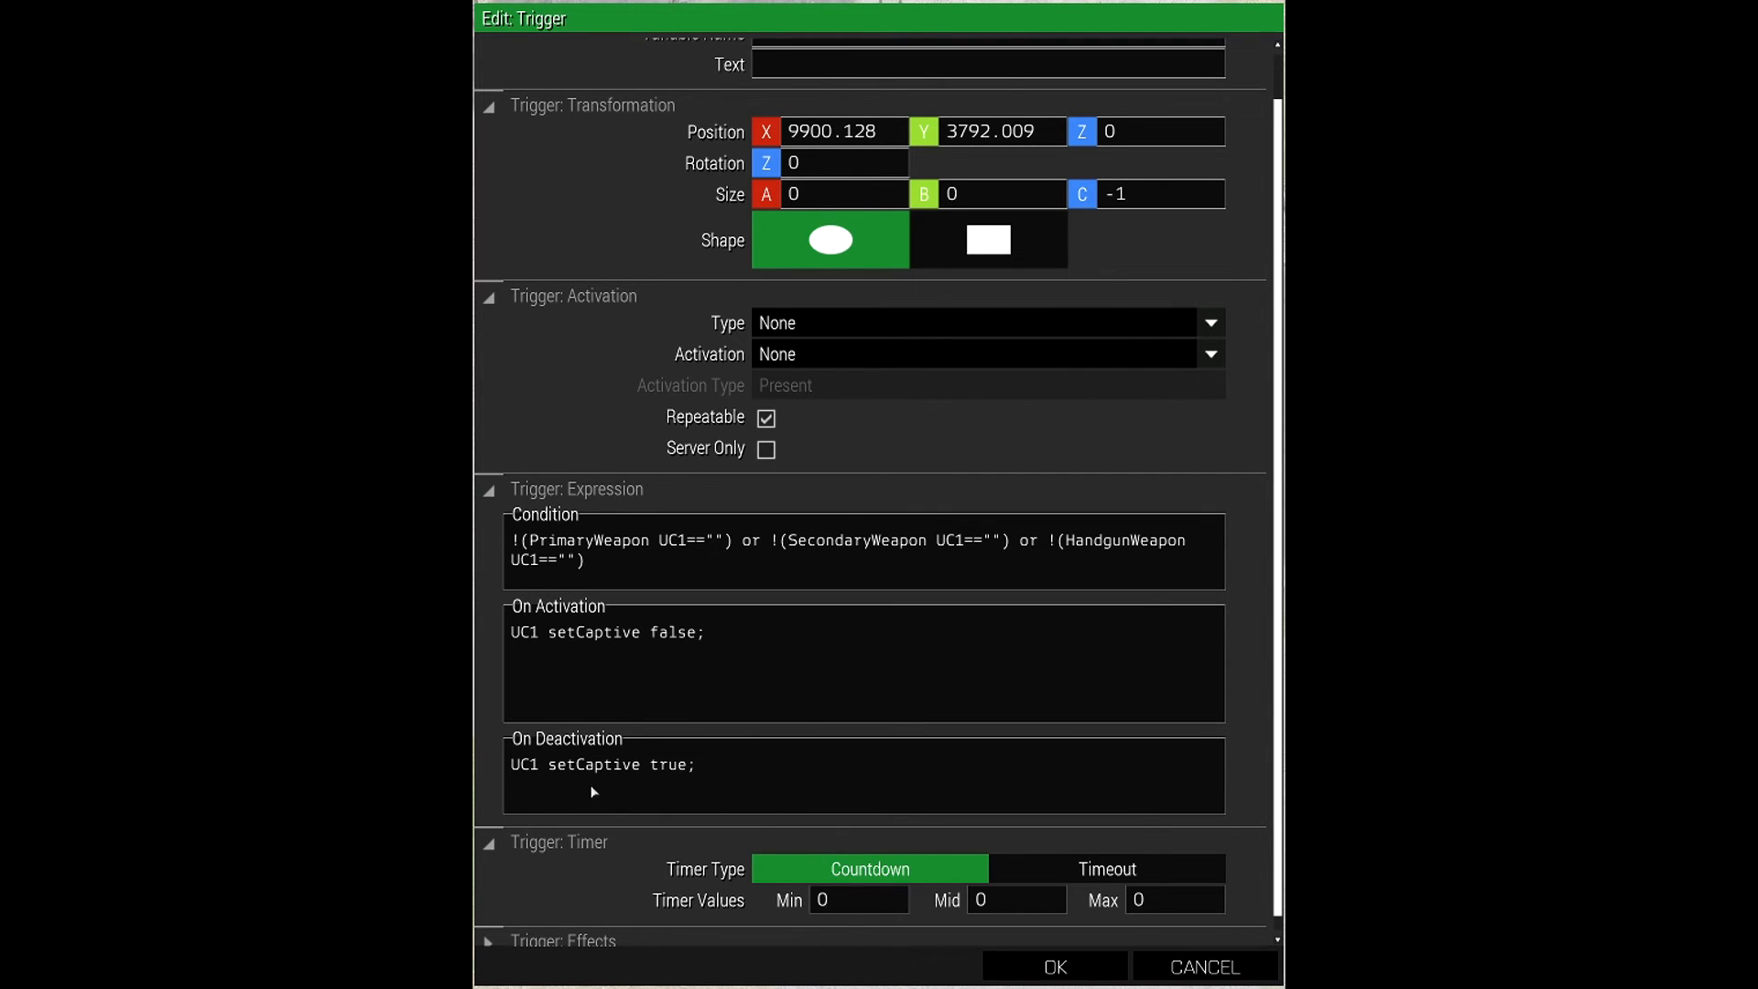
pyautogui.moveTo(642, 785)
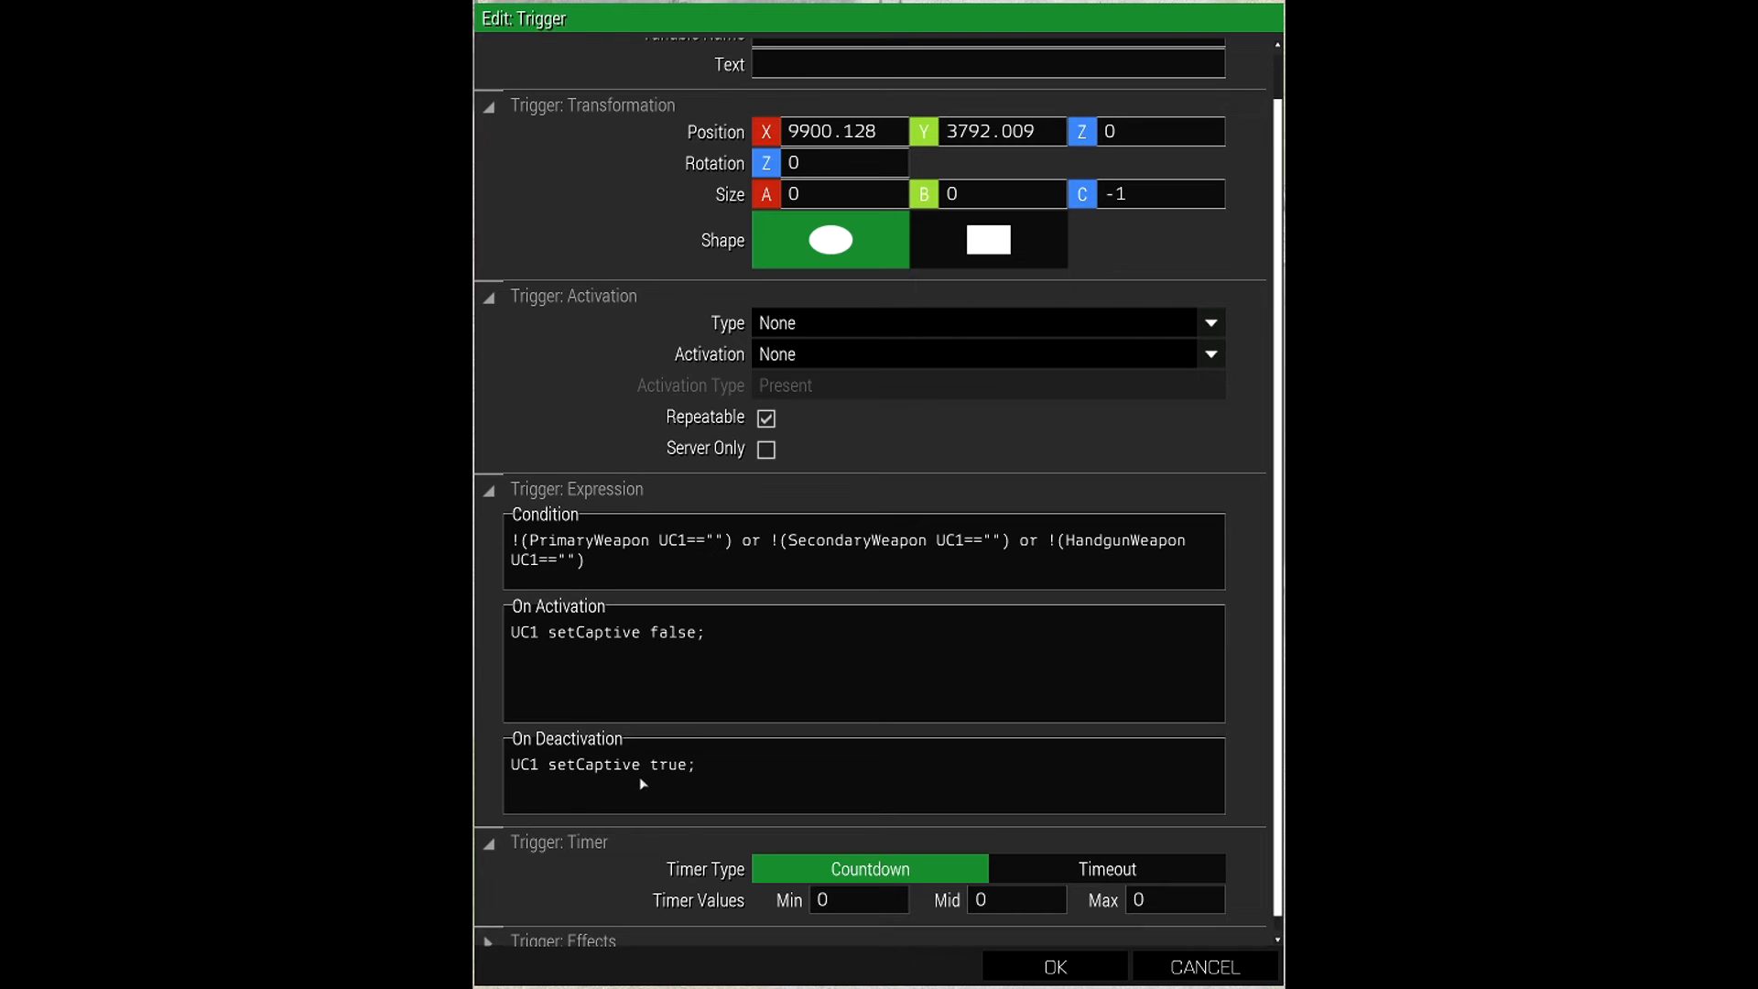
pyautogui.moveTo(659, 784)
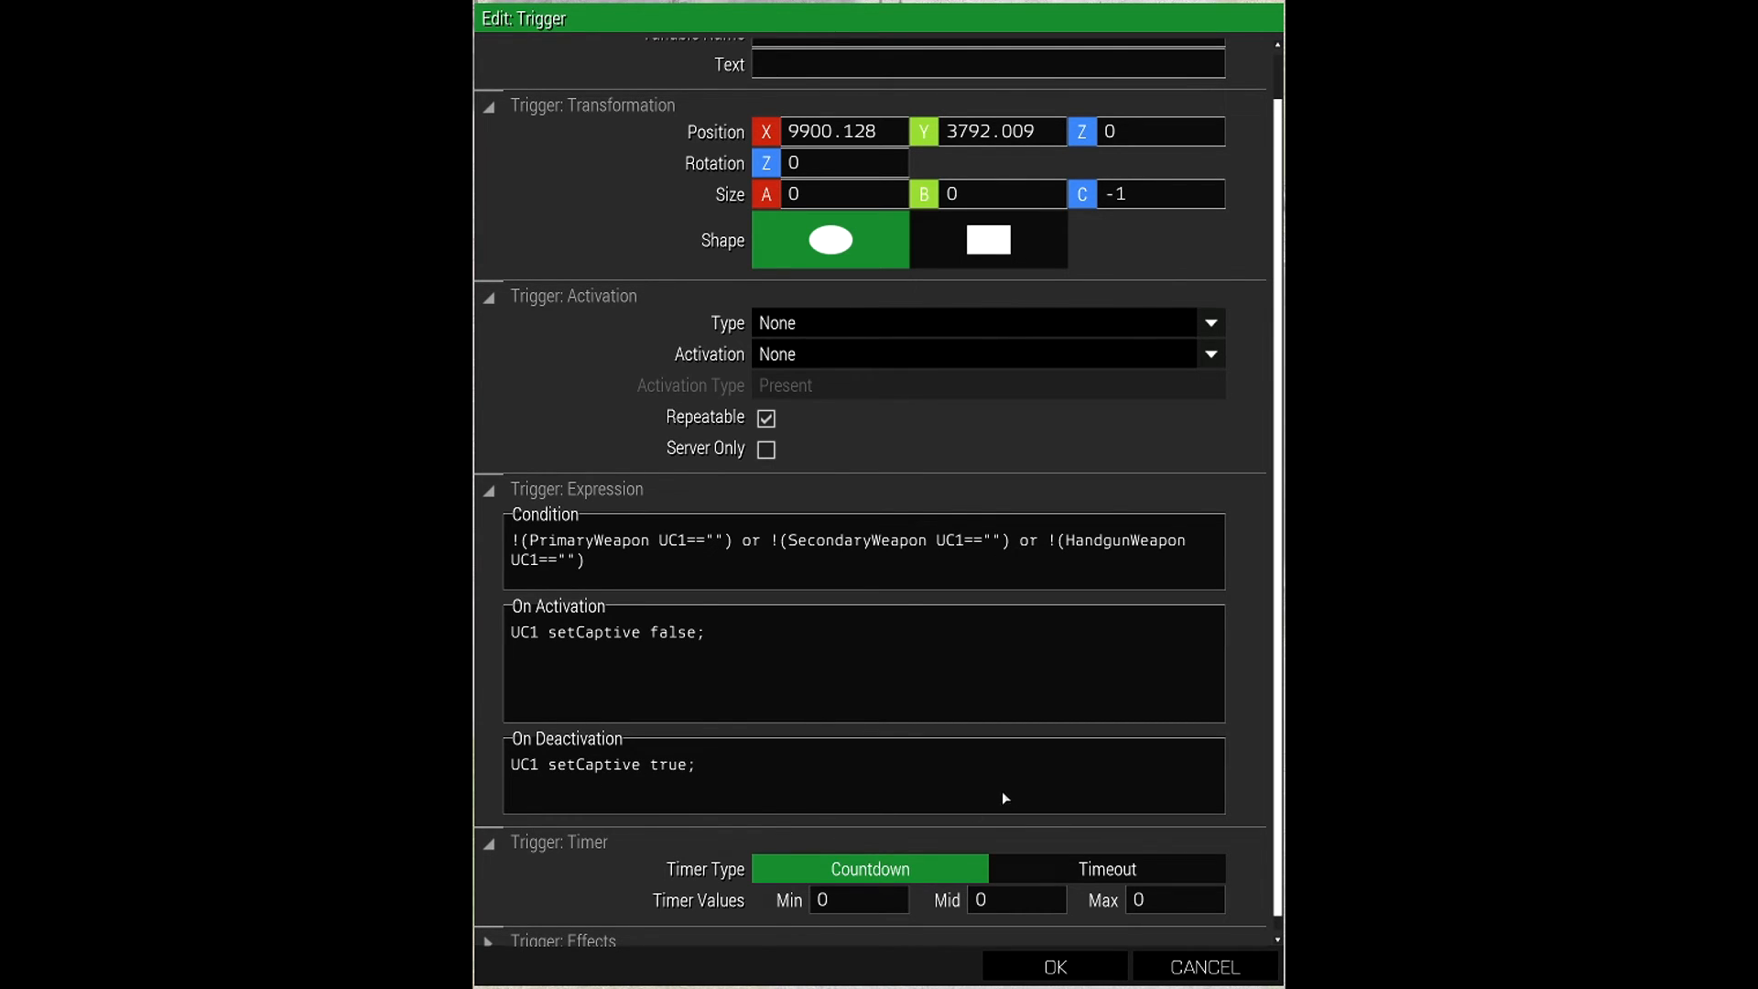
pyautogui.moveTo(738, 775)
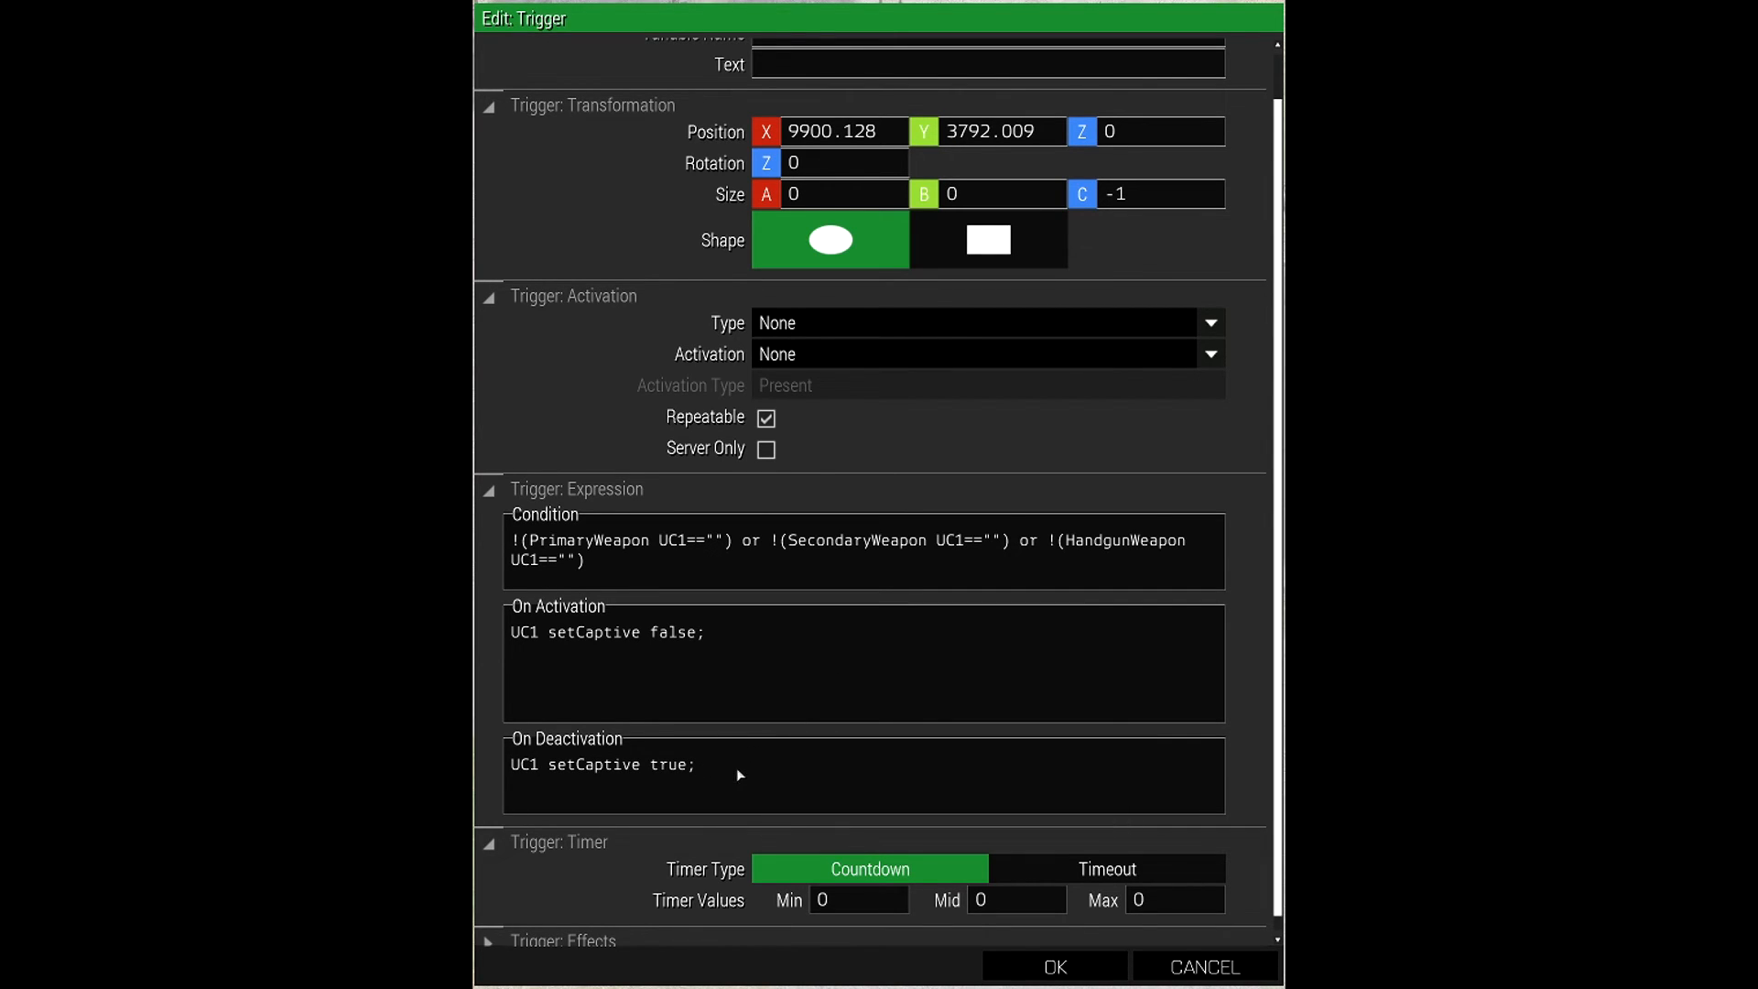
pyautogui.moveTo(743, 770)
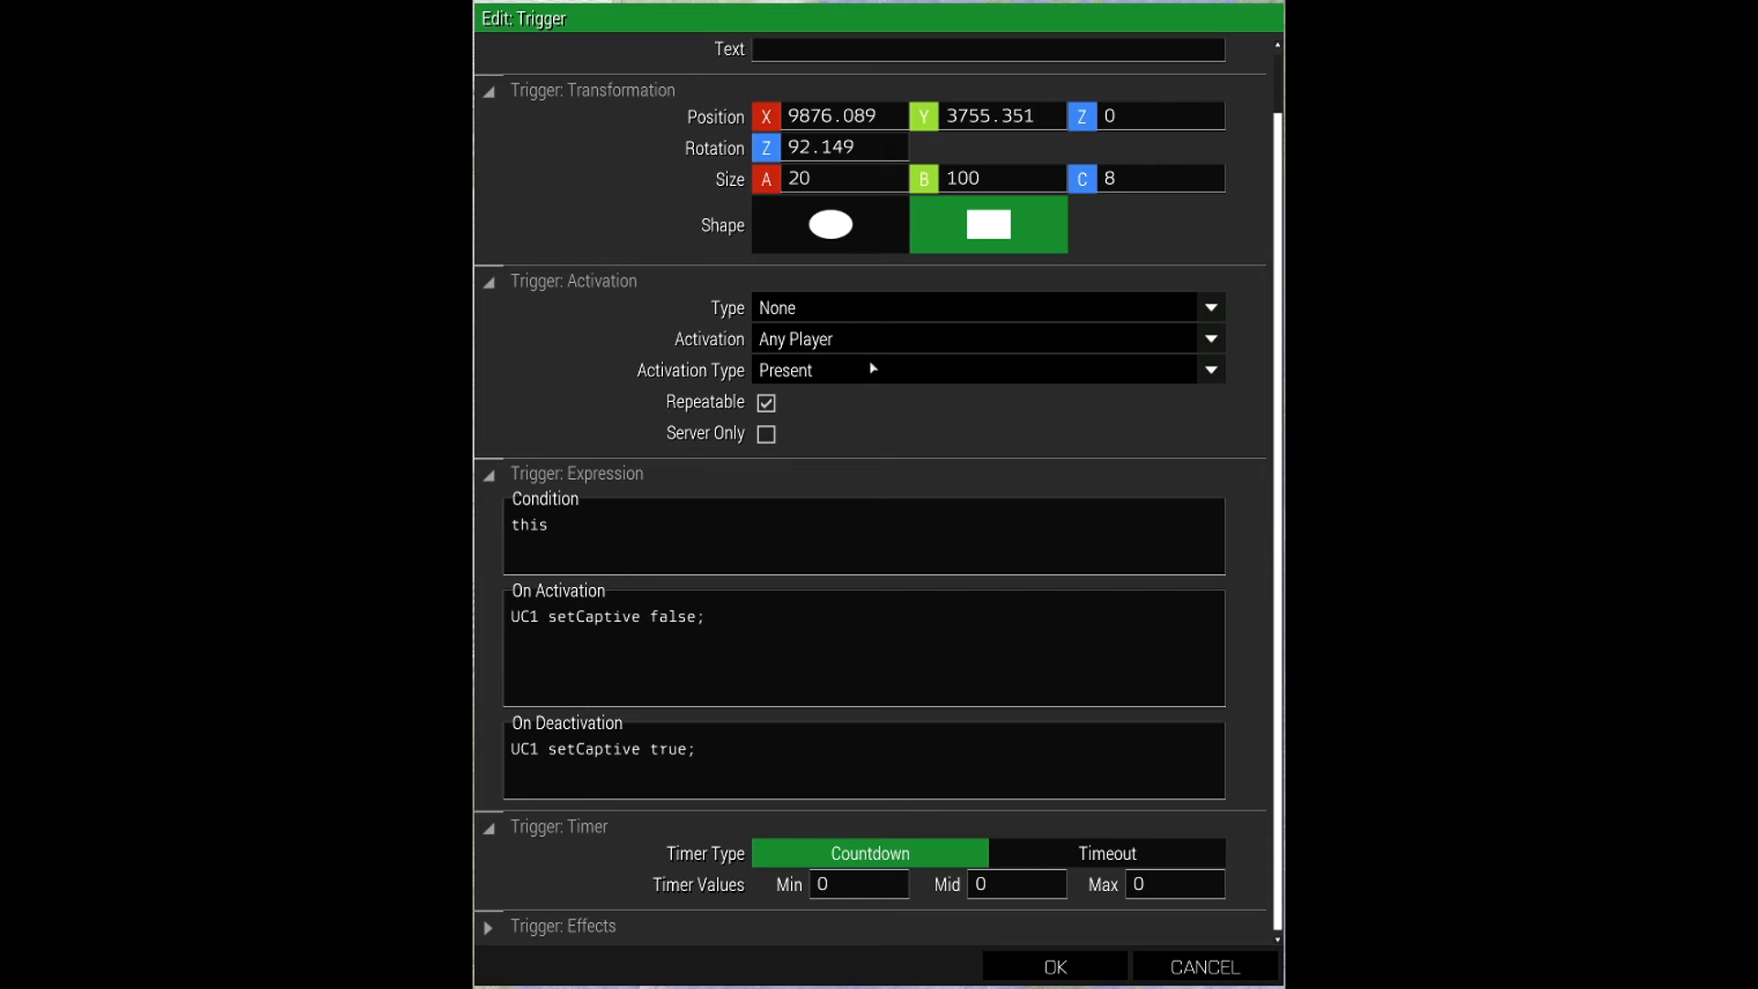
pyautogui.moveTo(794, 370)
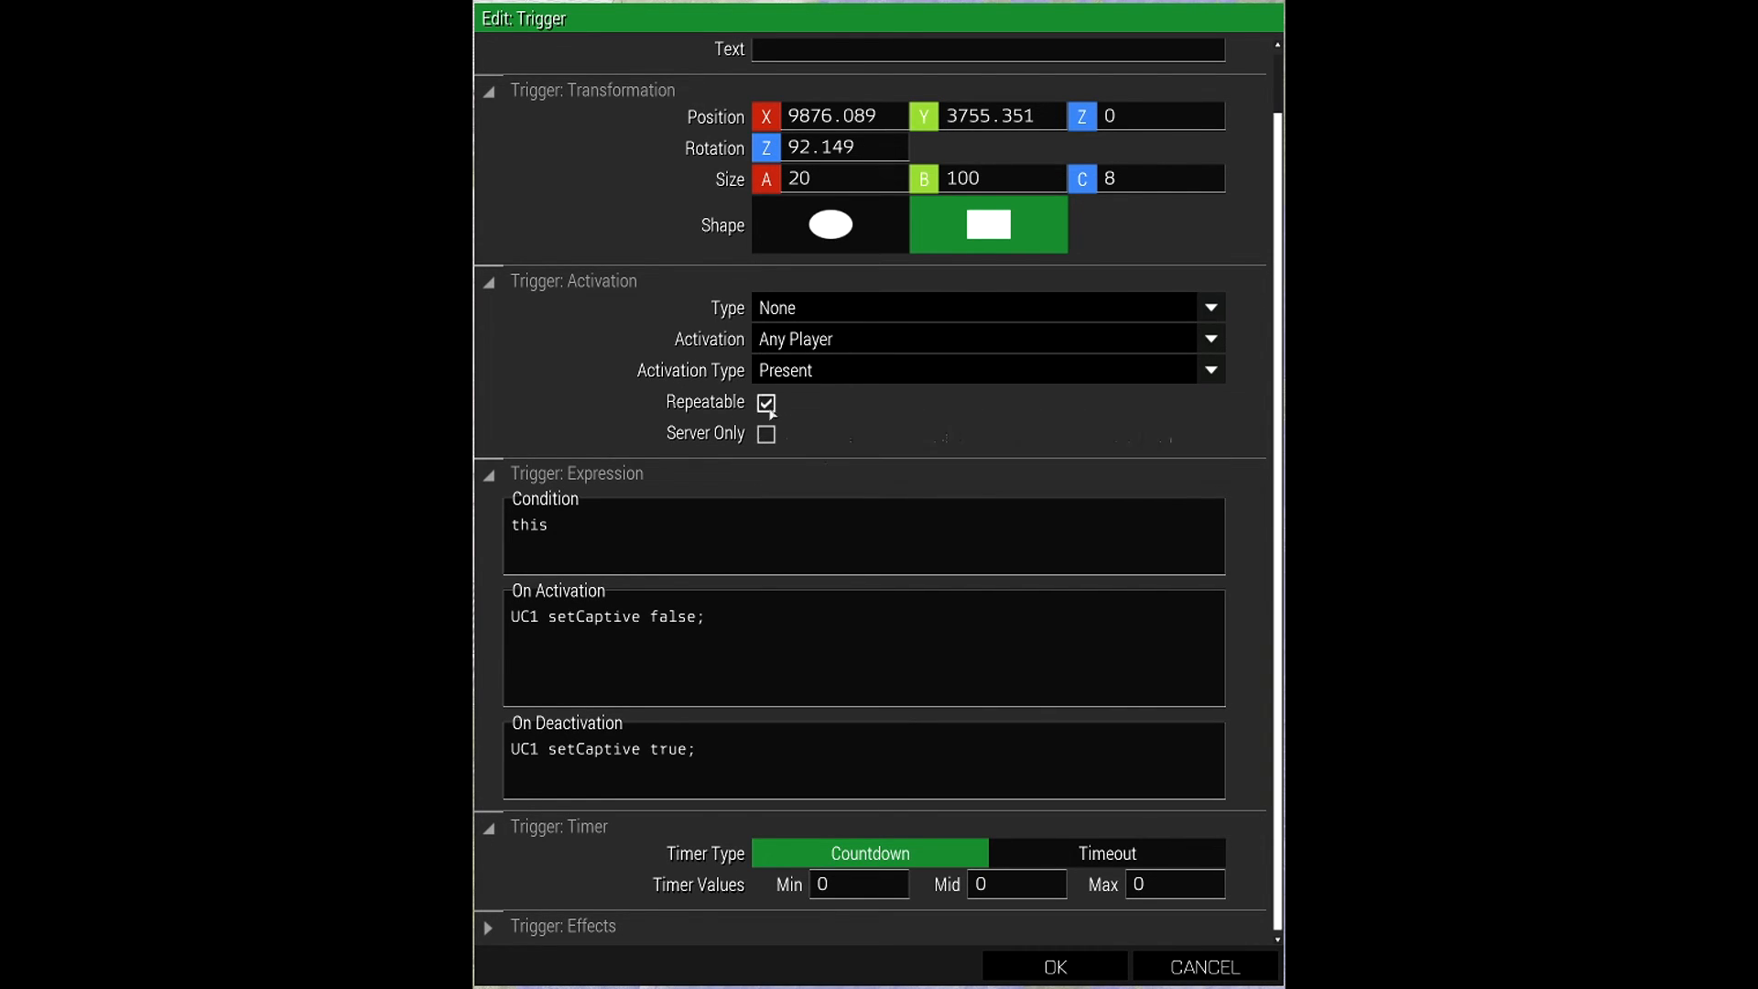
pyautogui.moveTo(765, 404)
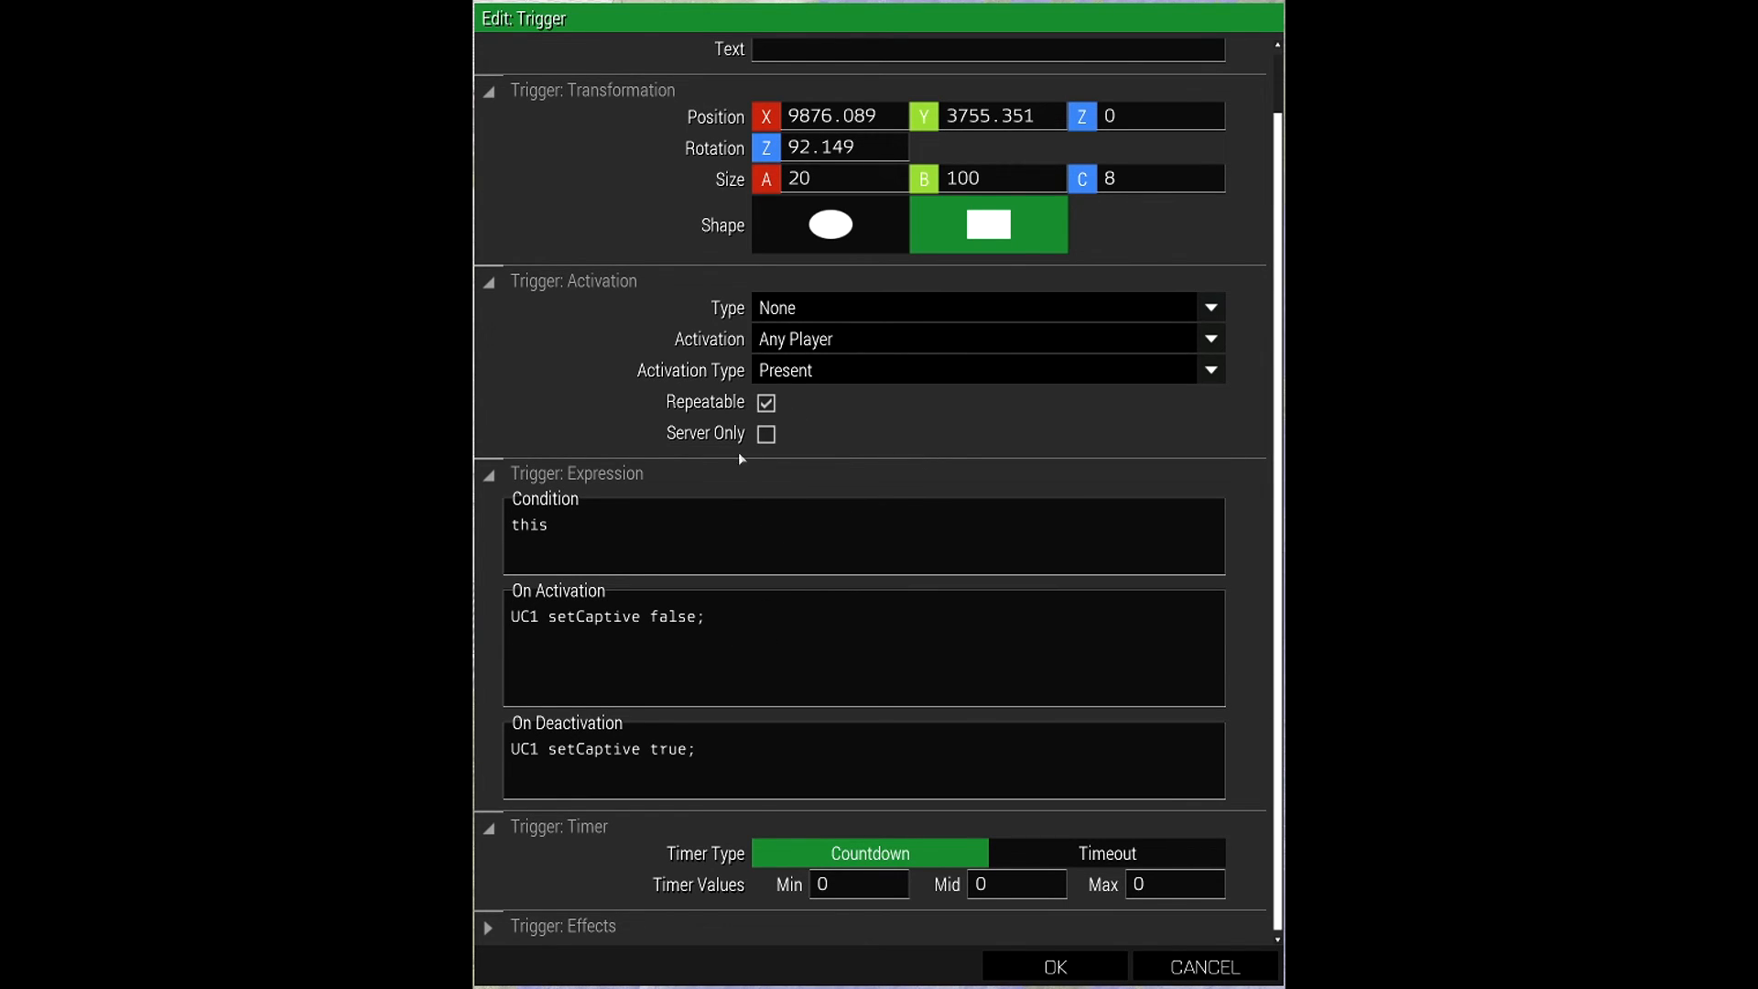
pyautogui.moveTo(796, 603)
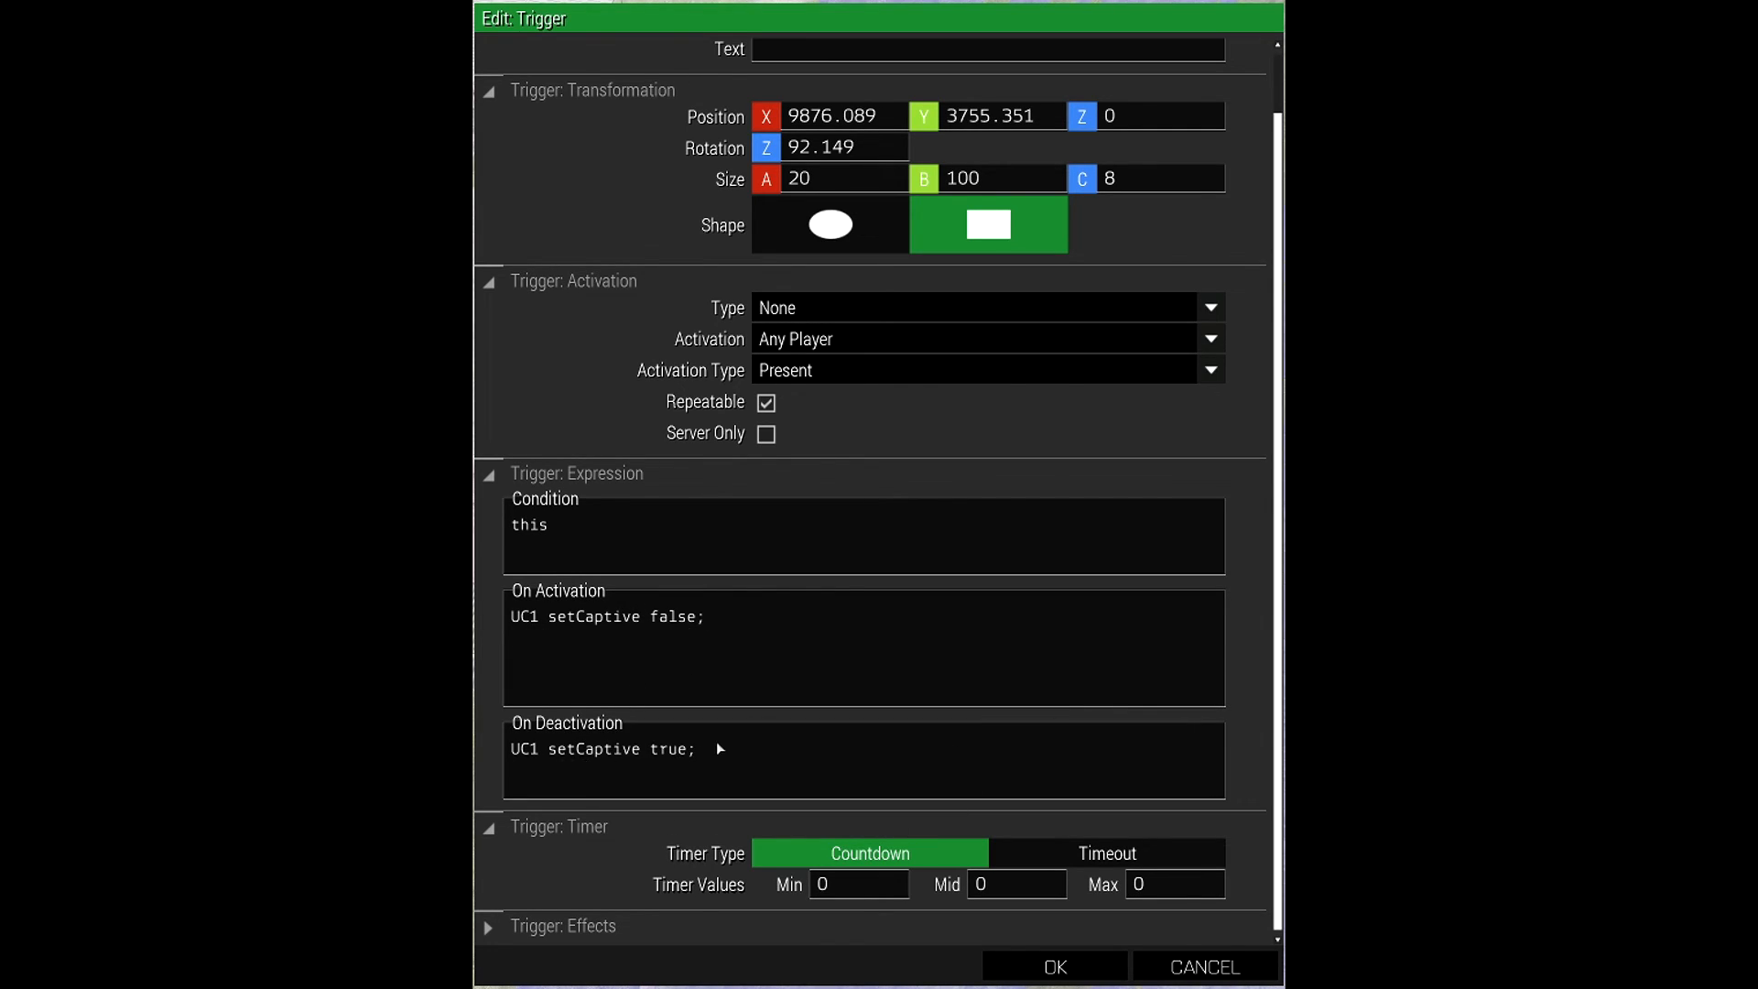
pyautogui.moveTo(1059, 677)
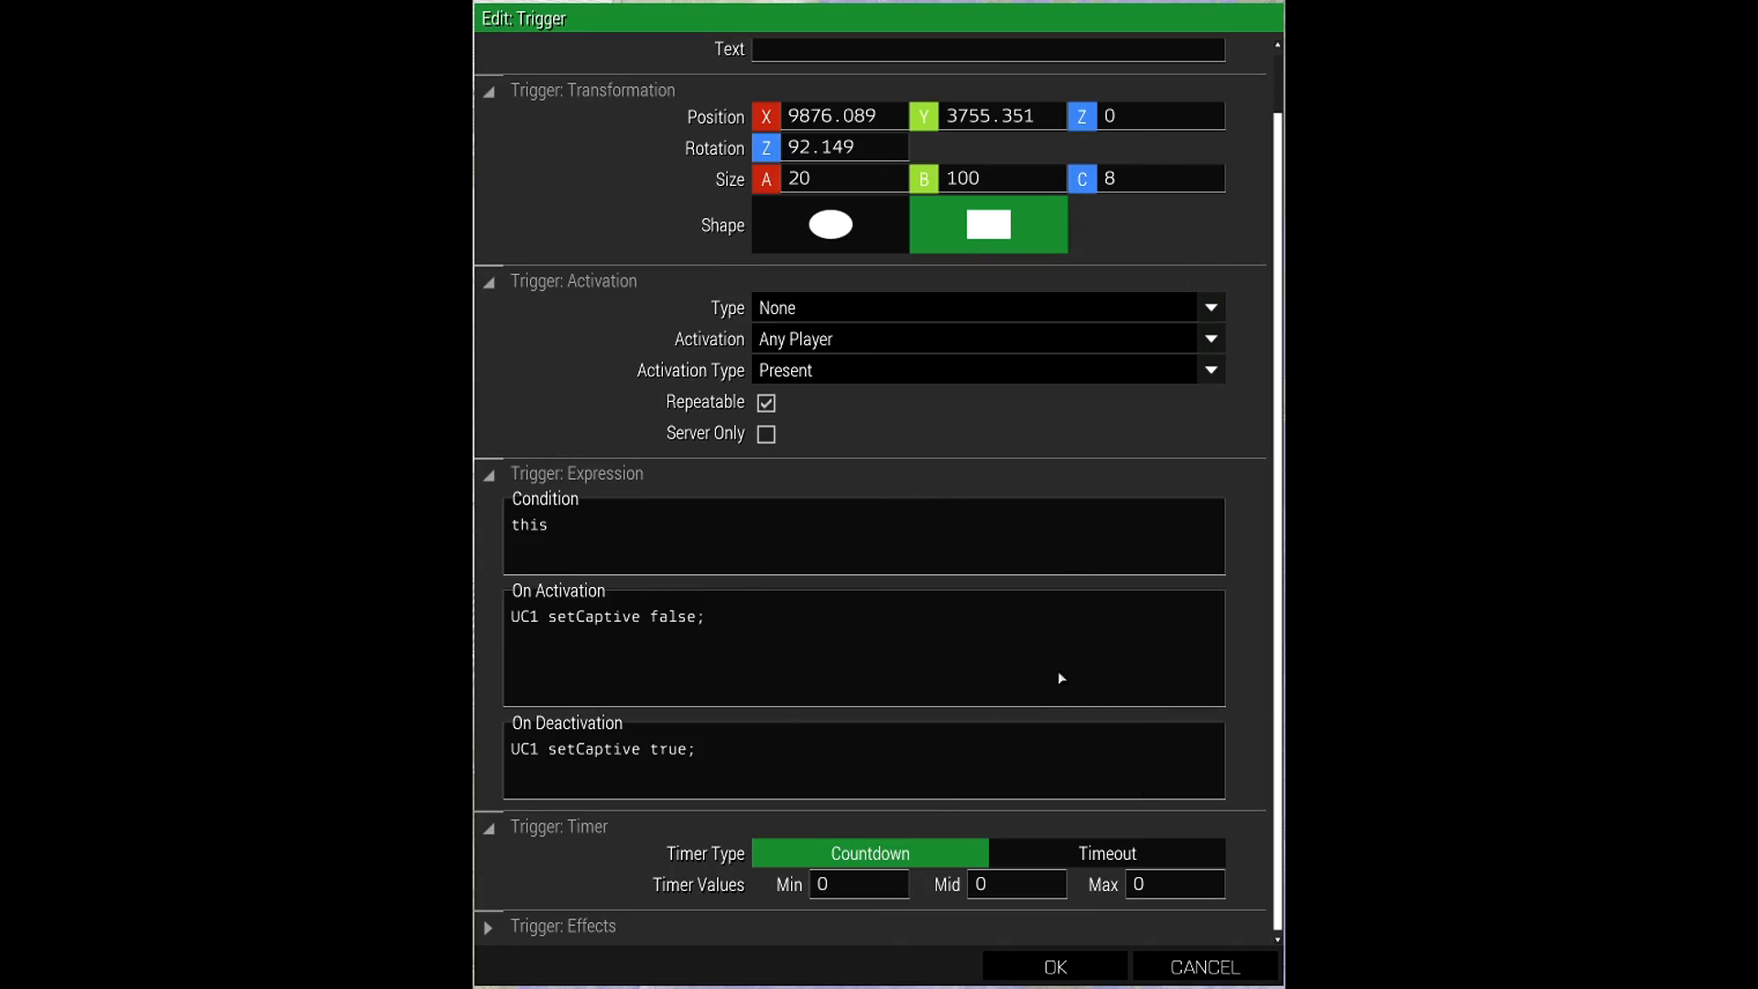
# - Close the Any Player, Present, Repeatable area trigger's settings after reviewing them
pyautogui.click(1052, 966)
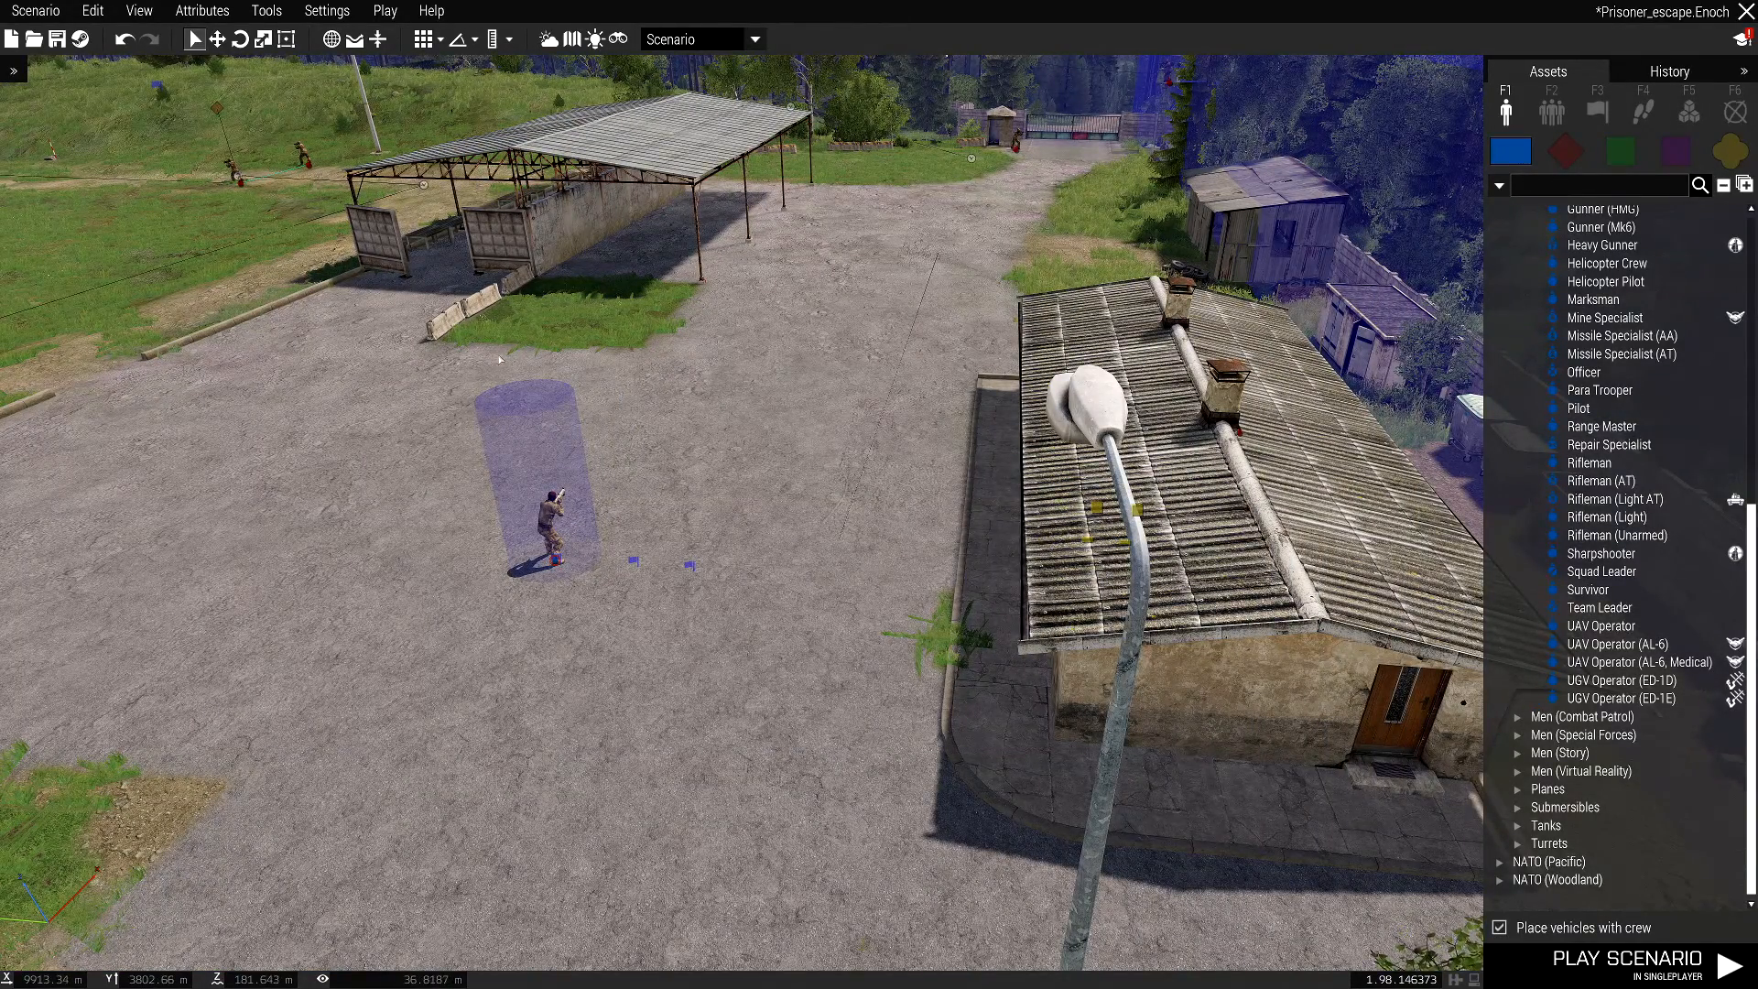
pyautogui.moveTo(634, 566)
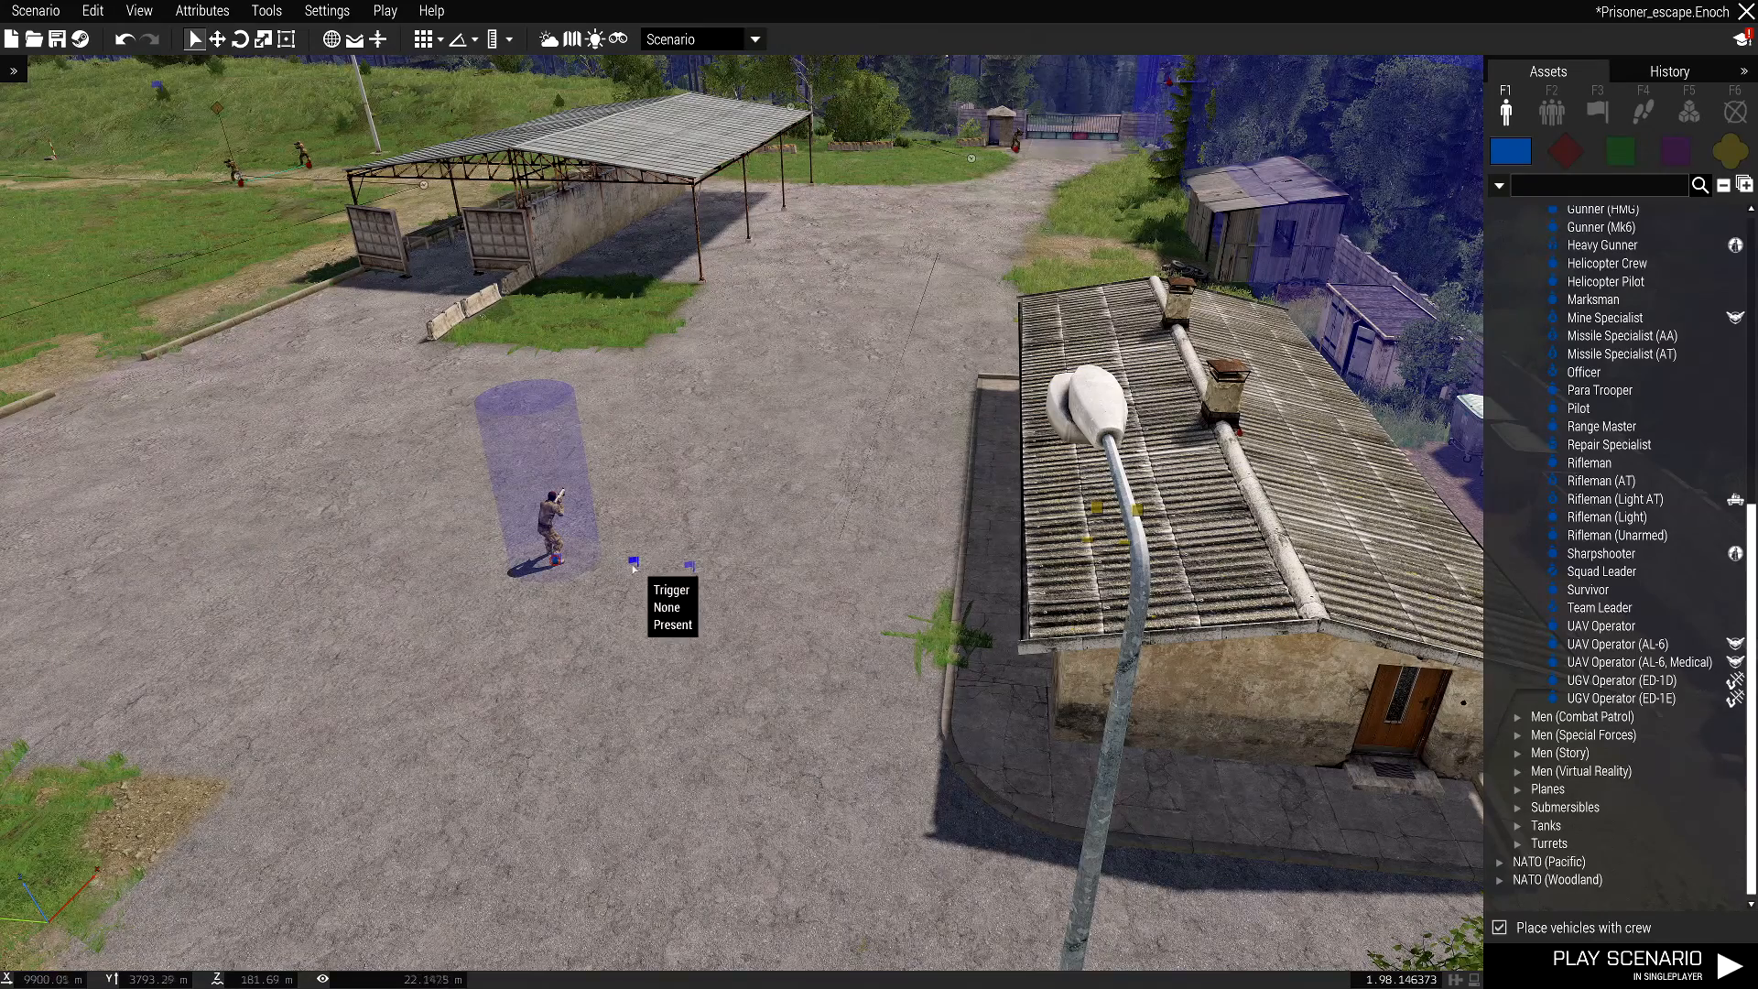
pyautogui.moveTo(623, 574)
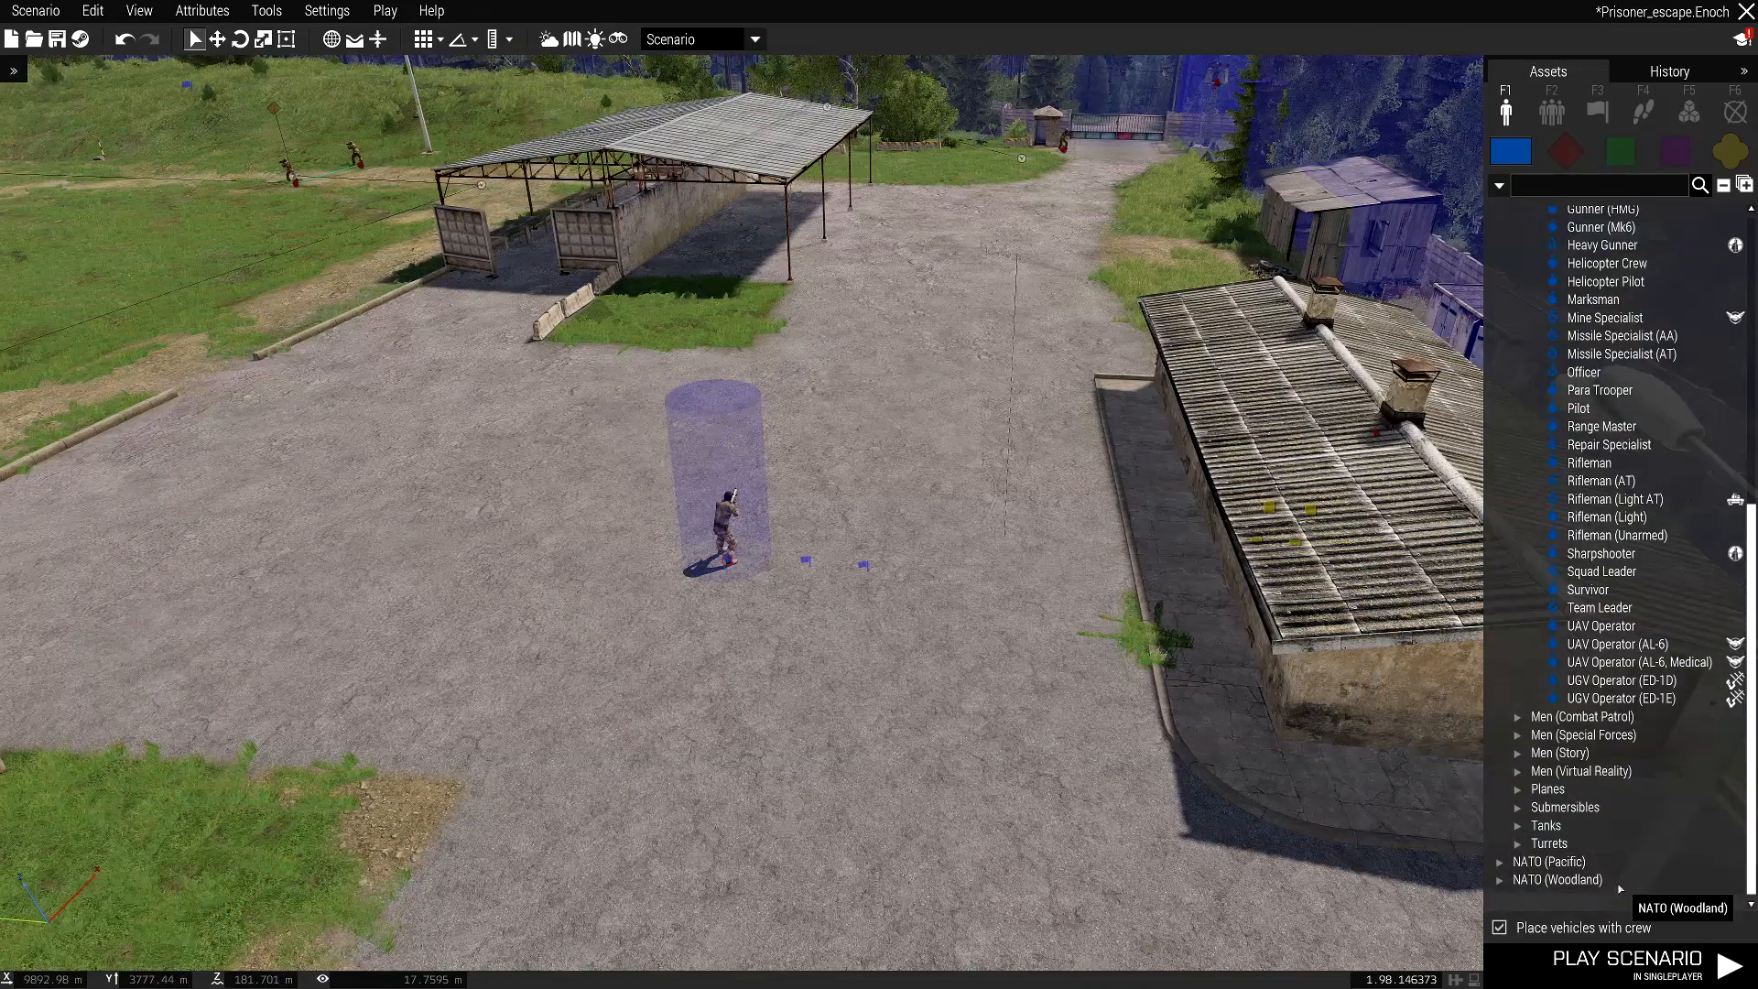
# - Launch the Prisoner_escape scenario for a singleplayer playtest
pyautogui.click(1618, 964)
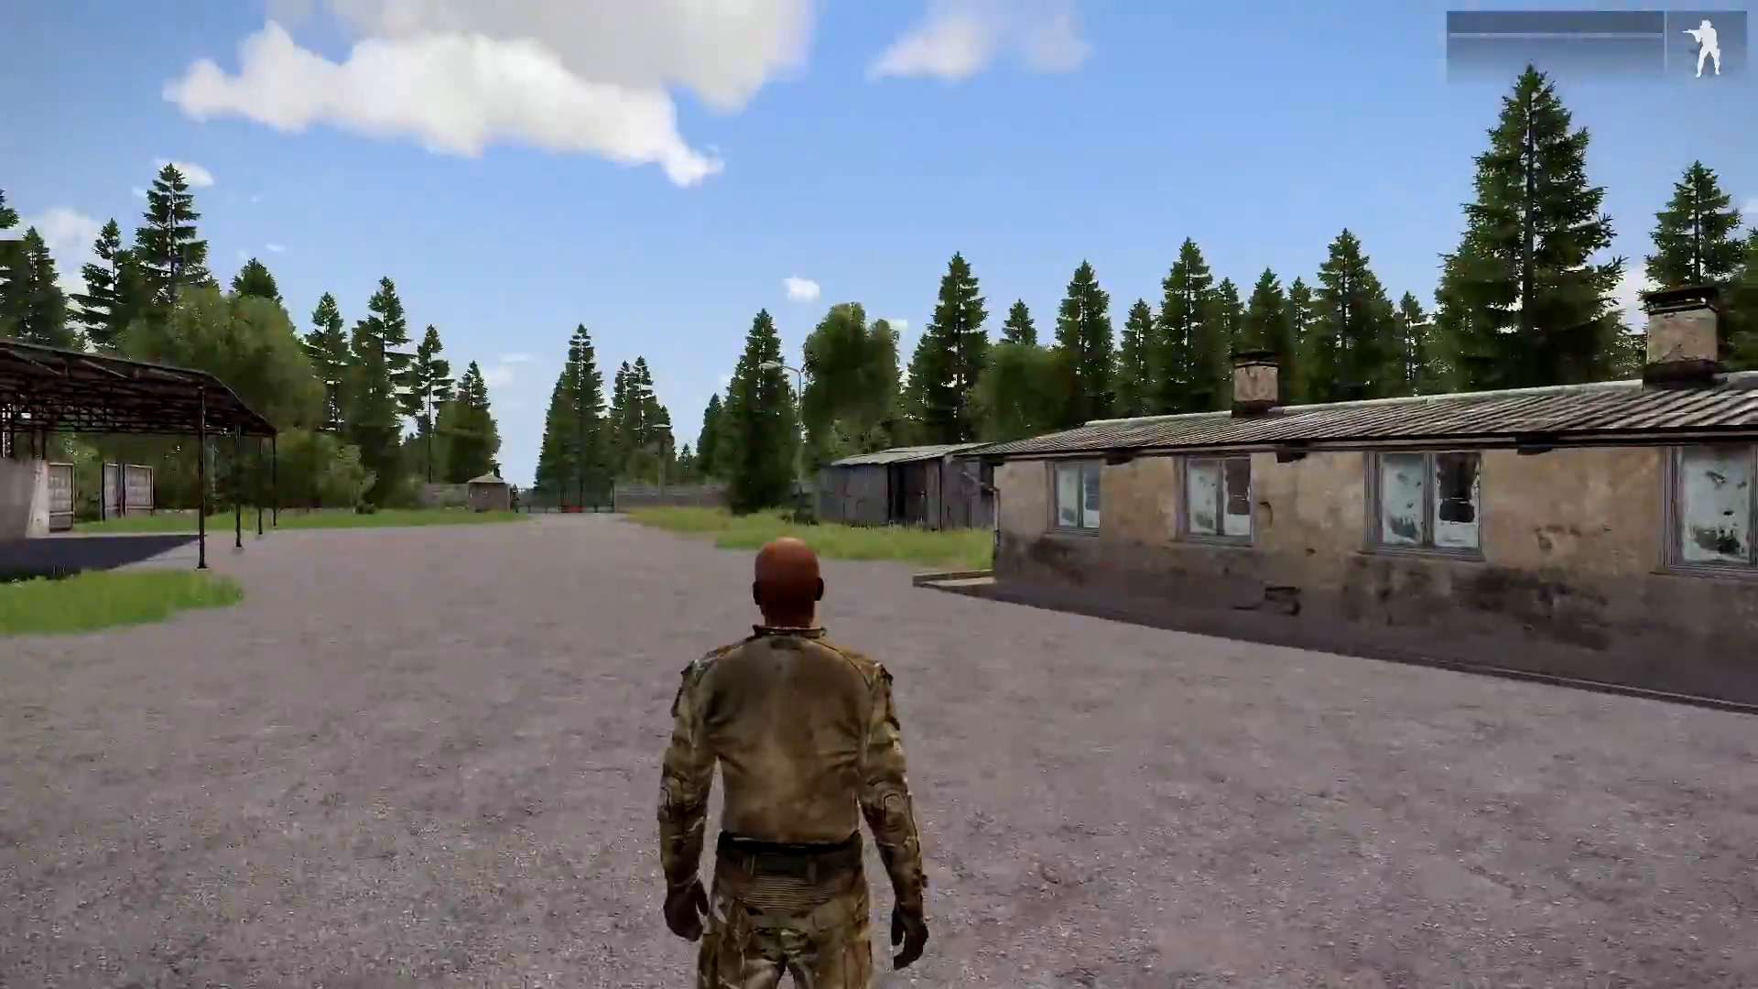
# - Walk the prisoner forward in the playtest, then relaunch the scenario from Eden
pyautogui.press('w')
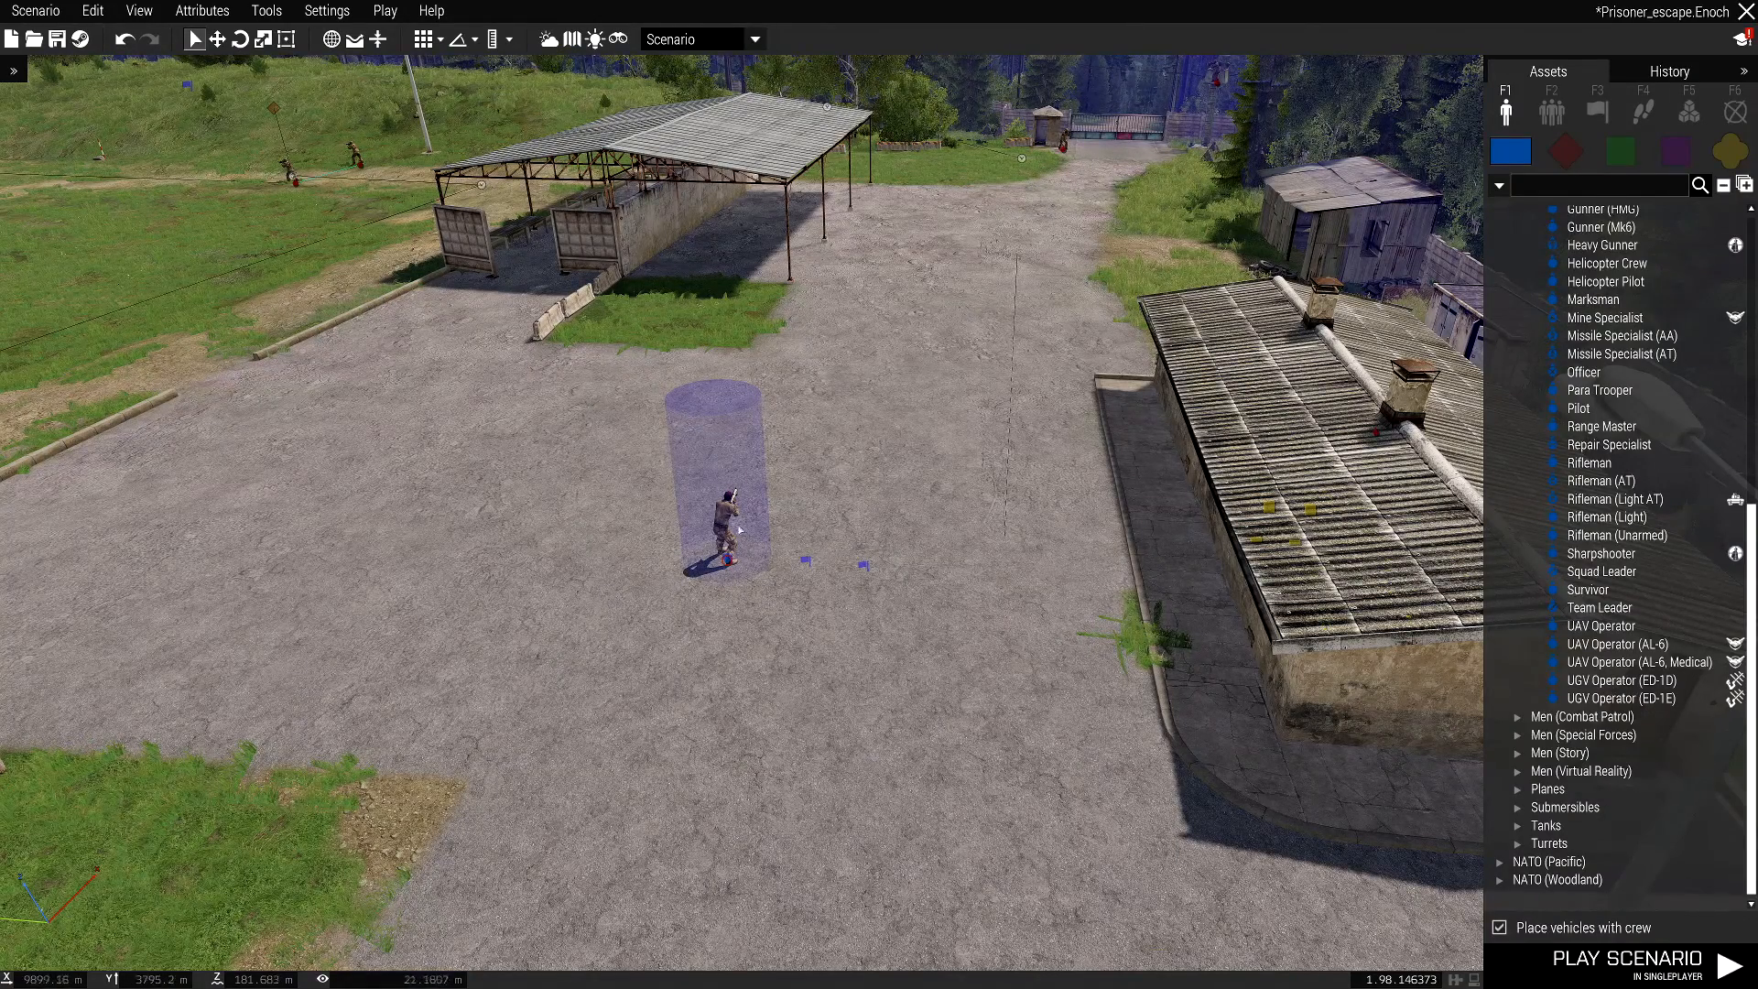
pyautogui.click(1628, 958)
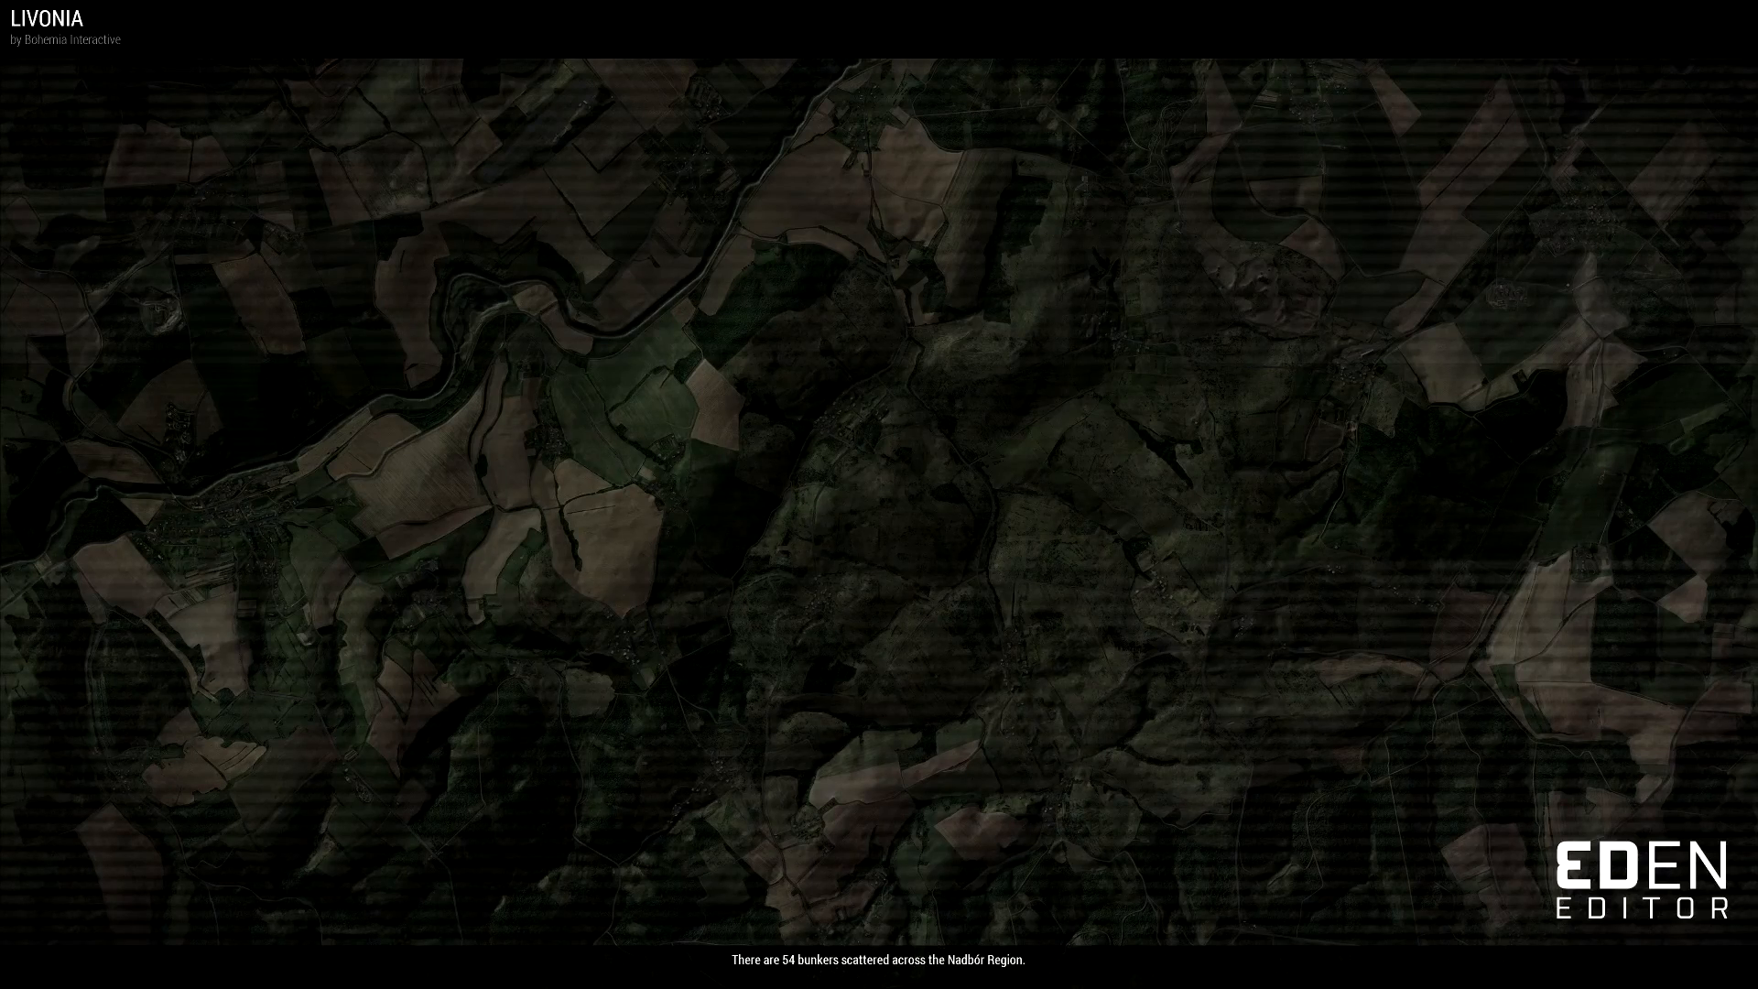